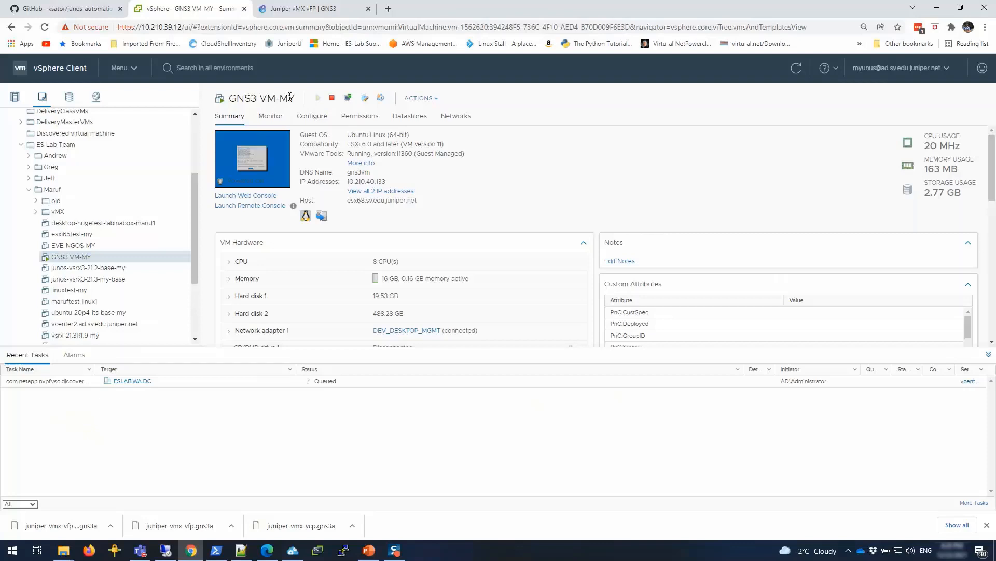
mouse_move(342, 243)
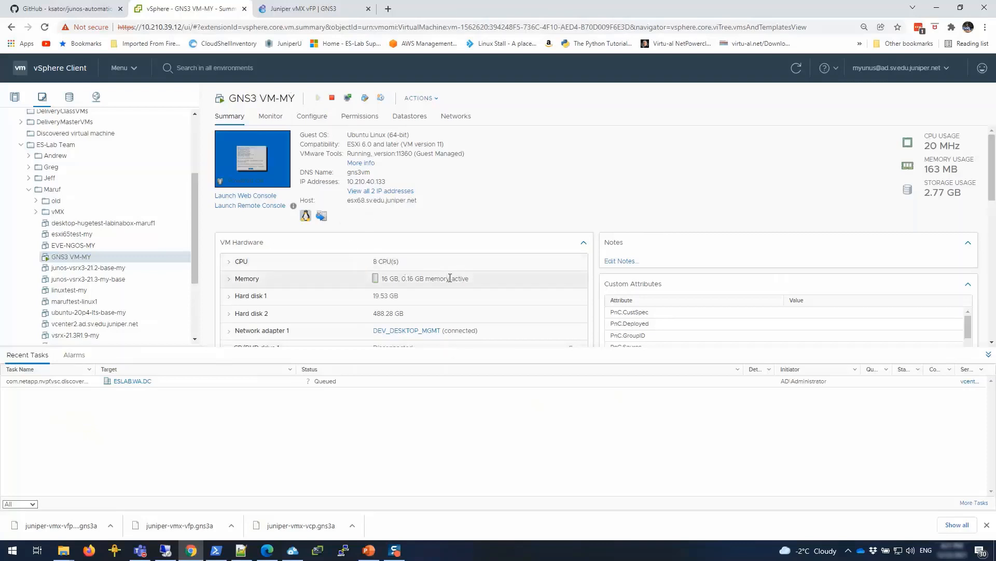
mouse_move(514, 287)
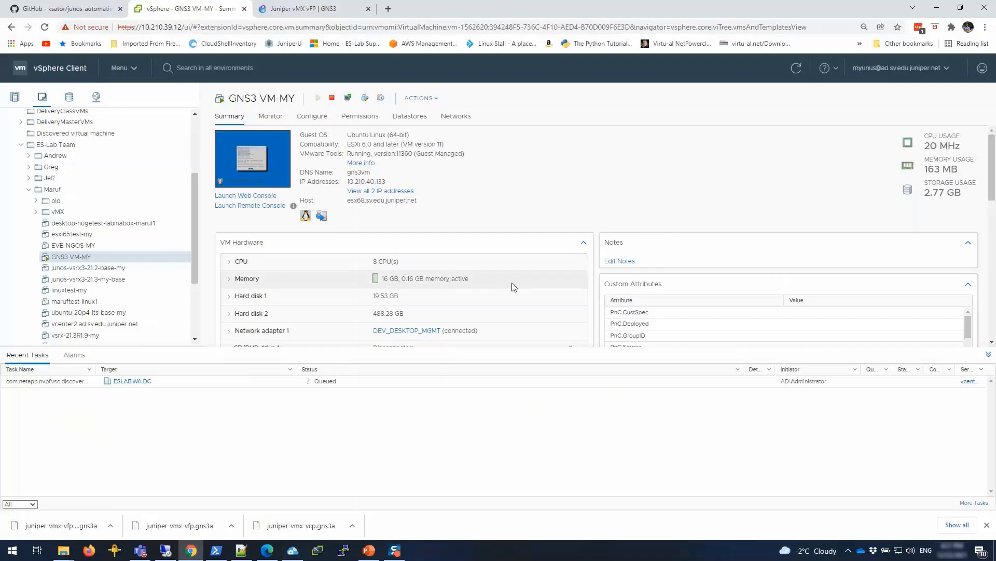
mouse_move(344, 273)
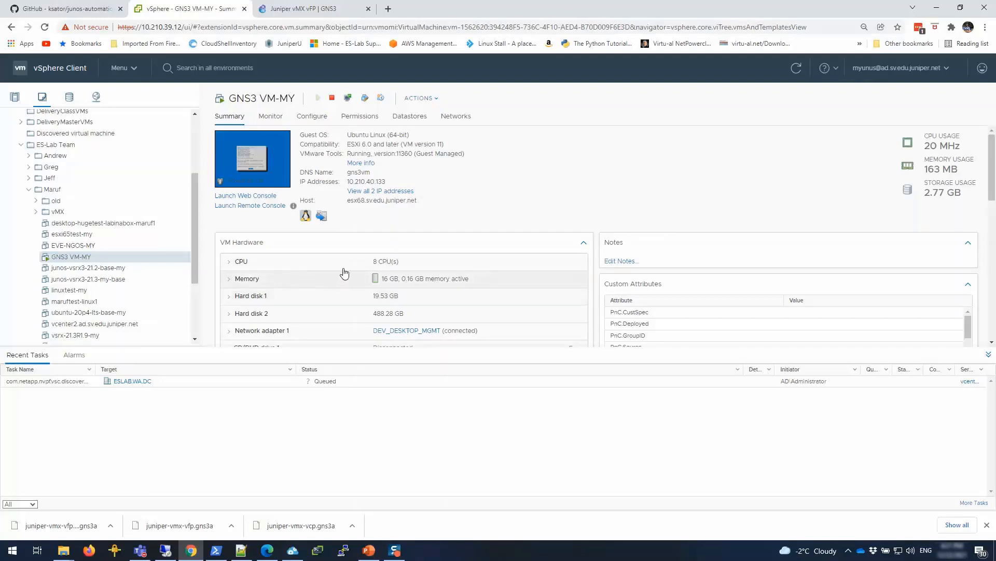
Launch the GNS3 VM-MY web console and close the Juniper vMX vFP browser page.
scroll(down, 3)
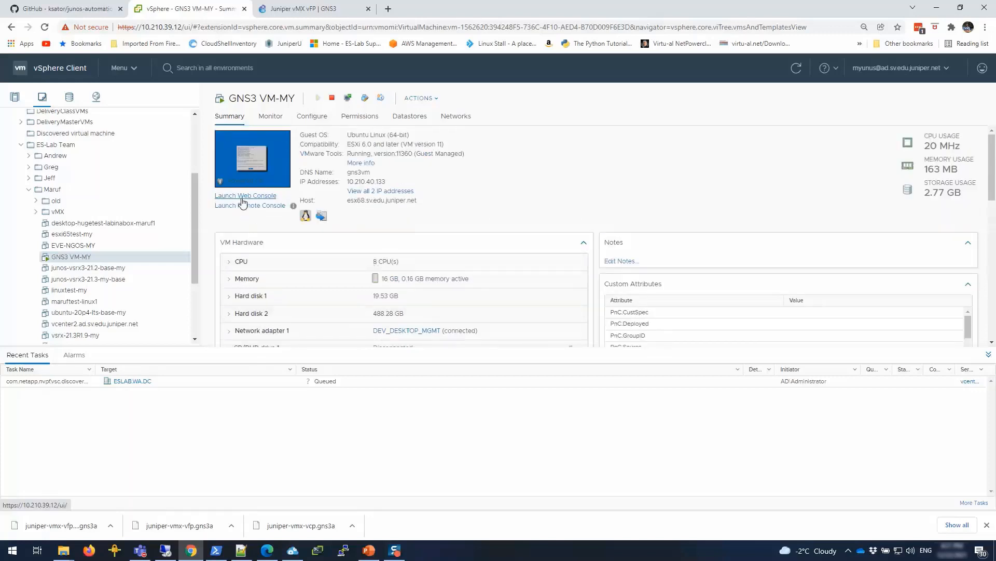
click(245, 195)
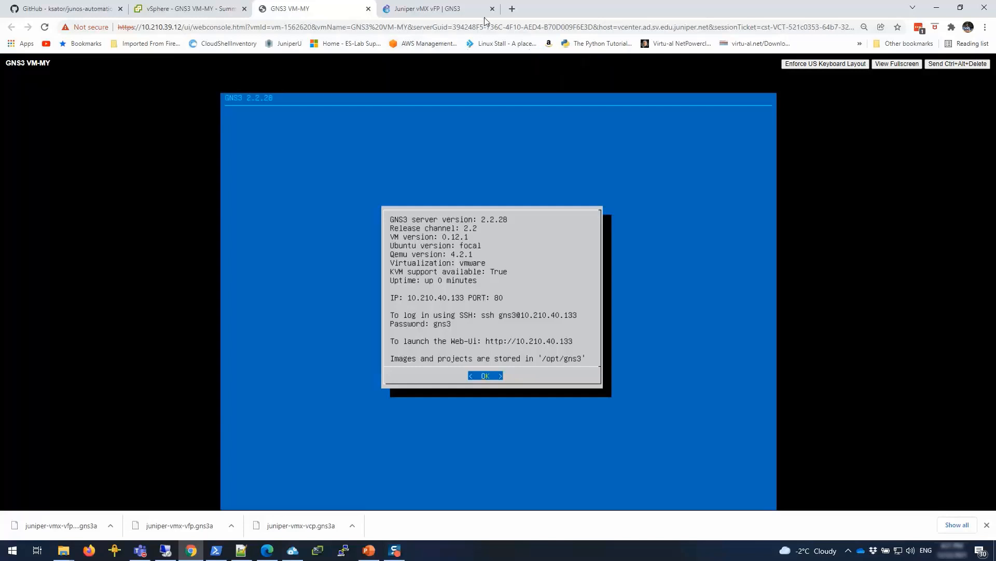
click(492, 9)
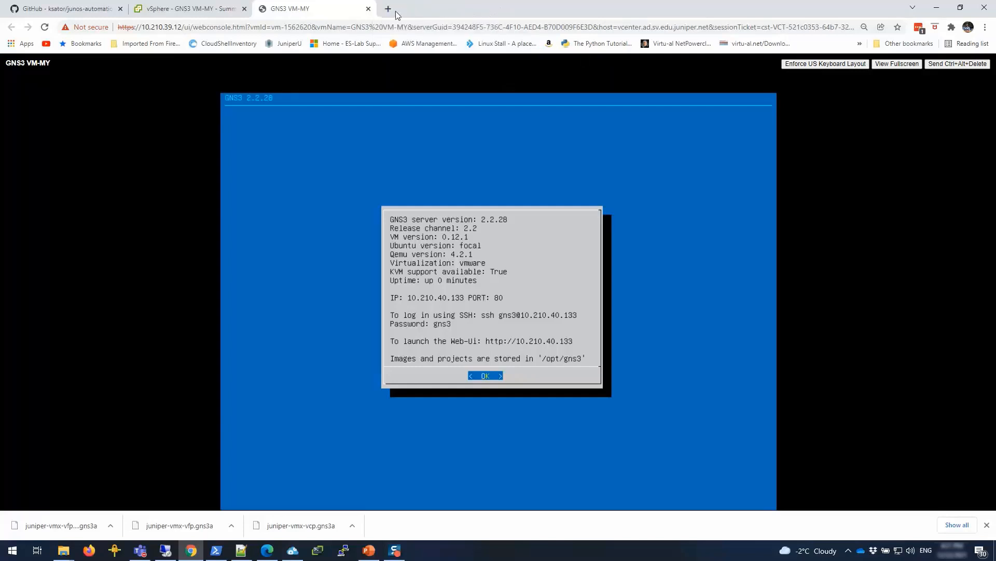
mouse_move(387, 9)
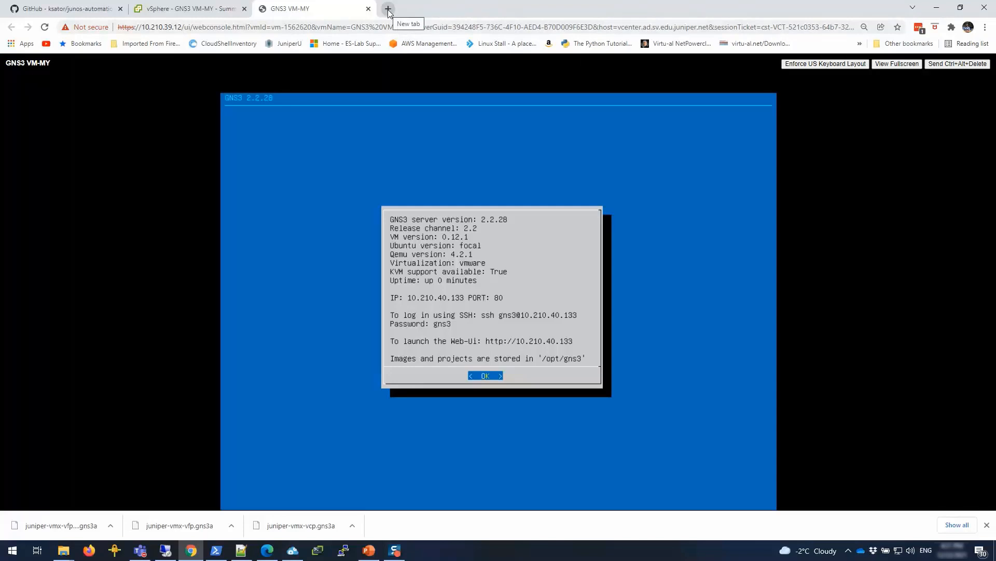
Start a fresh browser tab for the GNS3 Web UI at 10.210.40.133.
click(387, 8)
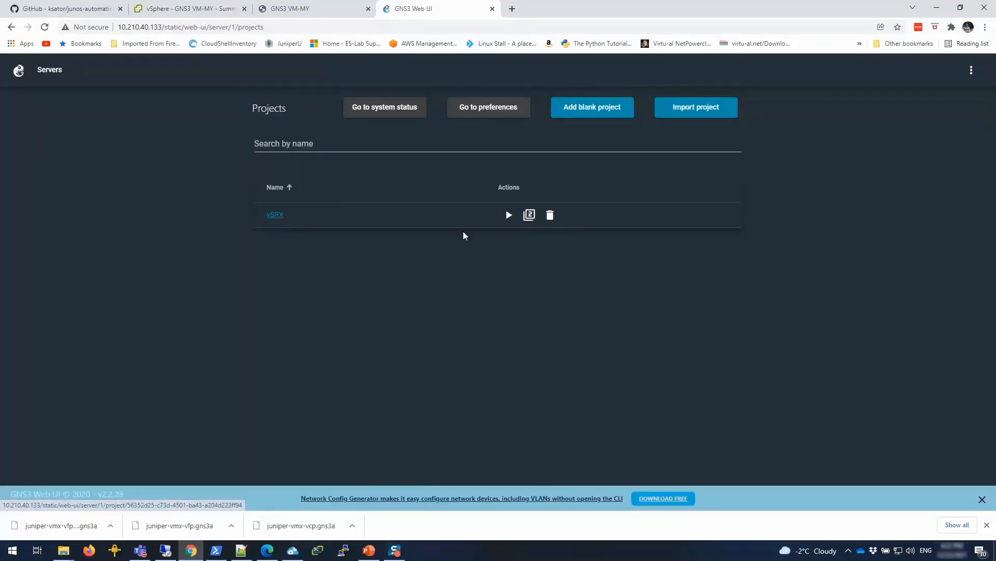
mouse_move(467, 255)
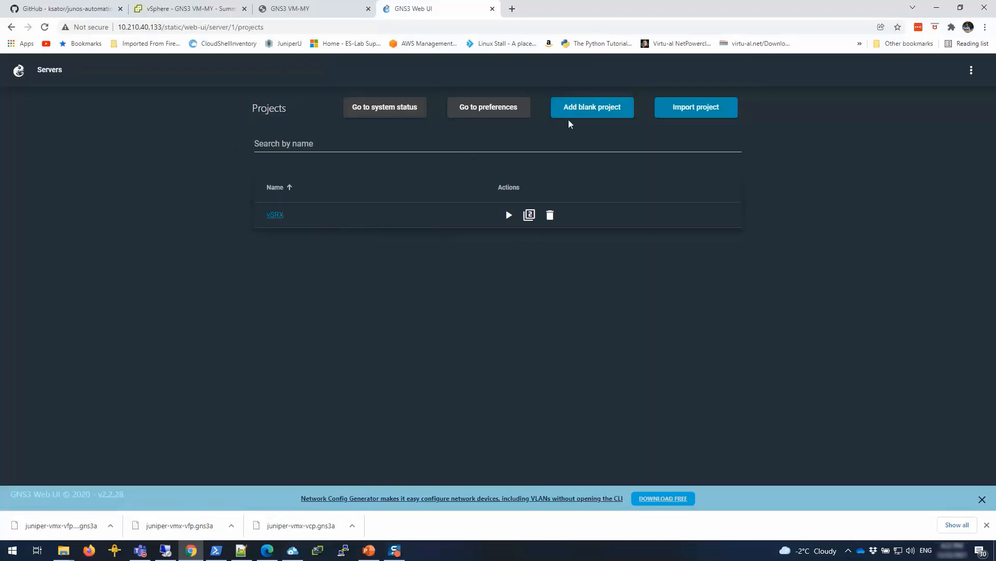
mouse_move(515, 121)
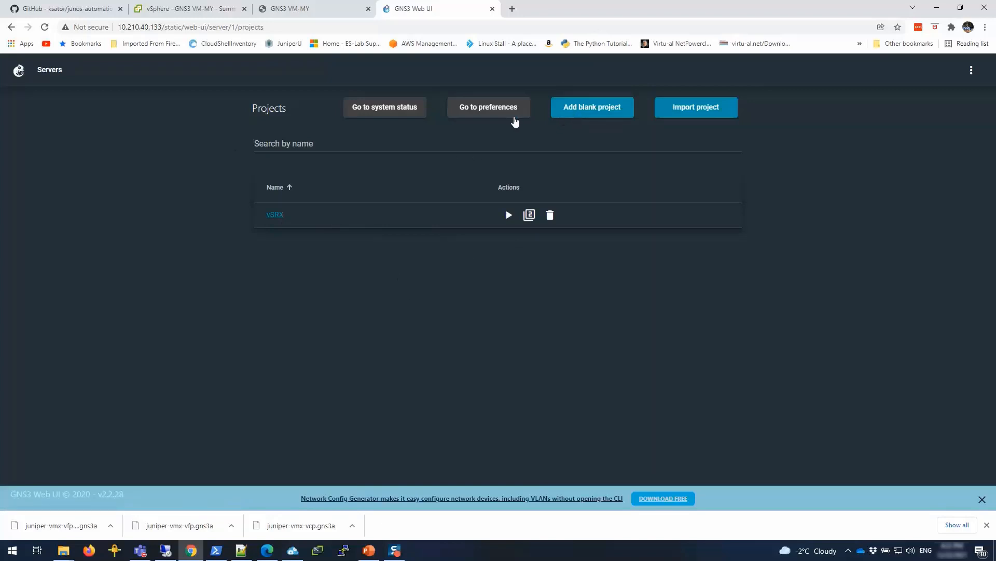
mouse_move(557, 115)
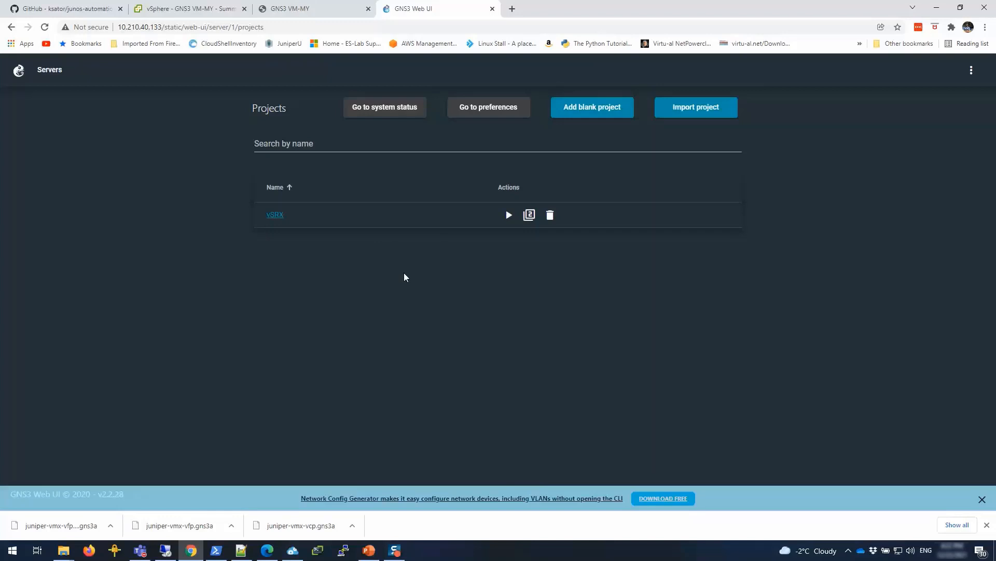
mouse_move(381, 287)
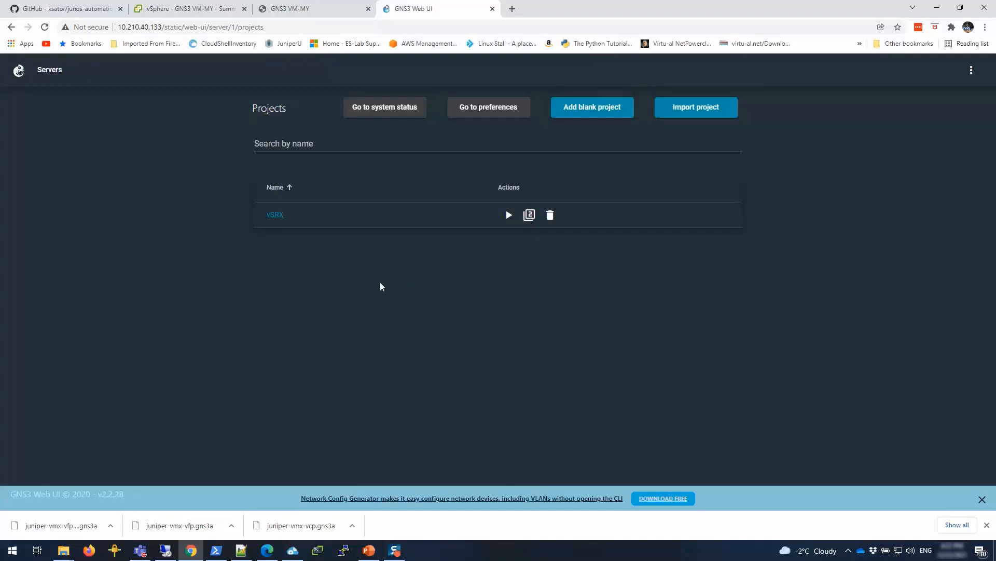
mouse_move(383, 290)
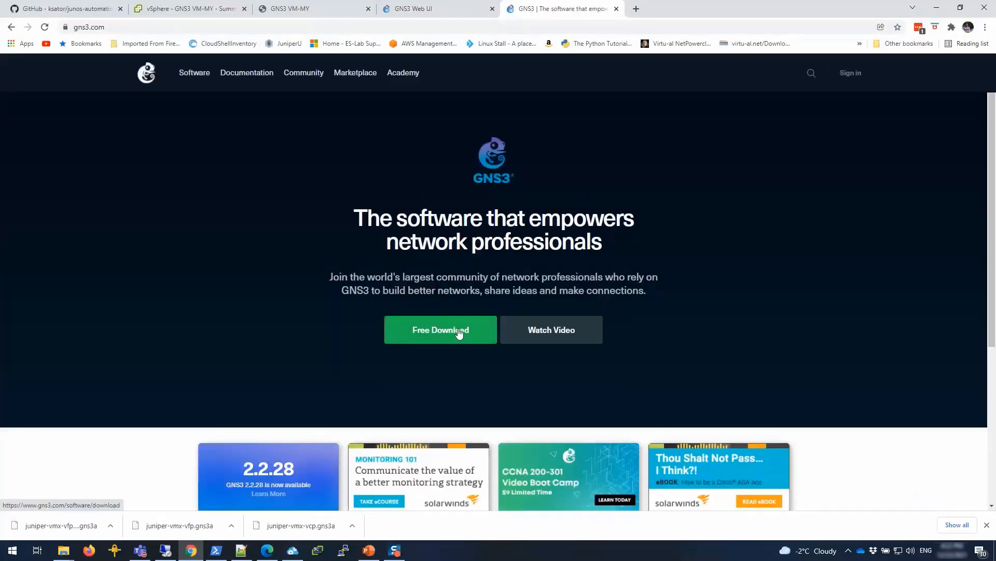
Go to the GNS3 website's Free Download page listing Windows, Mac and Linux installers.
click(440, 329)
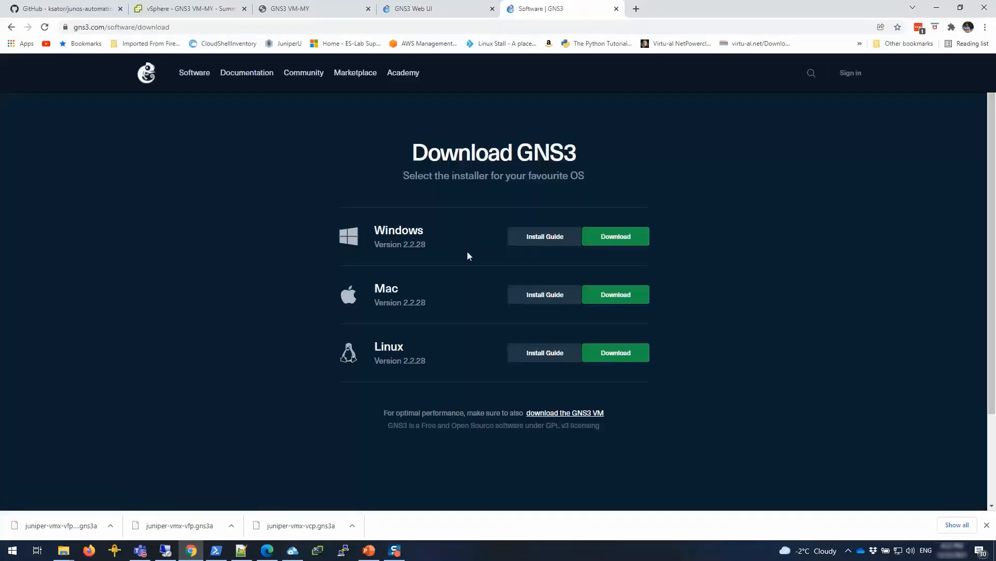
mouse_move(638, 195)
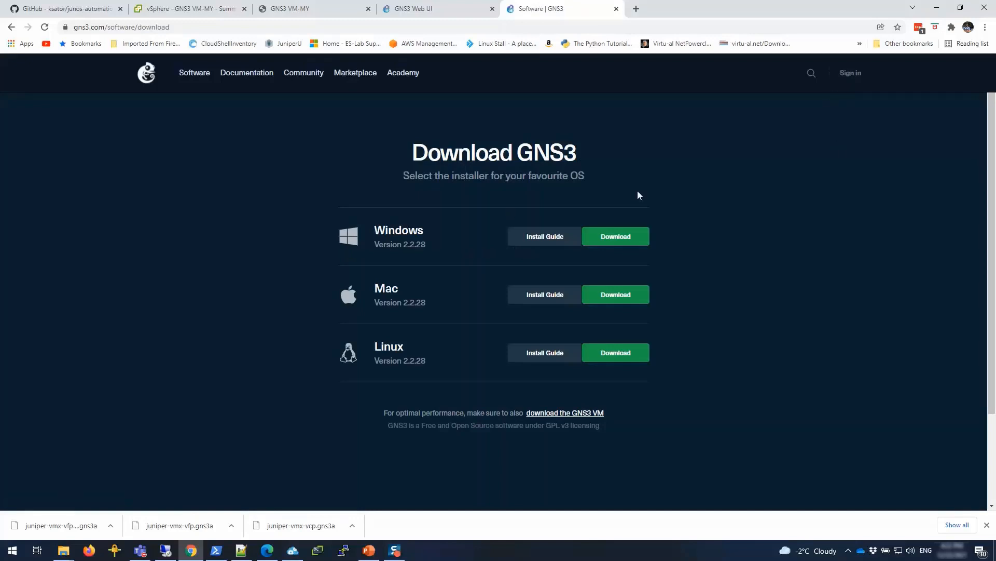
mouse_move(520, 388)
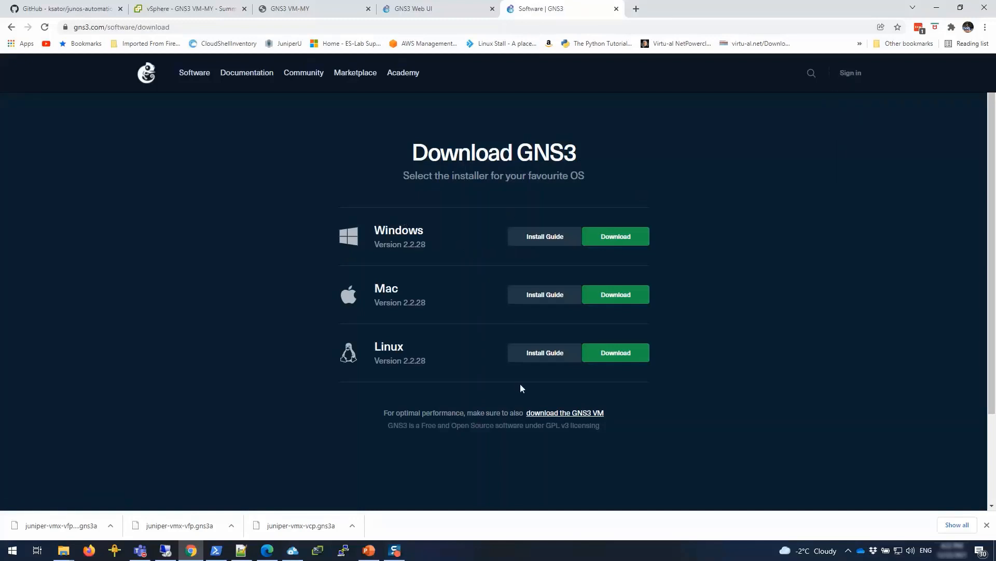
mouse_move(690, 203)
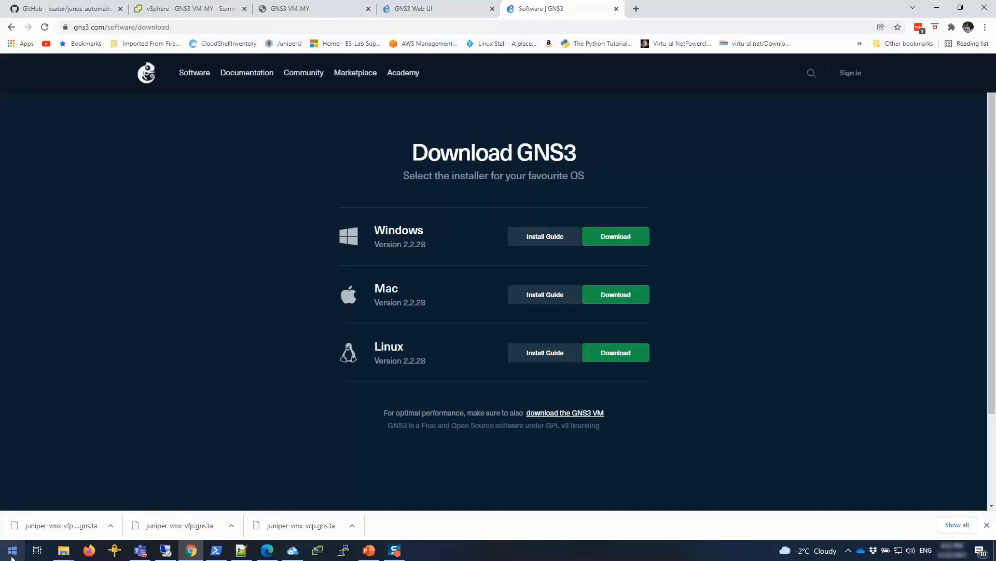
Launch the GNS3 desktop client from the Start menu and cancel the new-project prompt.
click(11, 551)
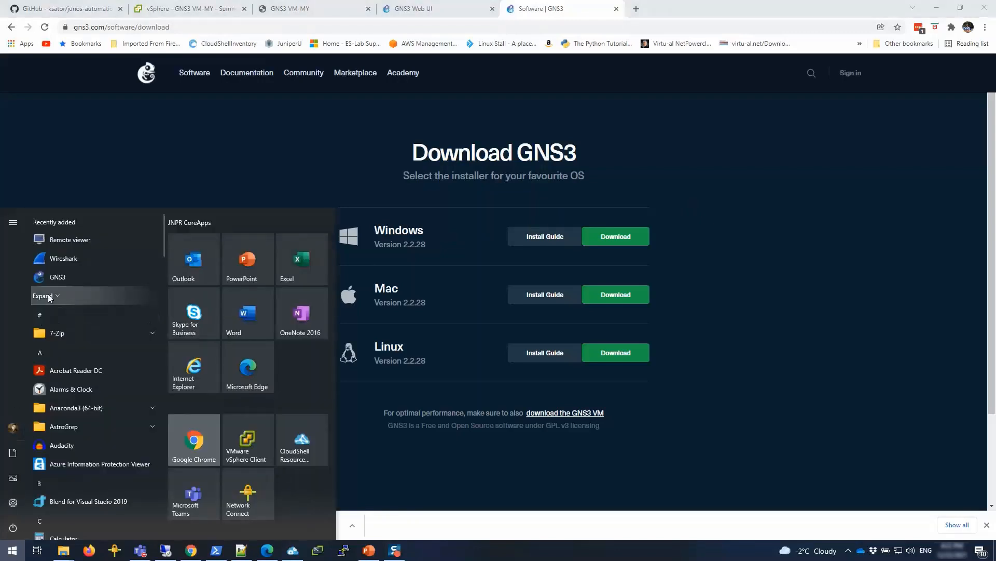
click(57, 277)
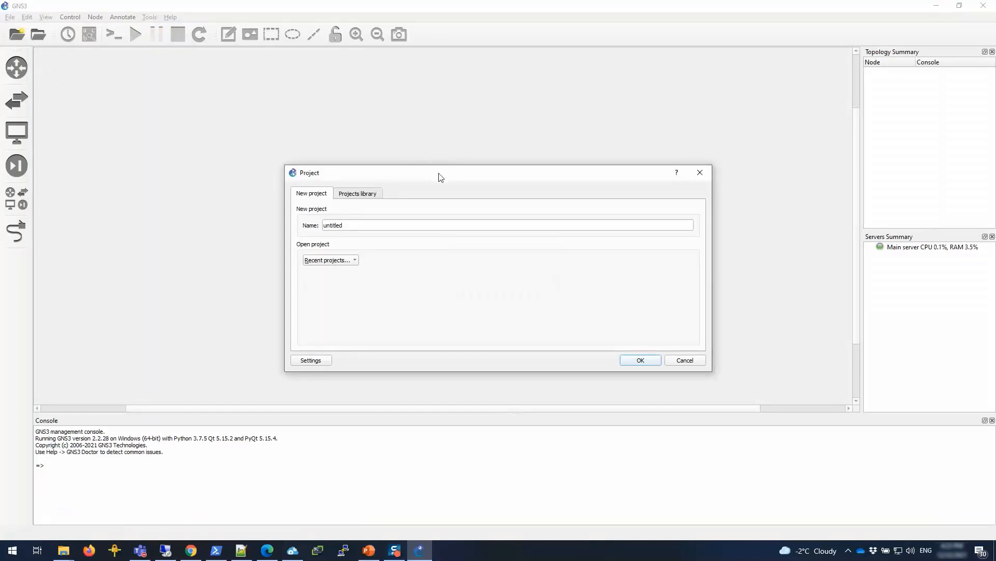
mouse_move(934, 252)
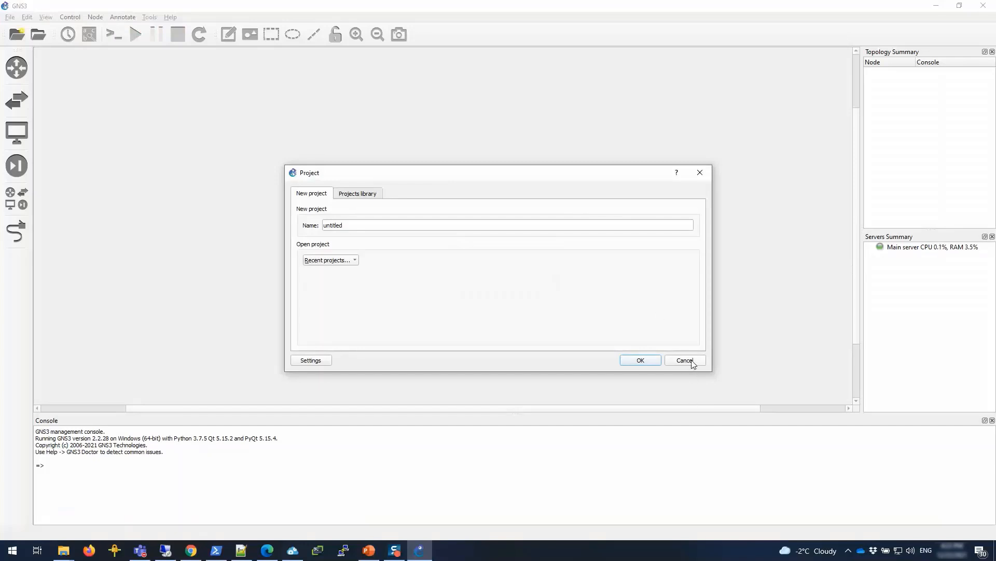
click(684, 360)
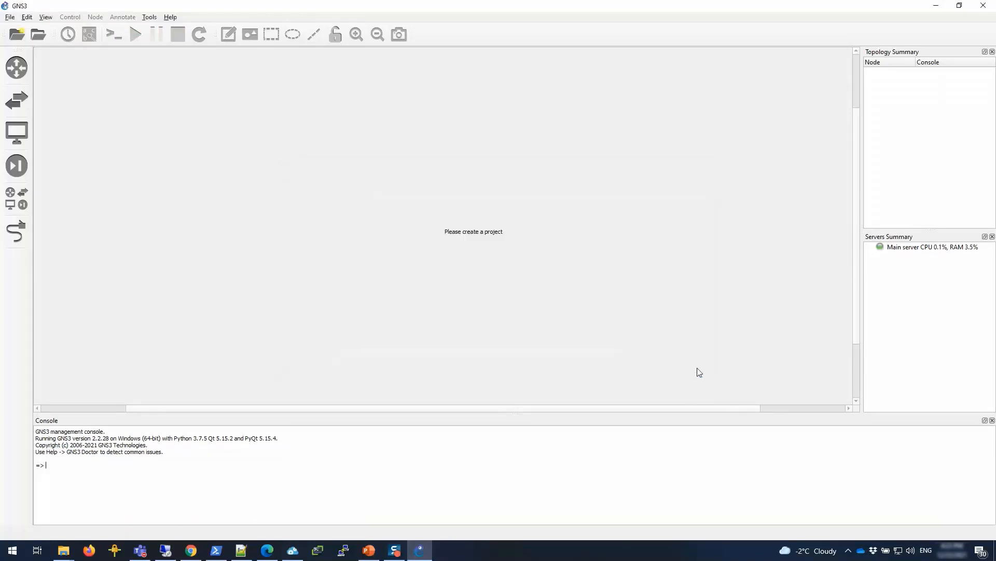
Browse the File and Tools menus and pick the main server entry.
click(9, 17)
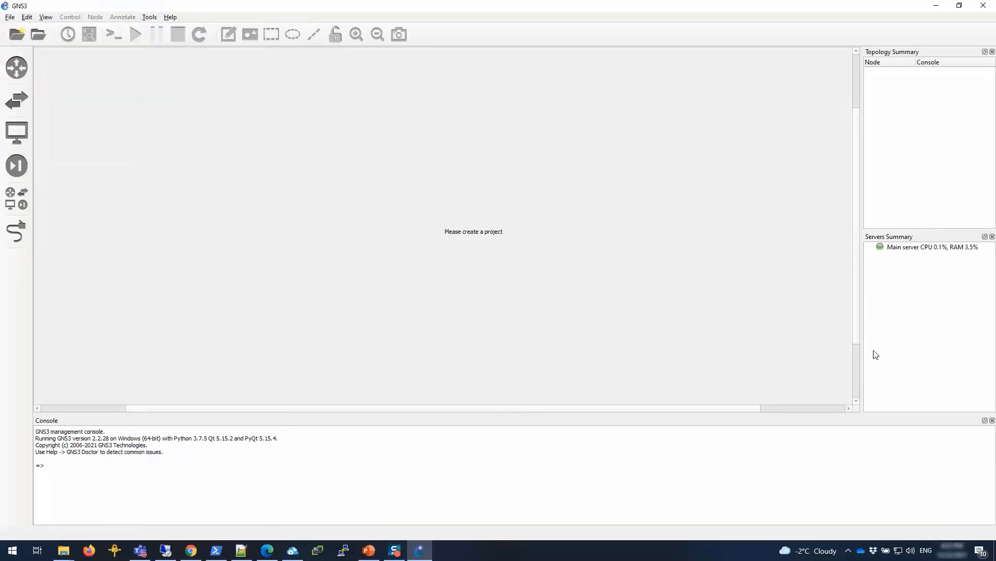
click(931, 247)
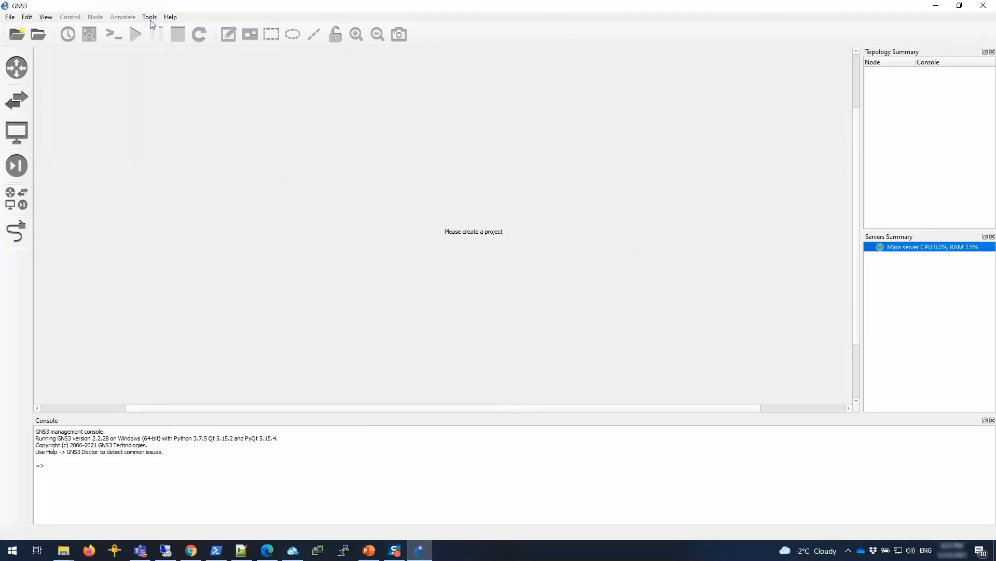
click(148, 17)
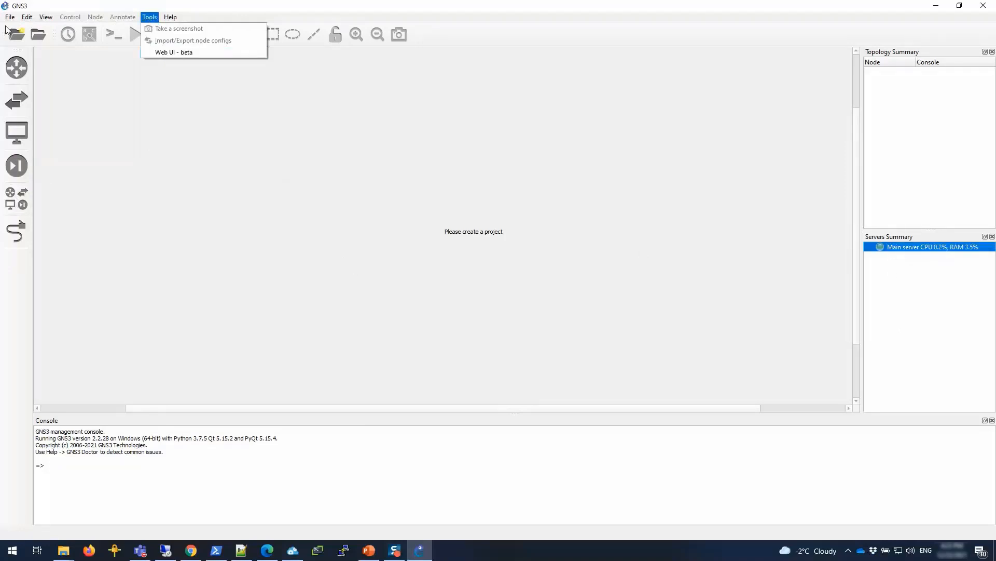
click(10, 16)
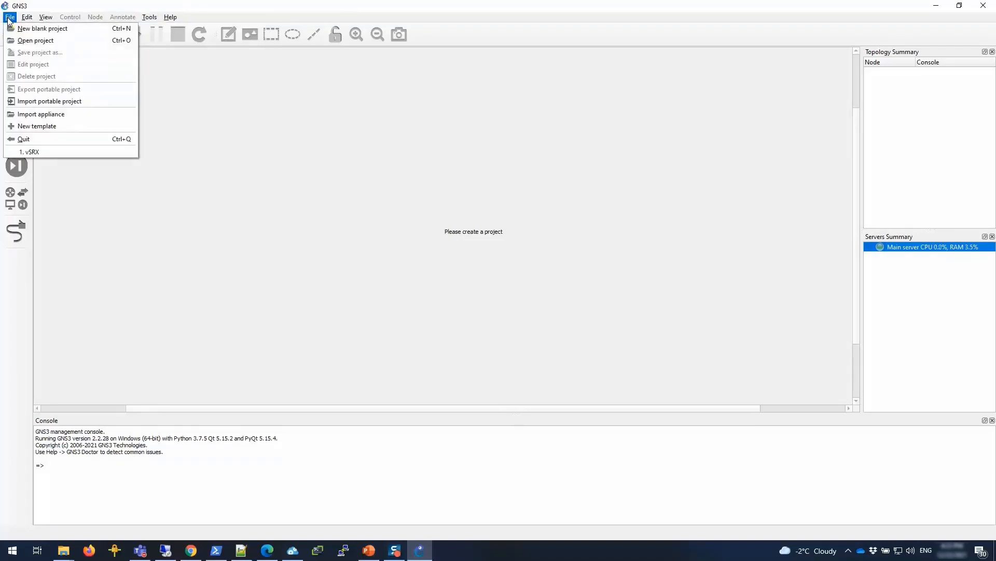
click(27, 17)
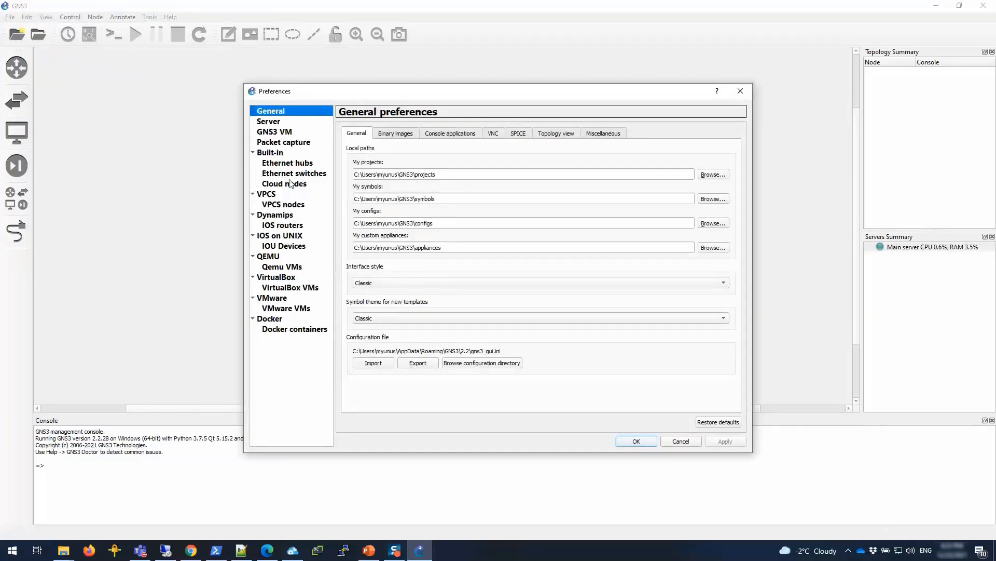
click(268, 121)
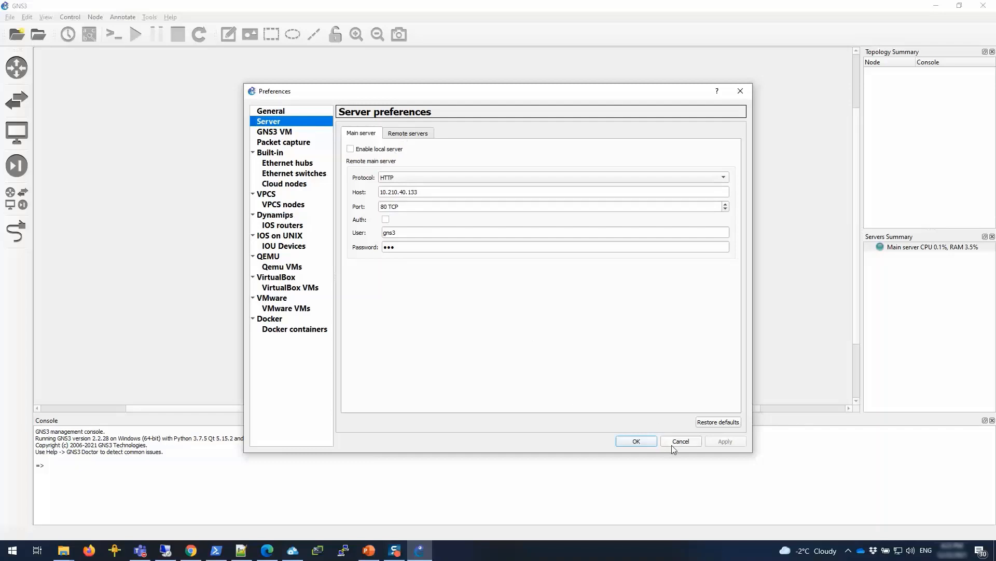
mouse_move(287, 226)
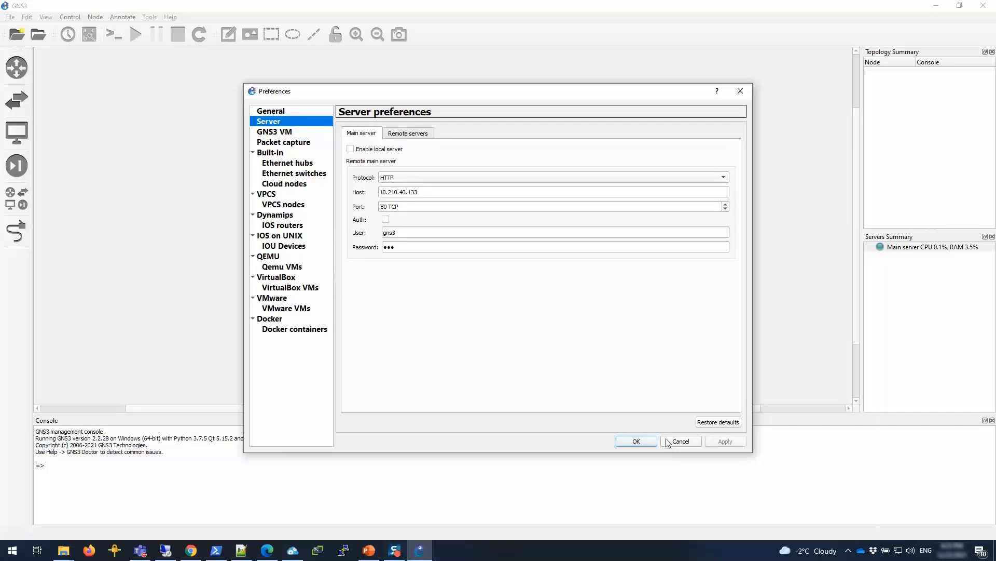
click(635, 441)
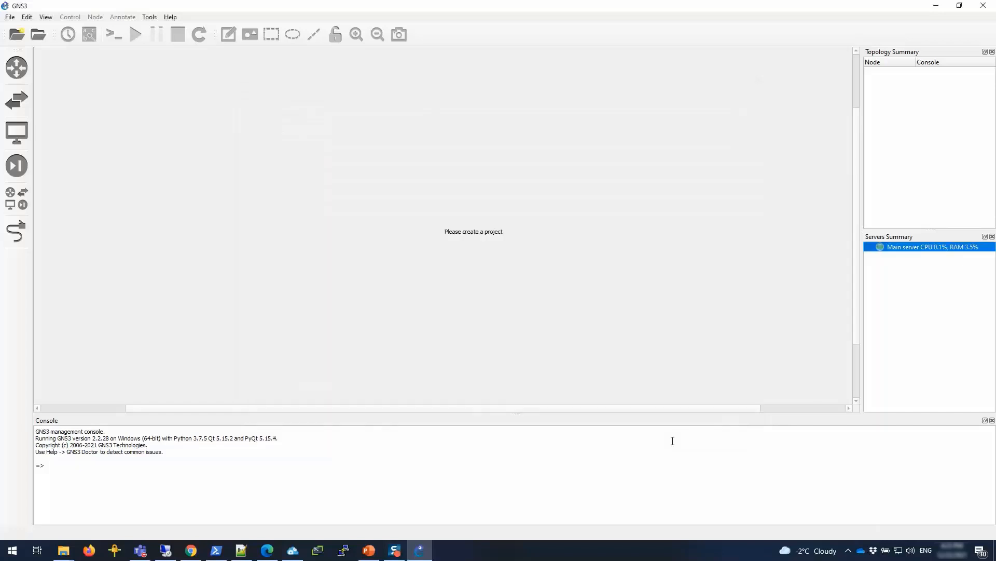
mouse_move(306, 276)
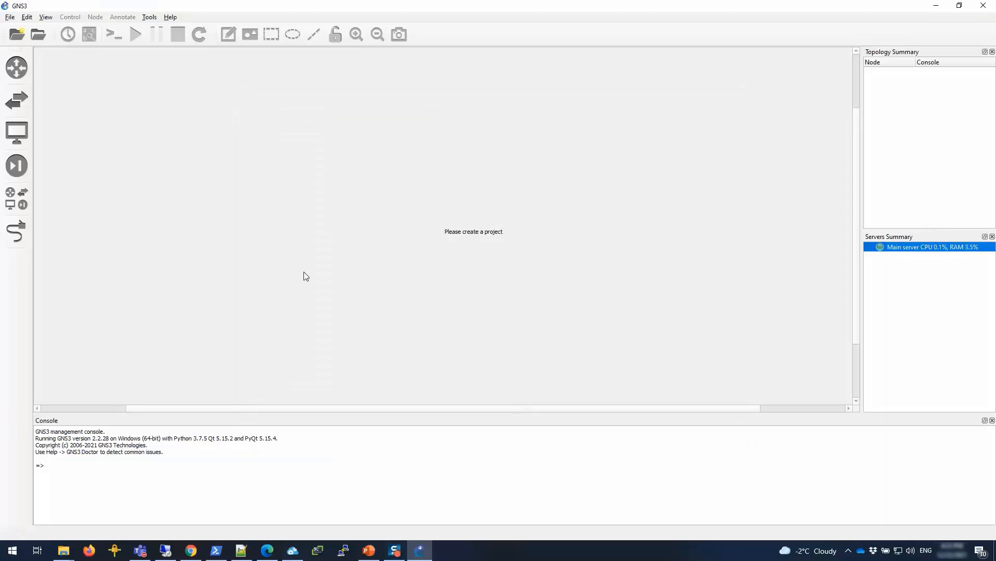
mouse_move(972, 253)
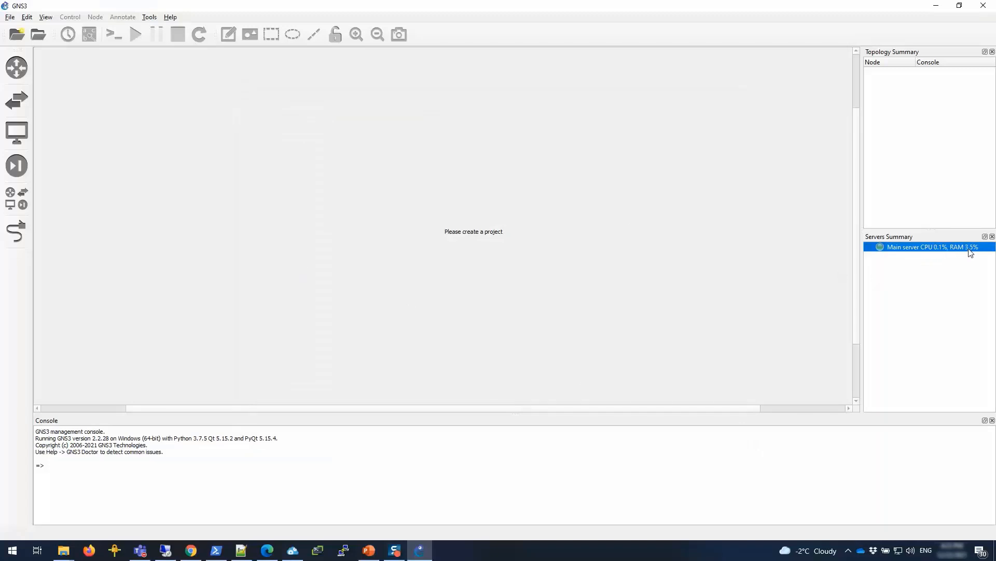
mouse_move(67, 86)
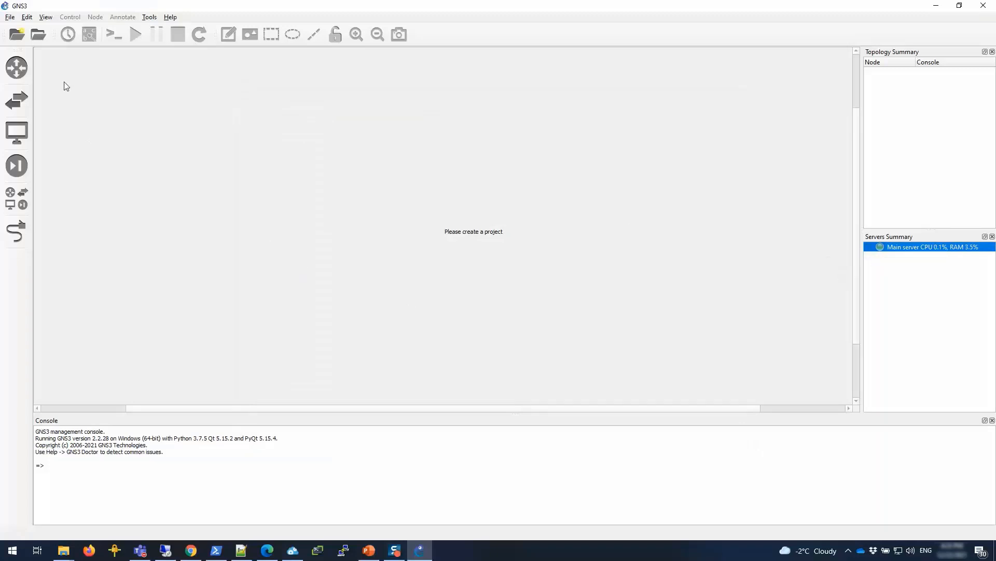
mouse_move(114, 274)
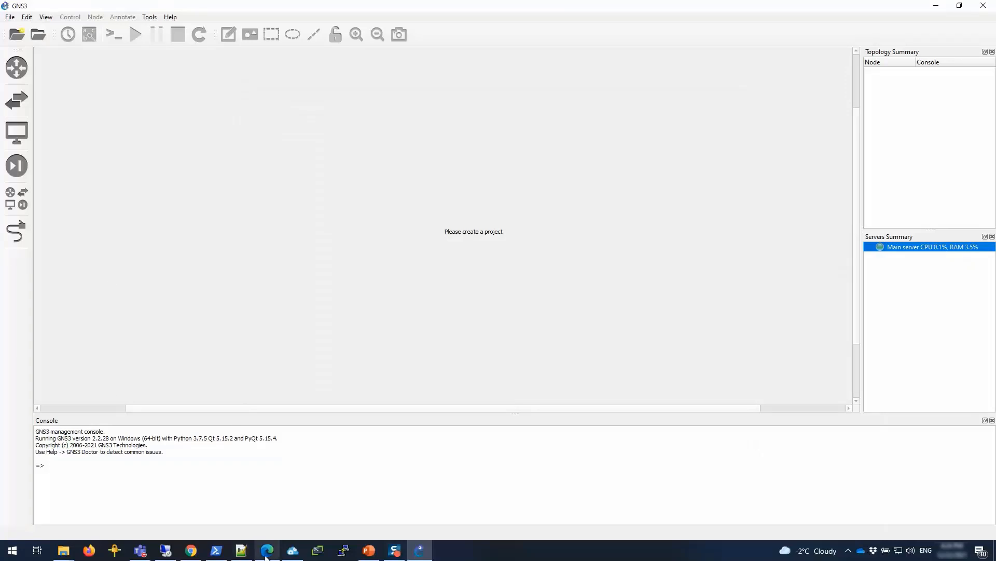
Switch to the browser's GNS3 Marketplace tab and show its Appliances listings.
click(266, 551)
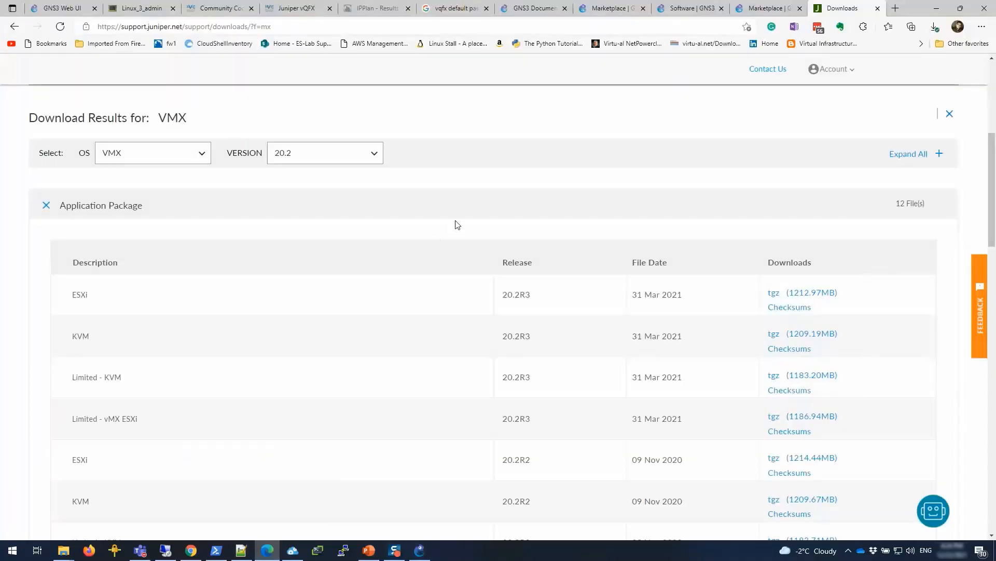
click(611, 7)
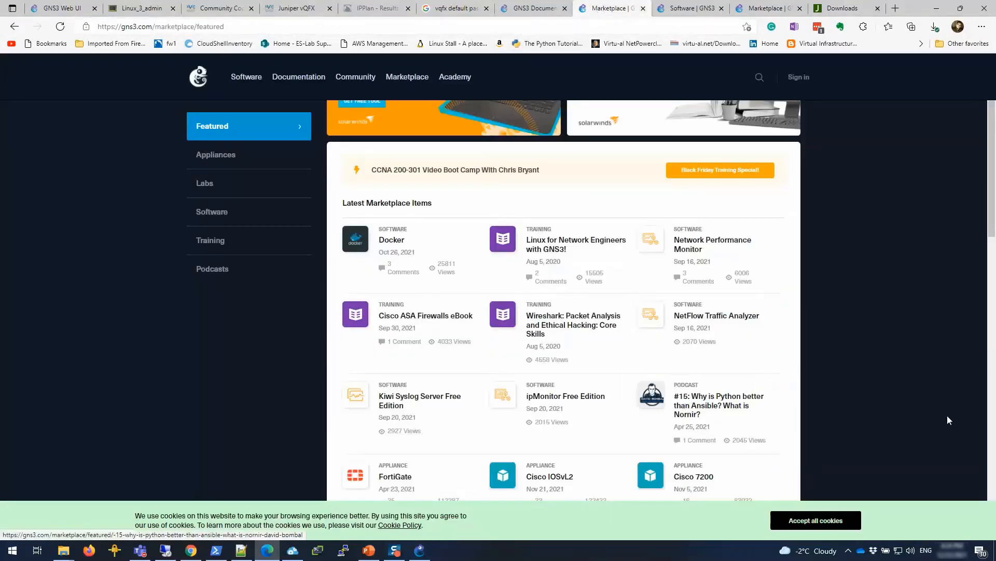
click(816, 520)
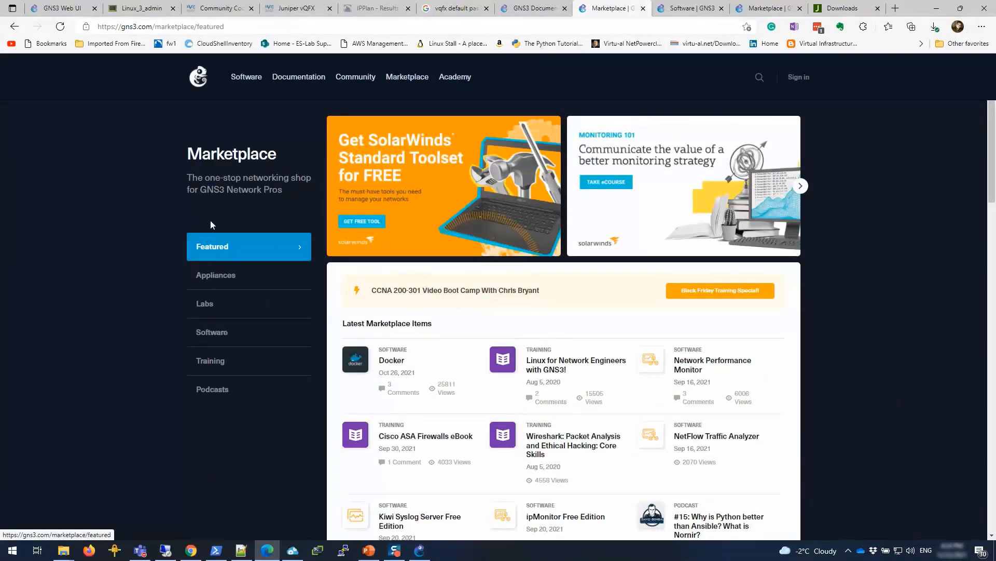
click(220, 278)
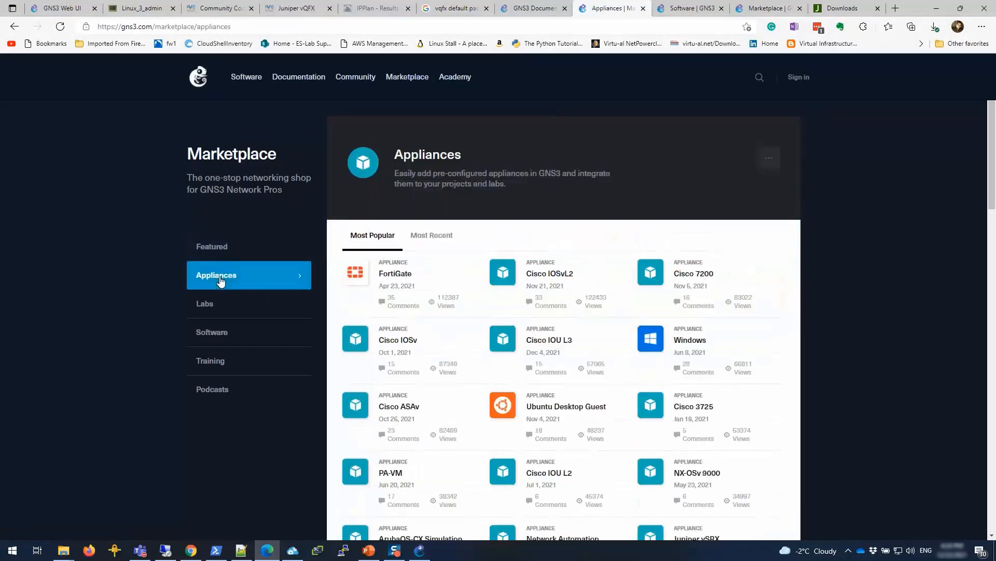
Scroll the appliance catalog down until Juniper vMX vCP is in view.
scroll(down, 3)
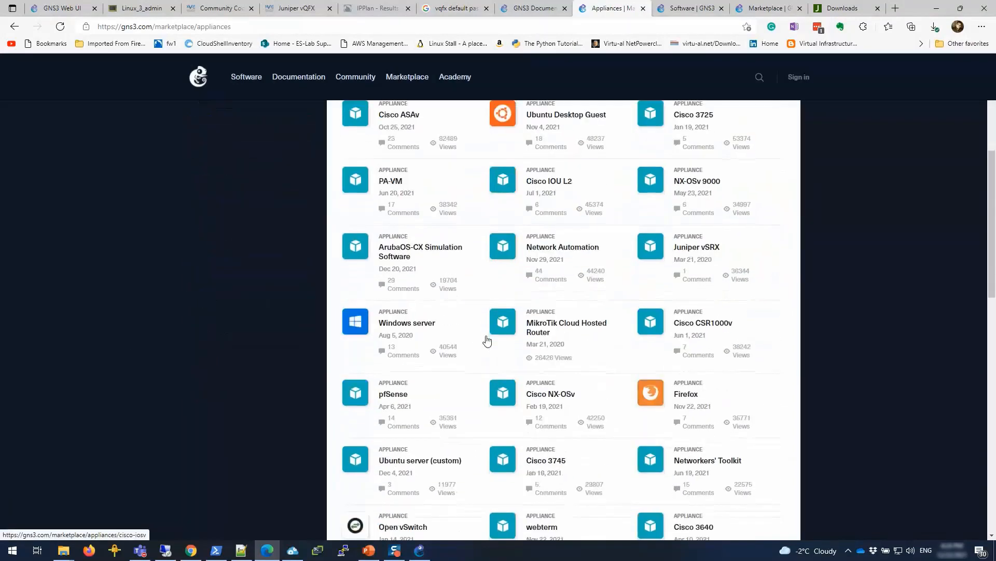
scroll(down, 3)
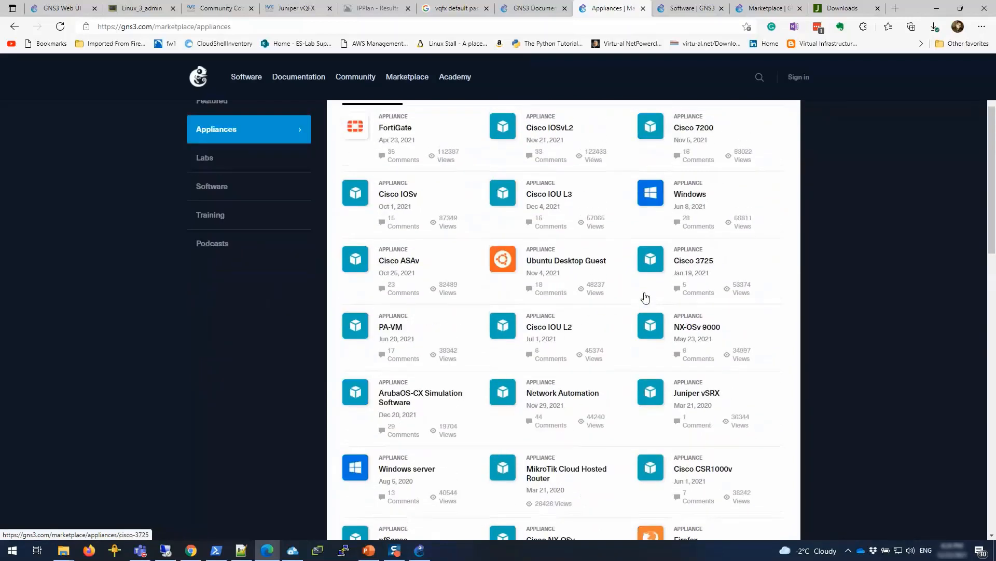
scroll(down, 3)
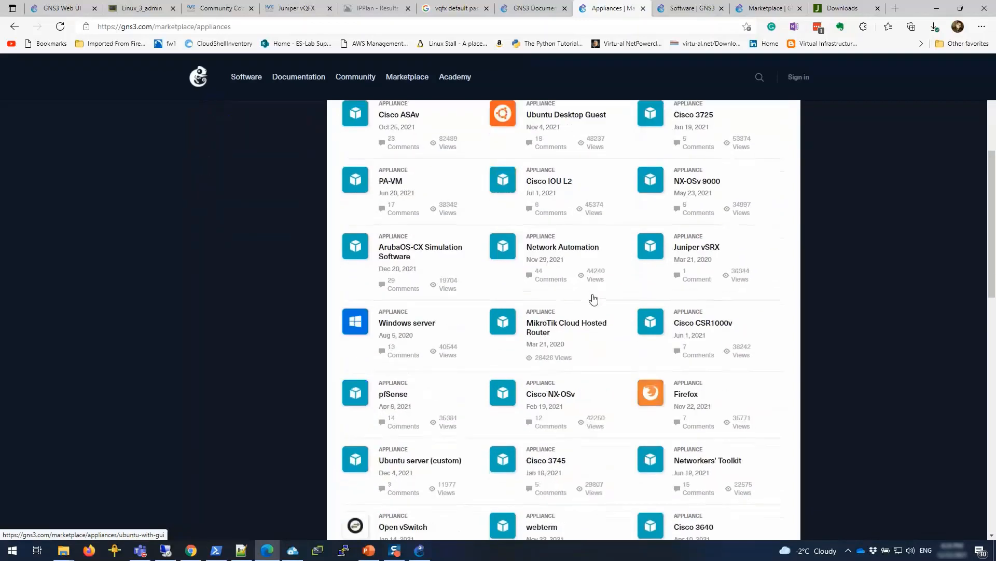
scroll(down, 3)
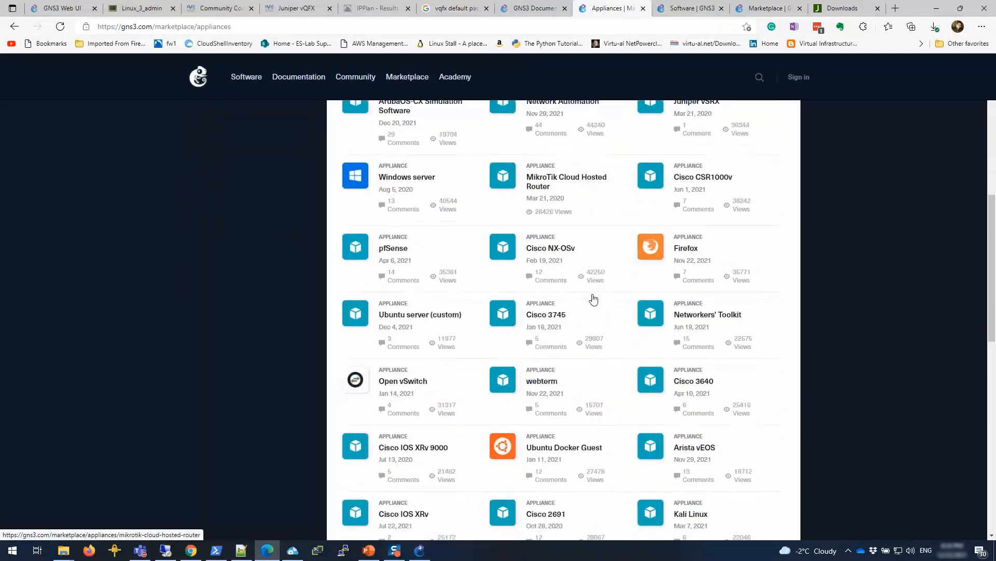
scroll(down, 3)
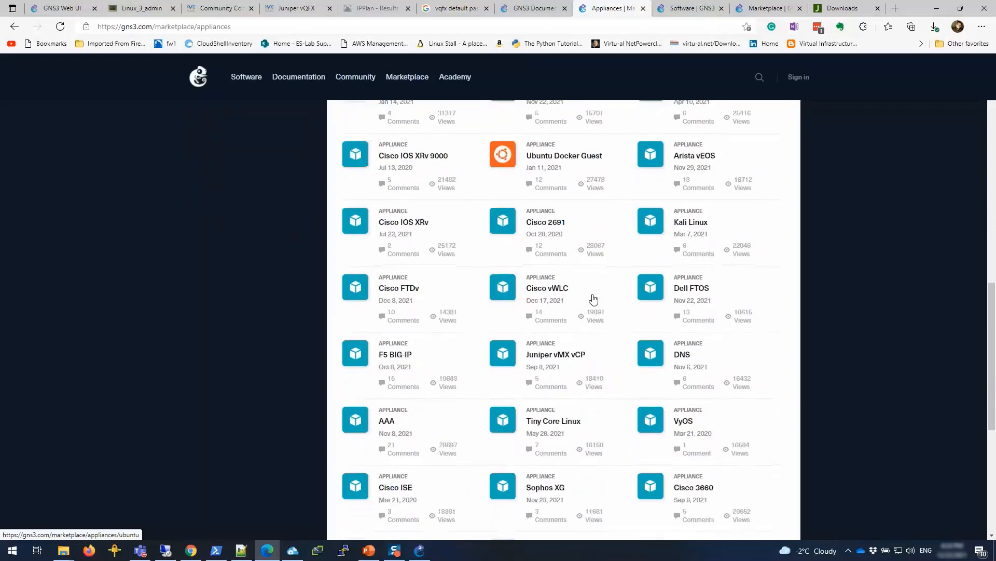
mouse_move(605, 364)
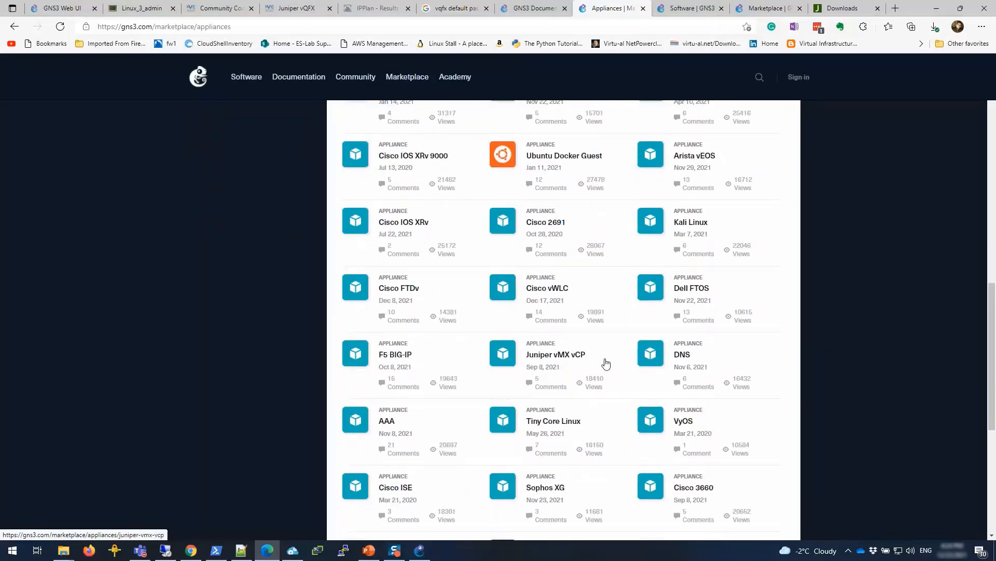
mouse_move(566, 356)
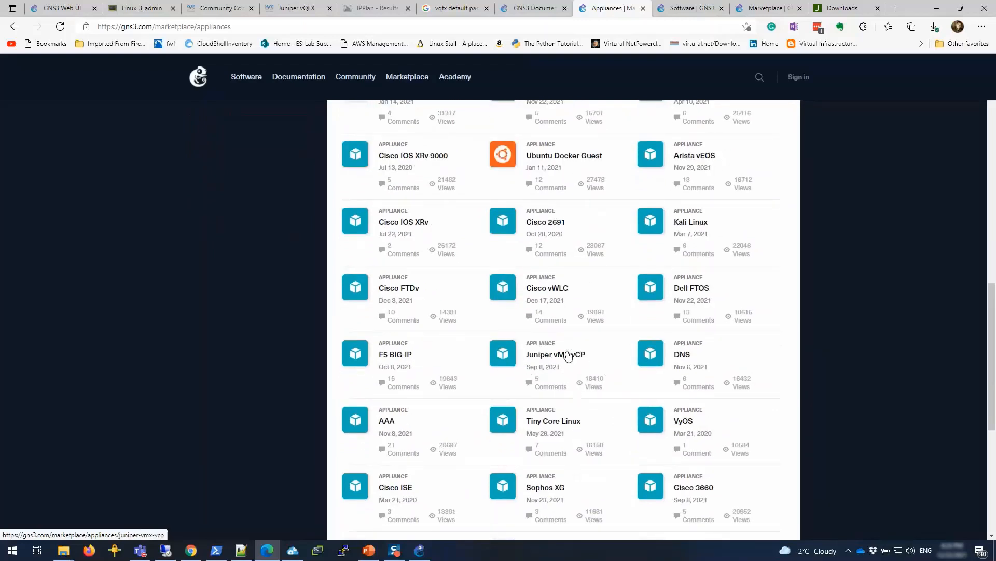
click(554, 354)
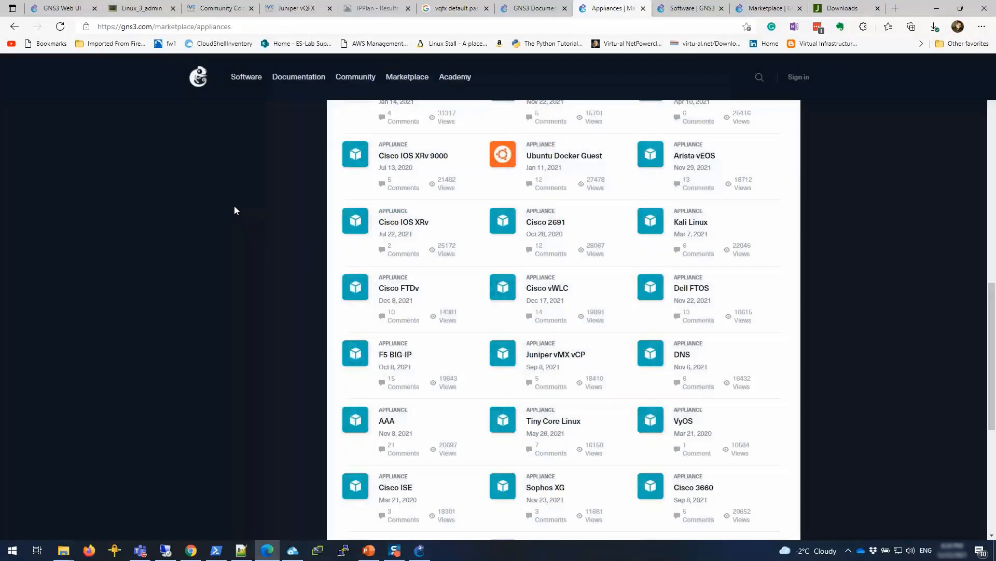
mouse_move(392, 528)
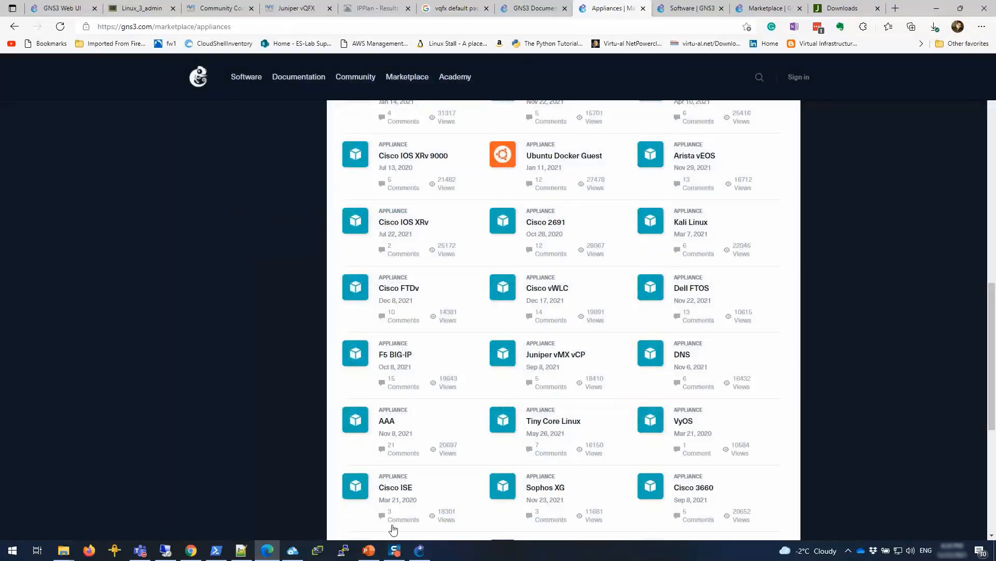
mouse_move(419, 550)
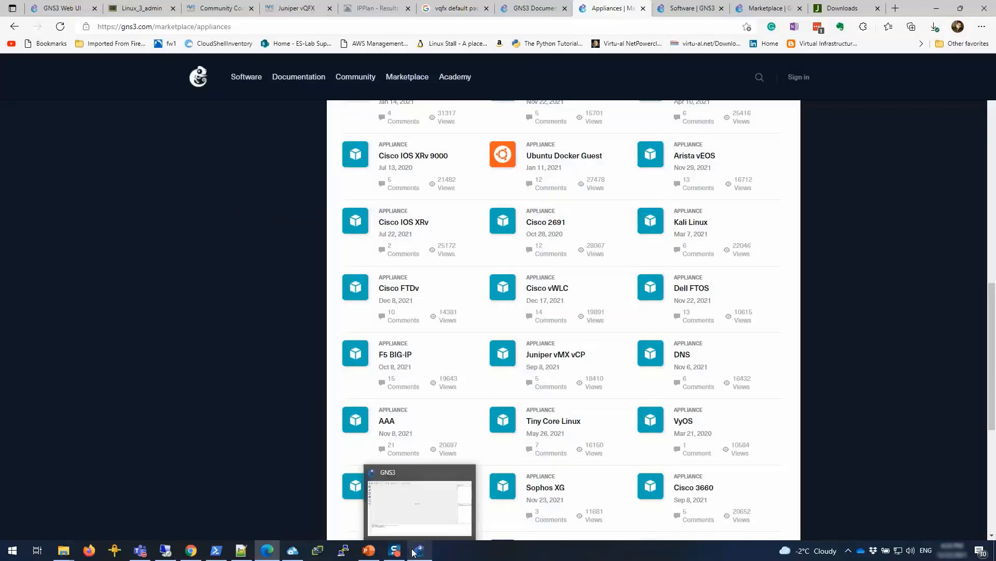
In GNS3, import the juniper-vmx-vcp.gns3a appliance file from Downloads to start its installer.
click(418, 550)
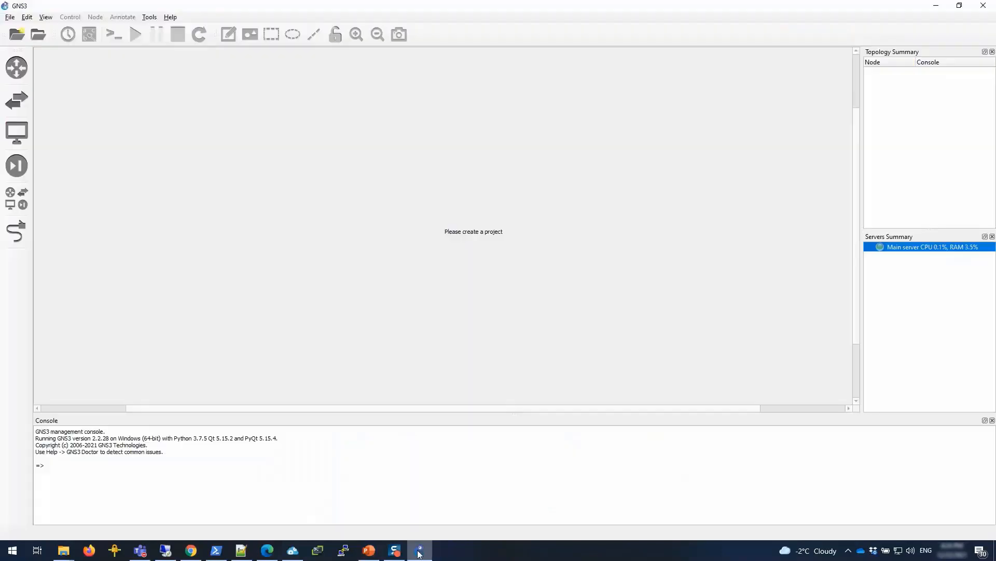
click(10, 16)
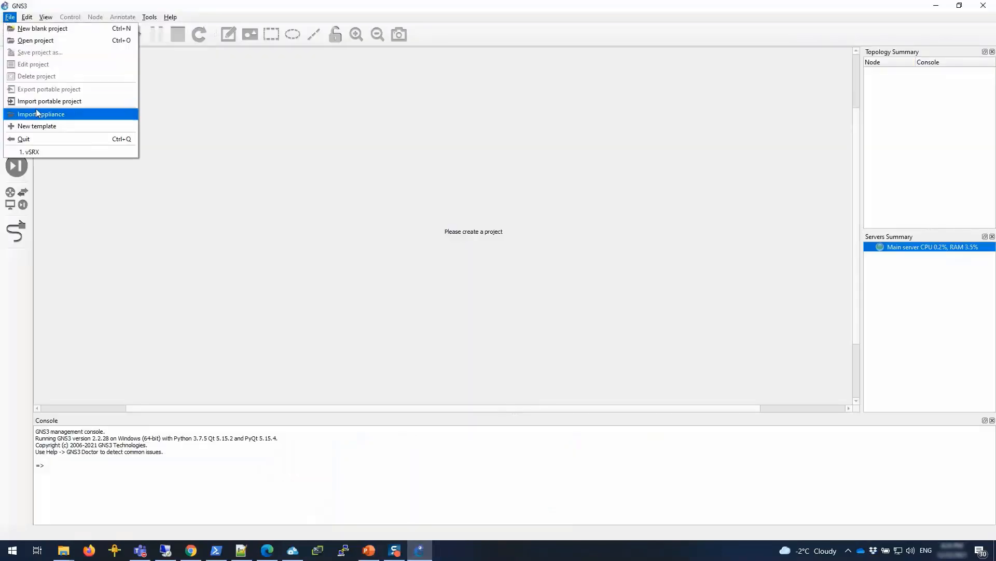
click(41, 114)
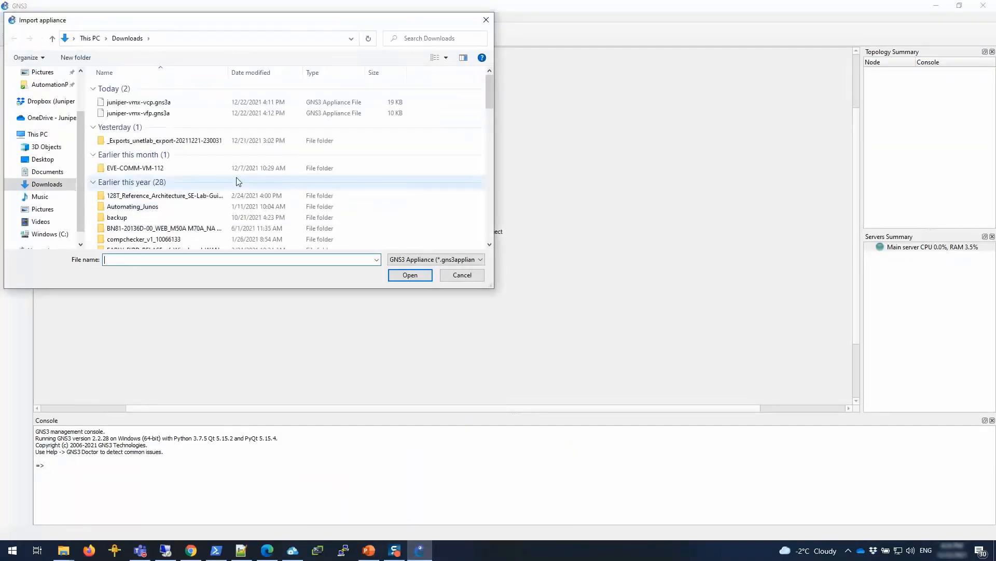
click(139, 102)
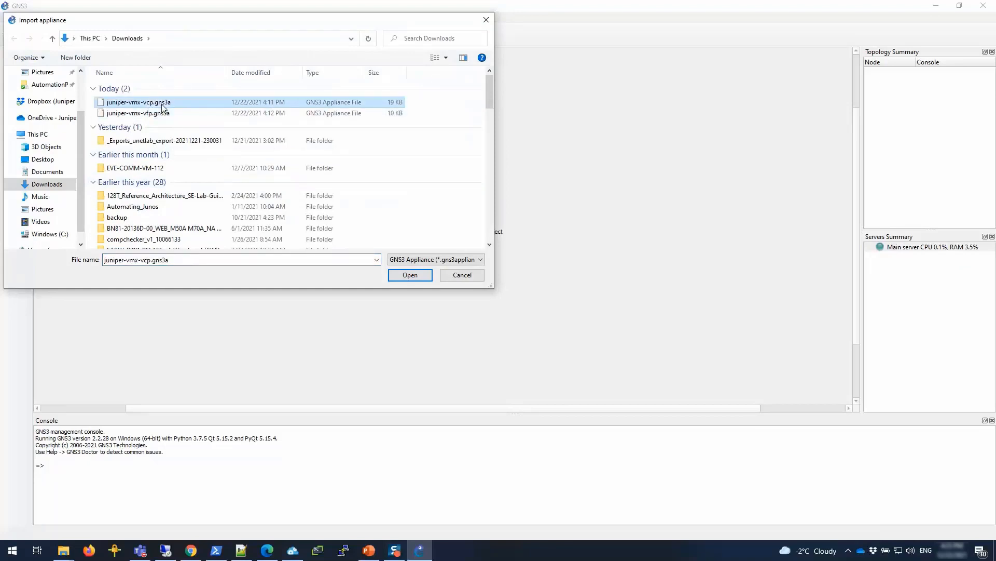
mouse_move(151, 107)
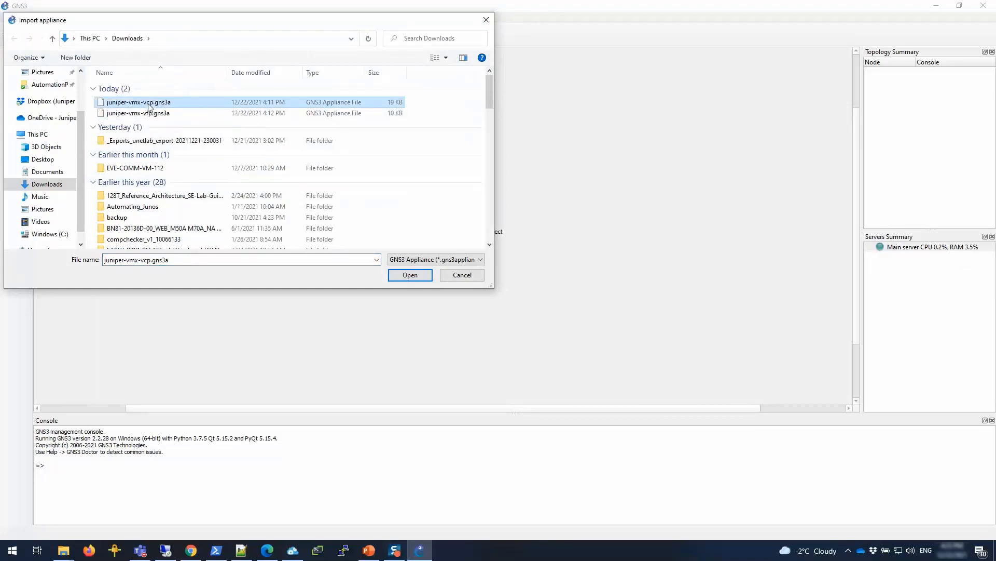
click(410, 274)
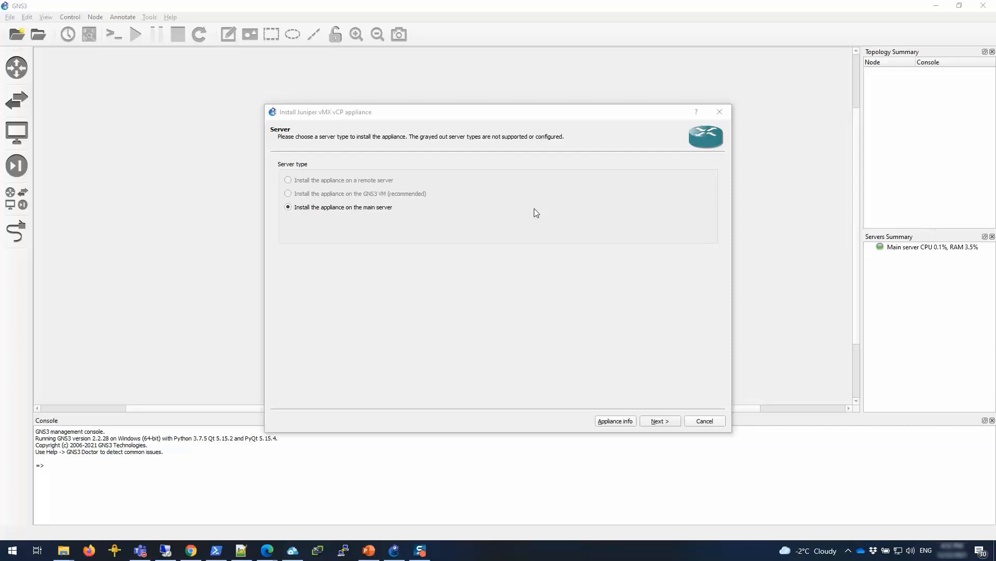
mouse_move(940, 263)
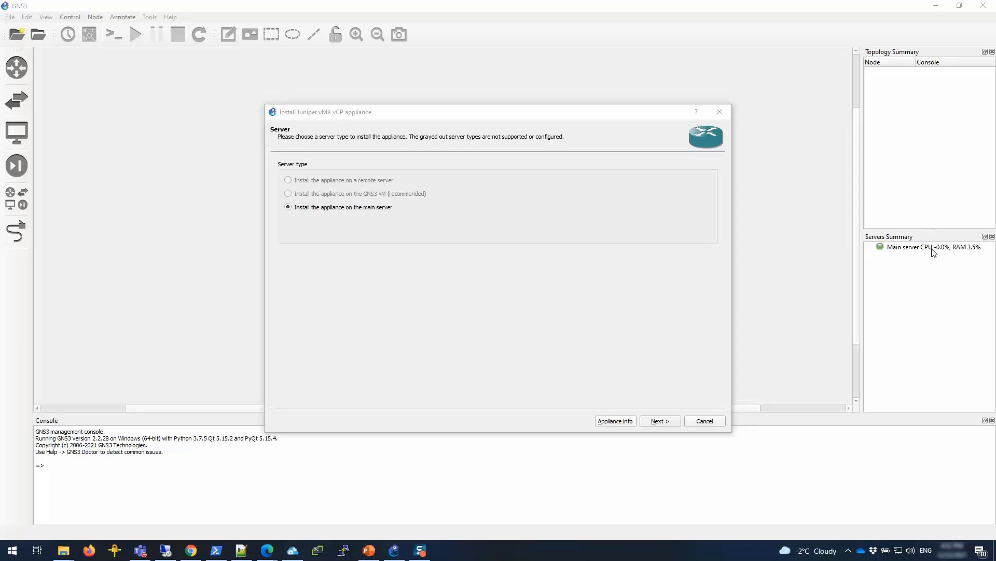
Install on the main server with /bin/qemu-system-x86_64 and advance to the required files step.
click(659, 420)
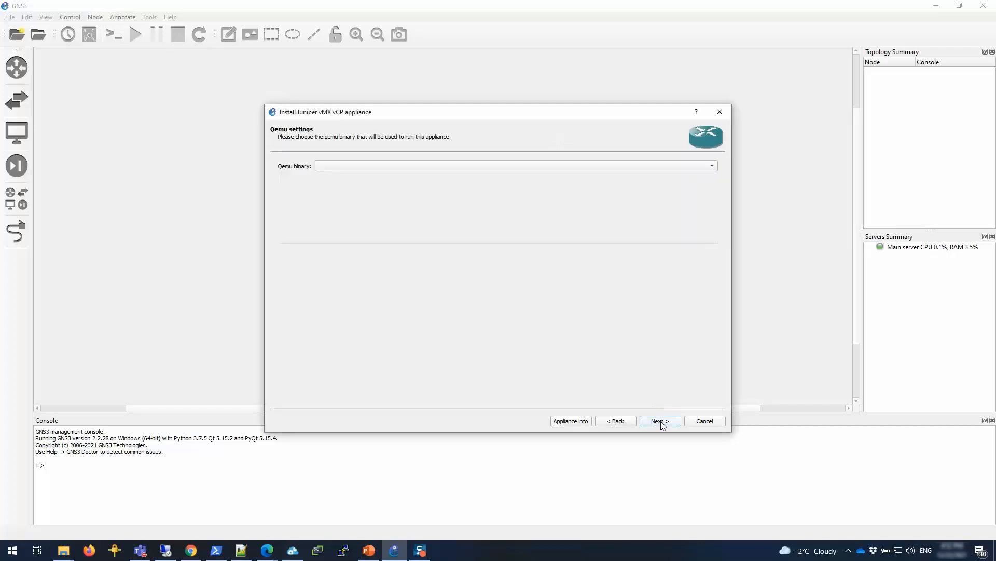
click(711, 166)
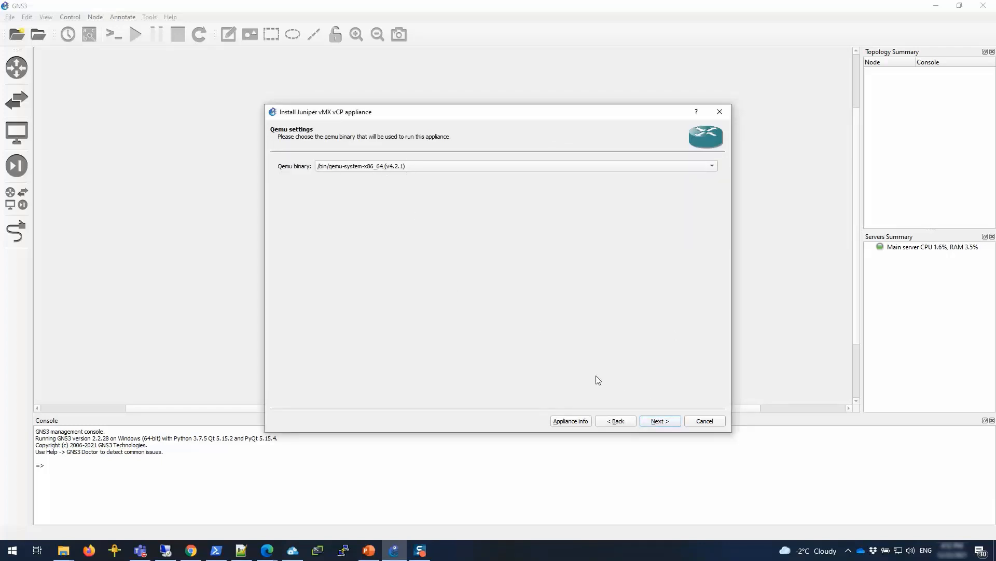
mouse_move(660, 420)
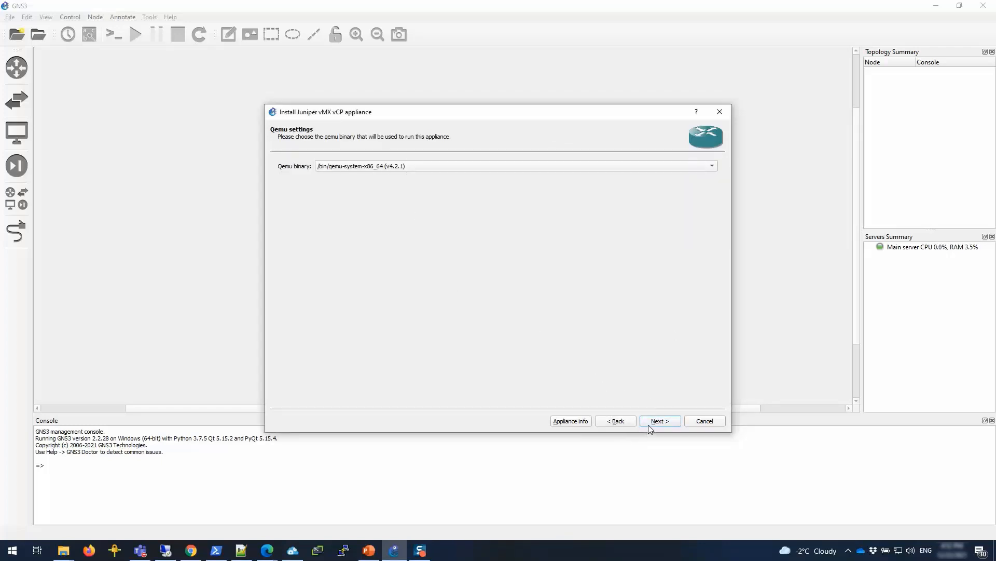
click(660, 420)
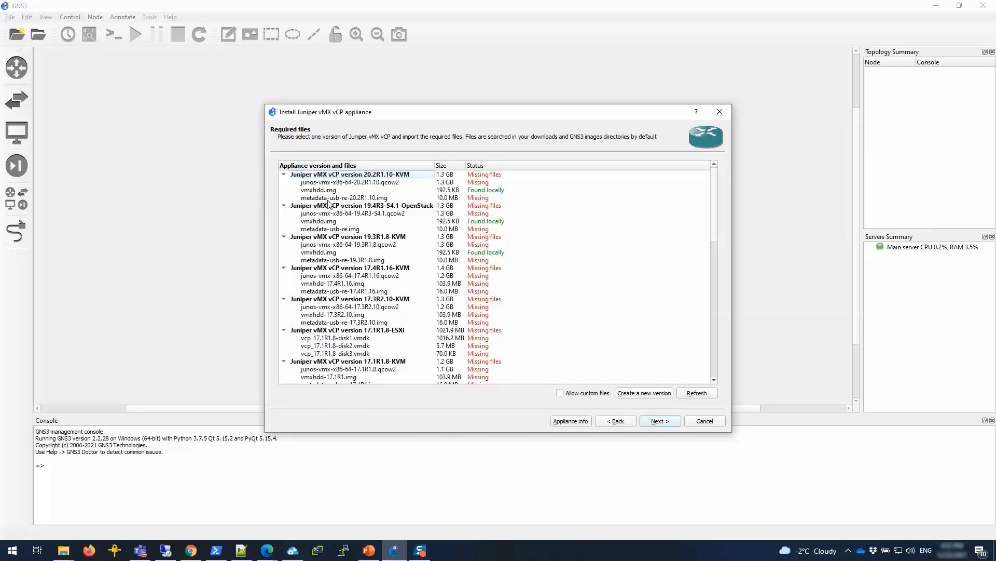
Review the listed versions' missing files, then create a new vCP version named 21.4R1.12-KVM.
click(343, 197)
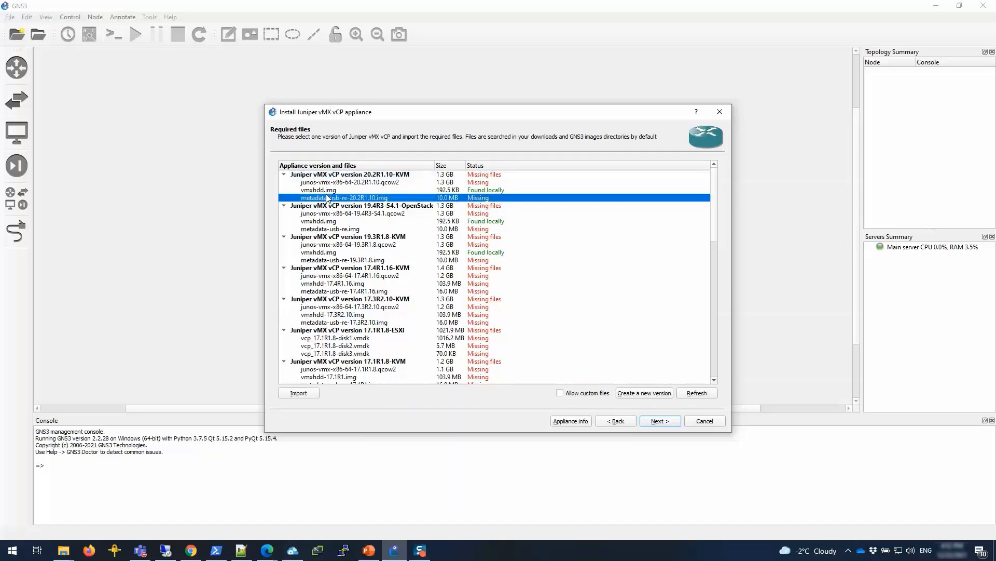
scroll(down, 3)
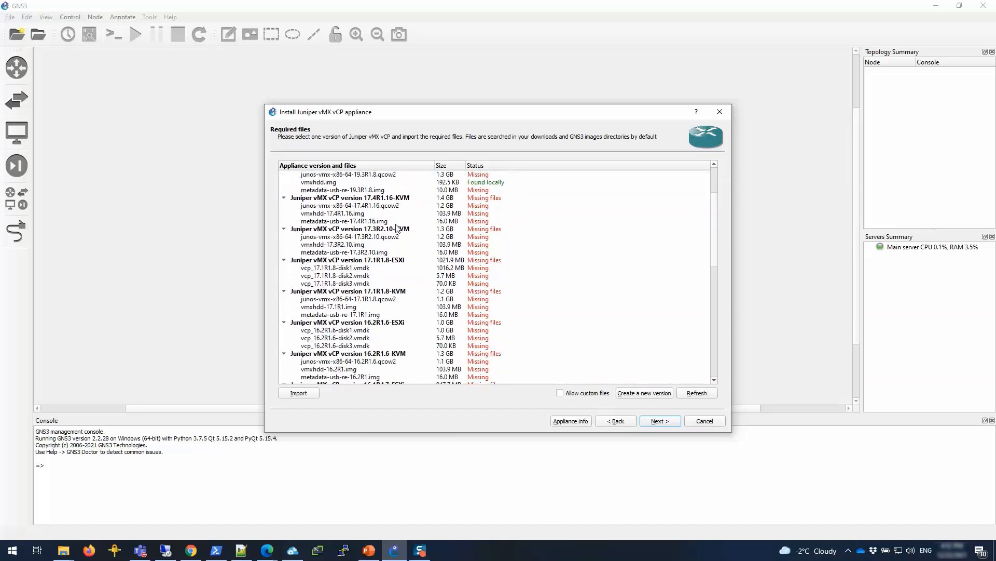
scroll(down, 3)
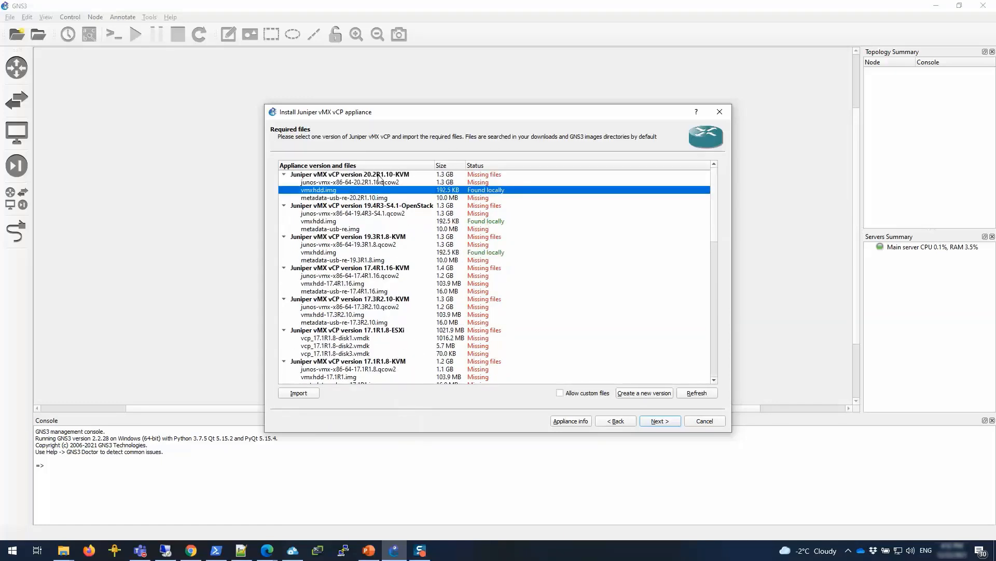
mouse_move(452, 296)
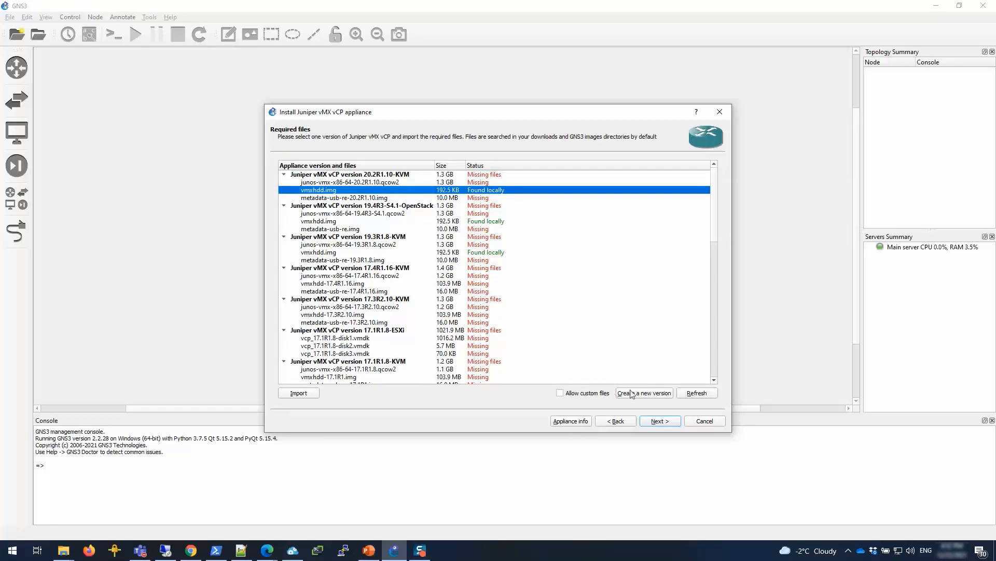
click(644, 392)
text(21.4R1.10-KVM)
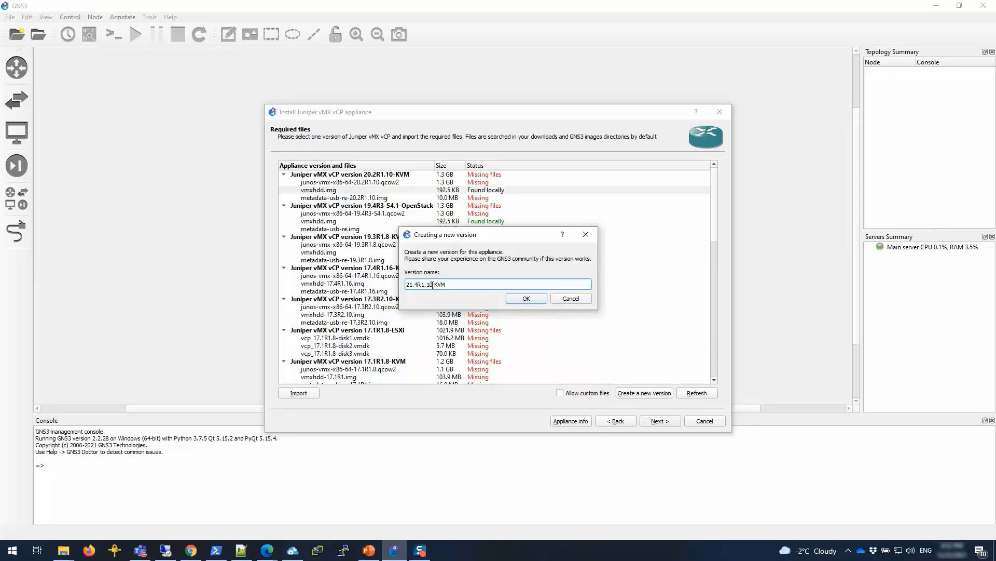
click(526, 298)
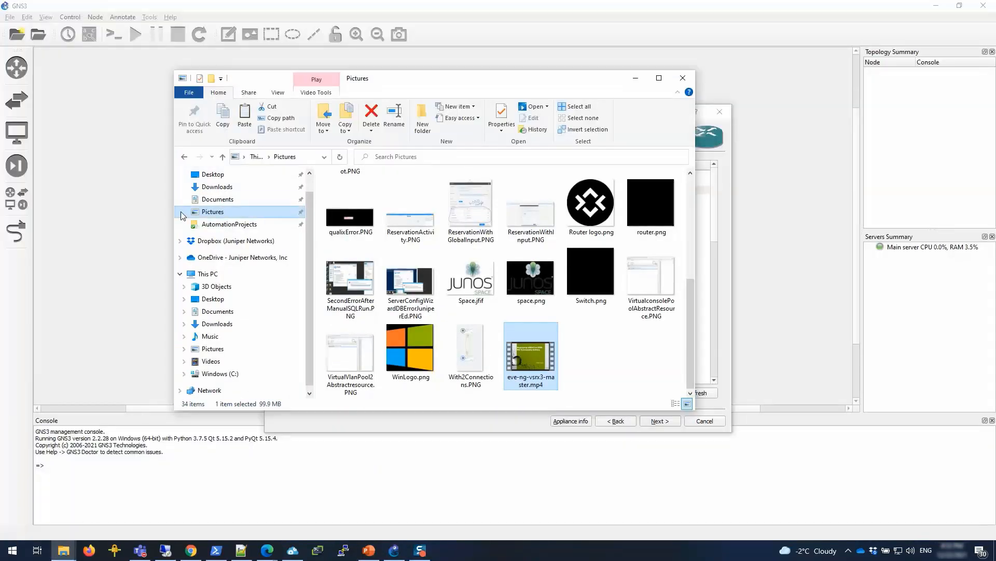
Browse Downloads > vmx-bundle-21.4R1.12 > vmx > images and confirm the qcow2 disk image filename.
click(217, 186)
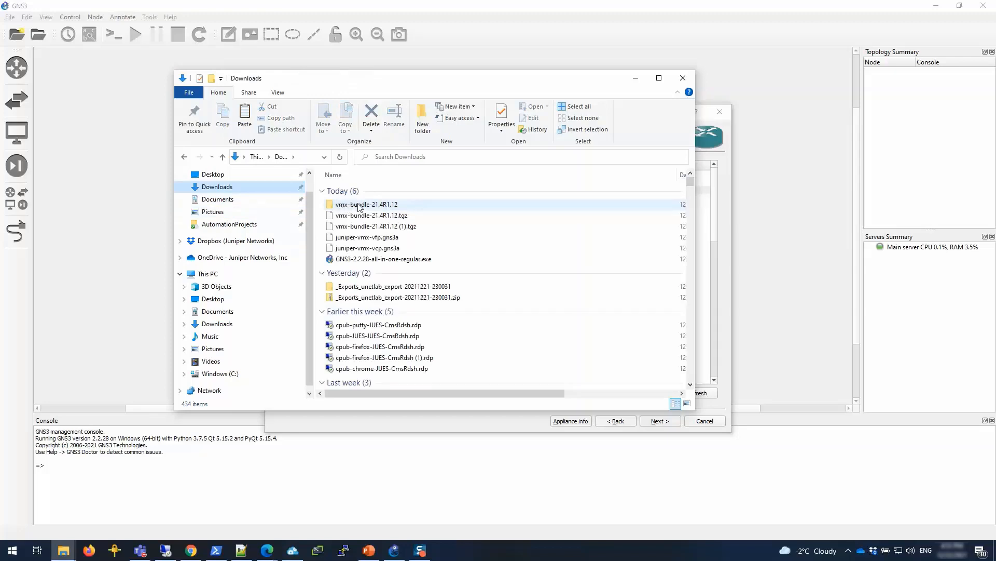
double_click(365, 205)
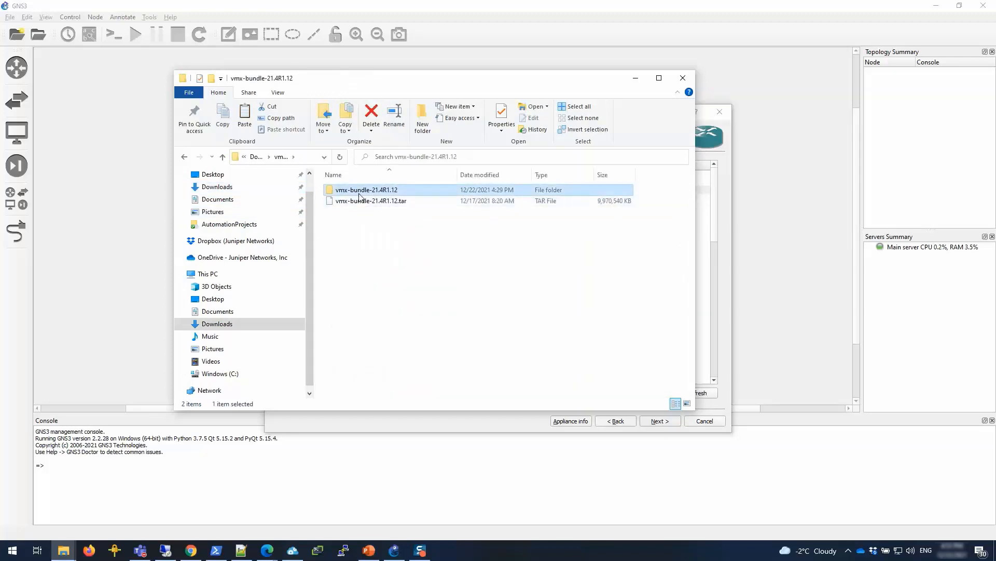
double_click(367, 189)
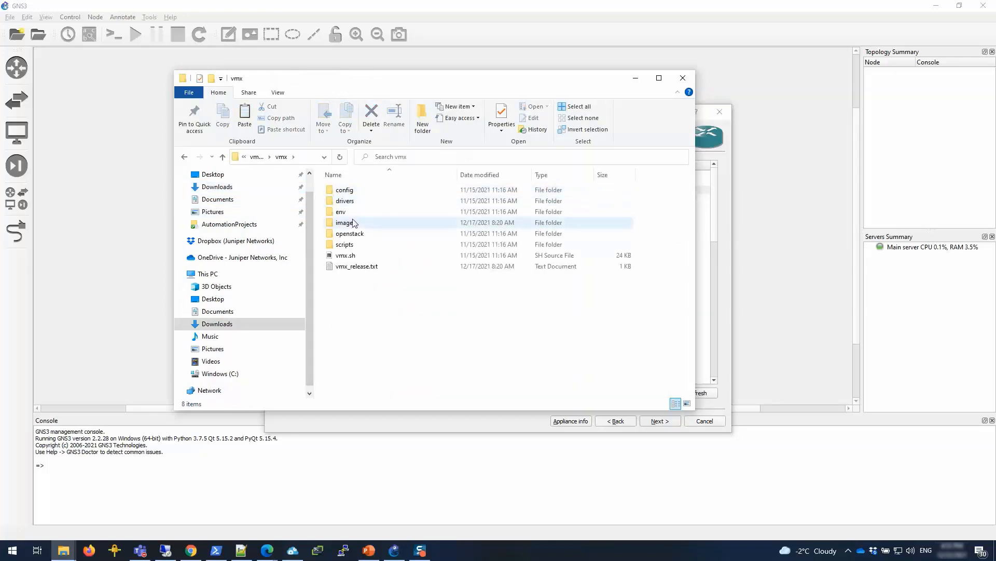
double_click(344, 222)
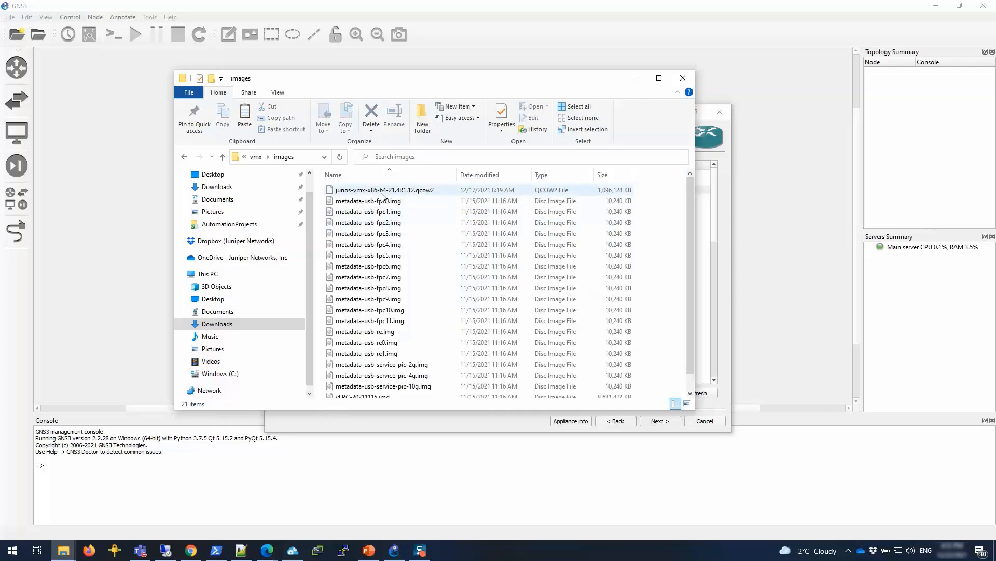
mouse_move(383, 189)
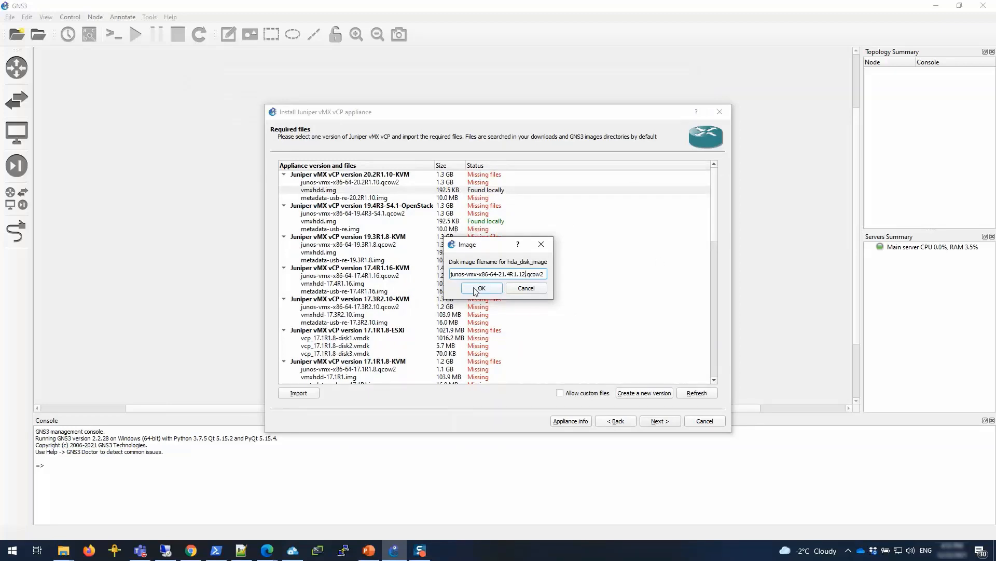
click(481, 287)
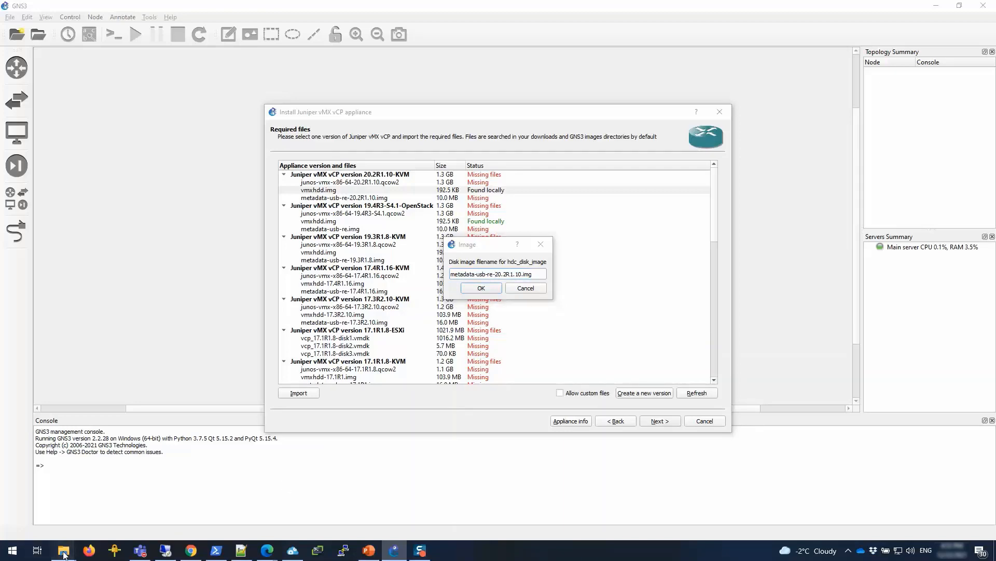
Check metadata-usb-re.img in the images folder and supply it as the hdc disk image filename.
click(62, 550)
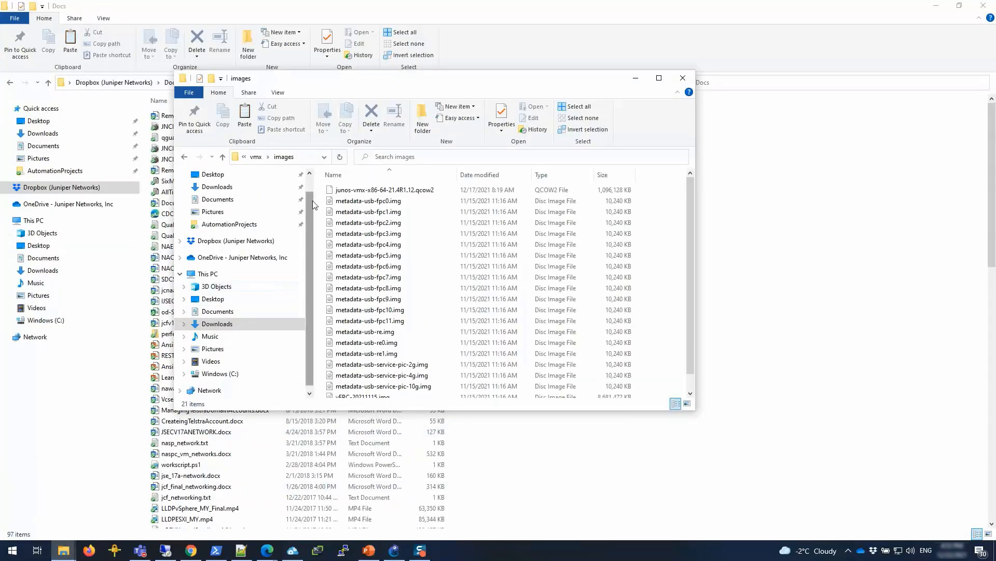
scroll(down, 3)
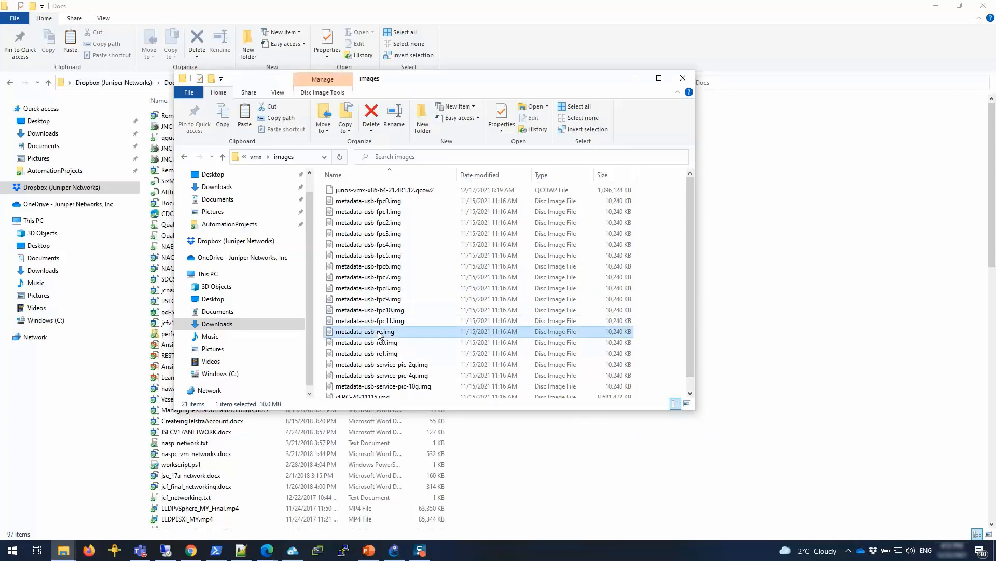
double_click(366, 331)
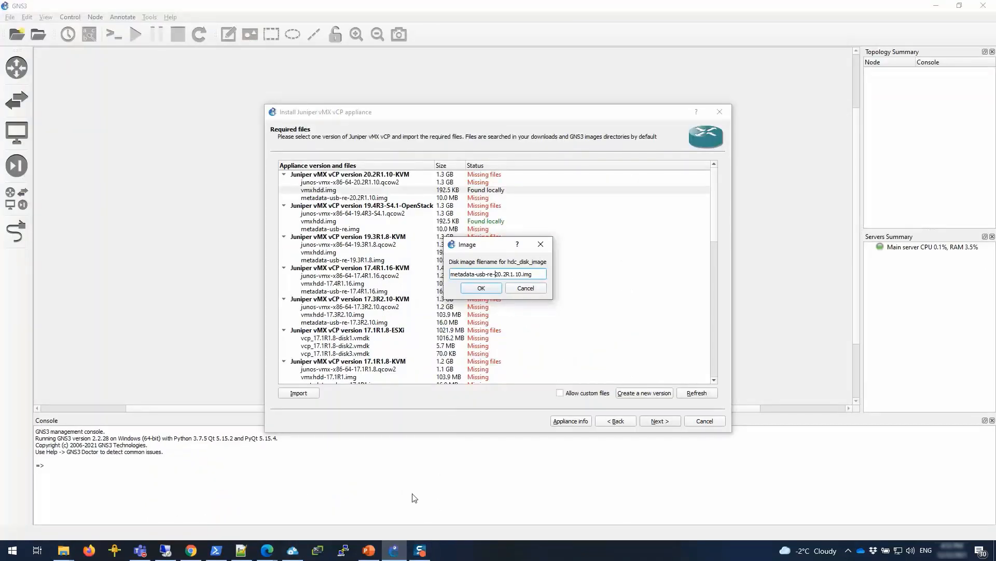
triple_click(498, 274)
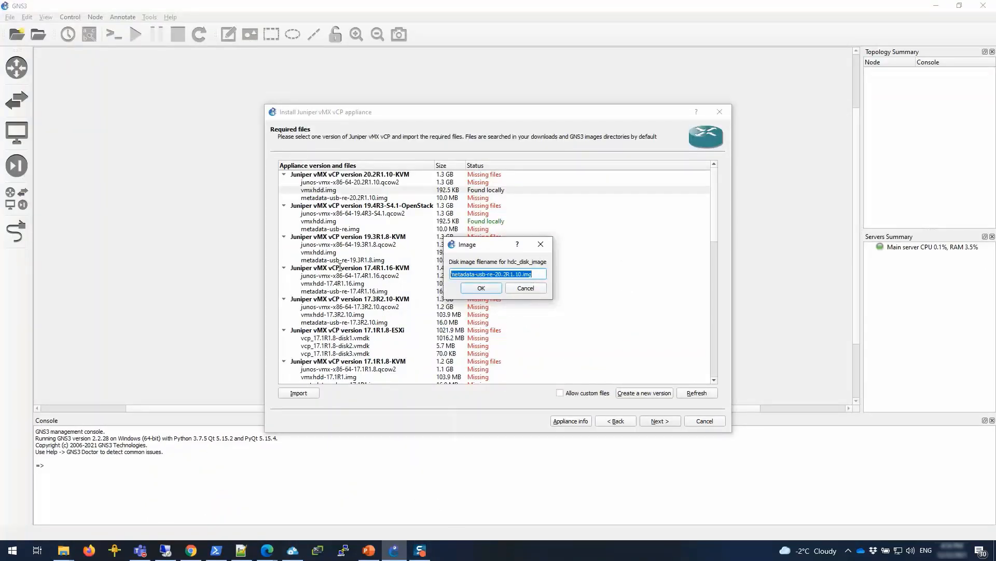
click(480, 288)
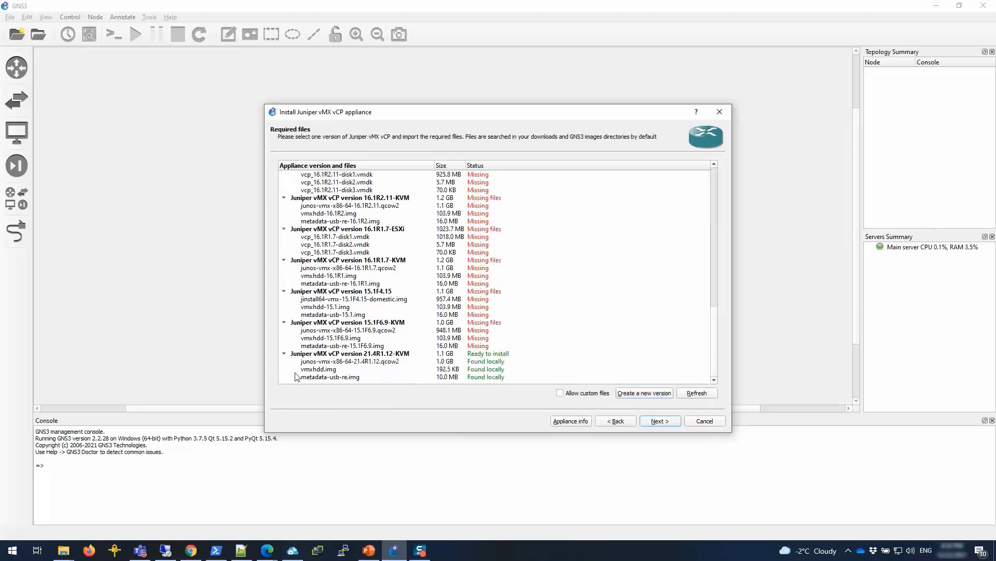
Select the ready-to-install 21.4R1.12-KVM version and continue to its install confirmation.
click(330, 376)
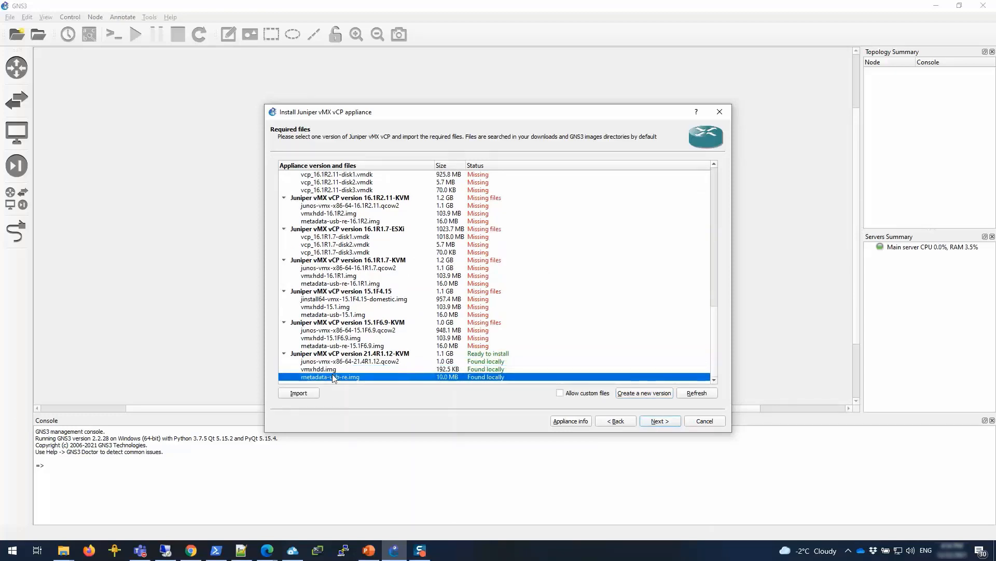
click(349, 353)
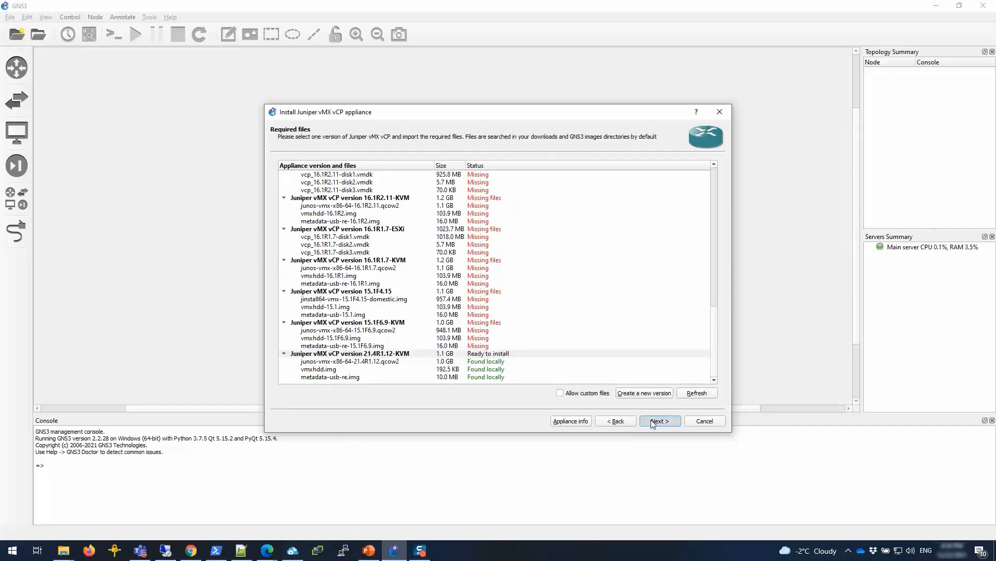
click(660, 421)
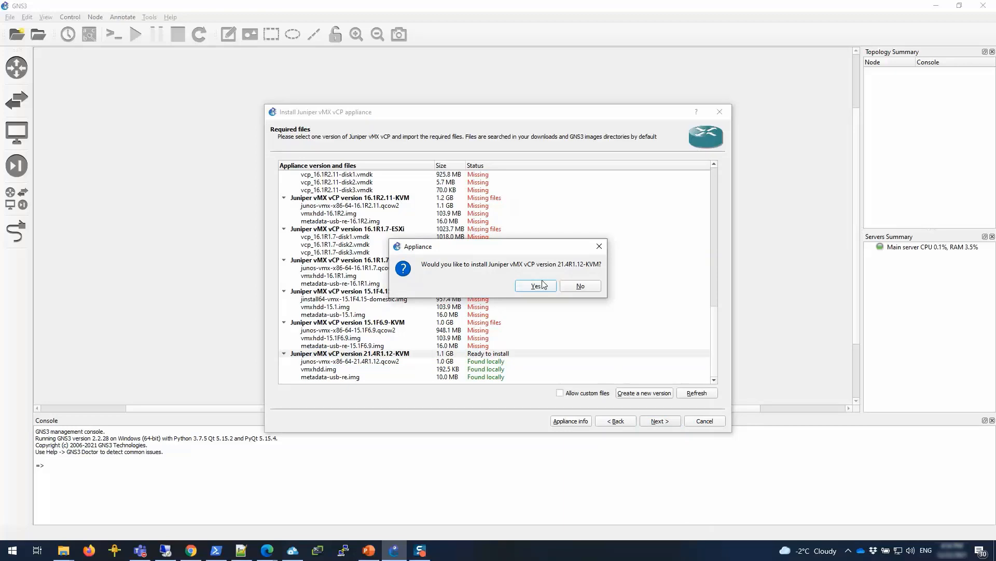
Confirm installing vCP 21.4R1.12-KVM, finish after upload and acknowledge the created template.
click(535, 285)
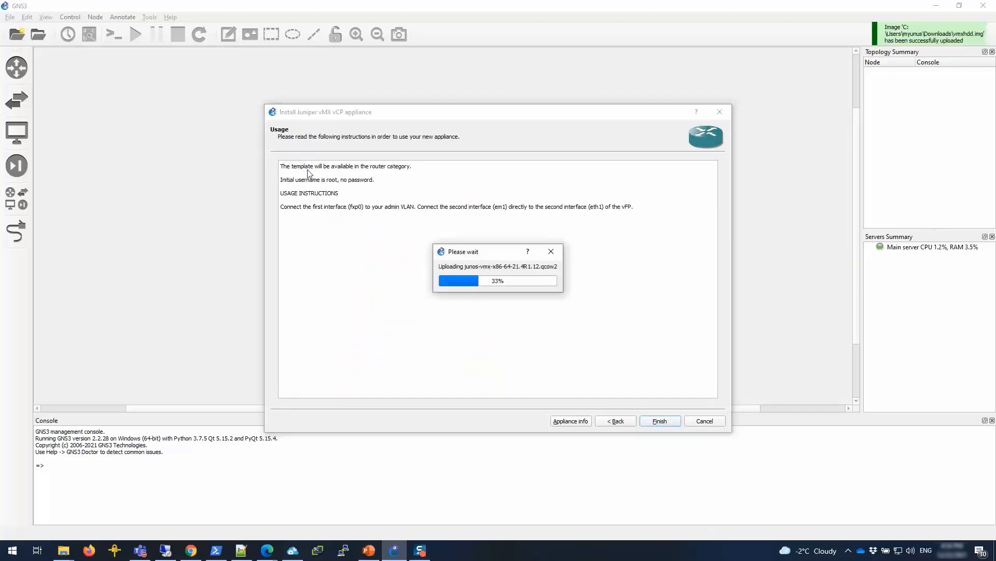
mouse_move(410, 169)
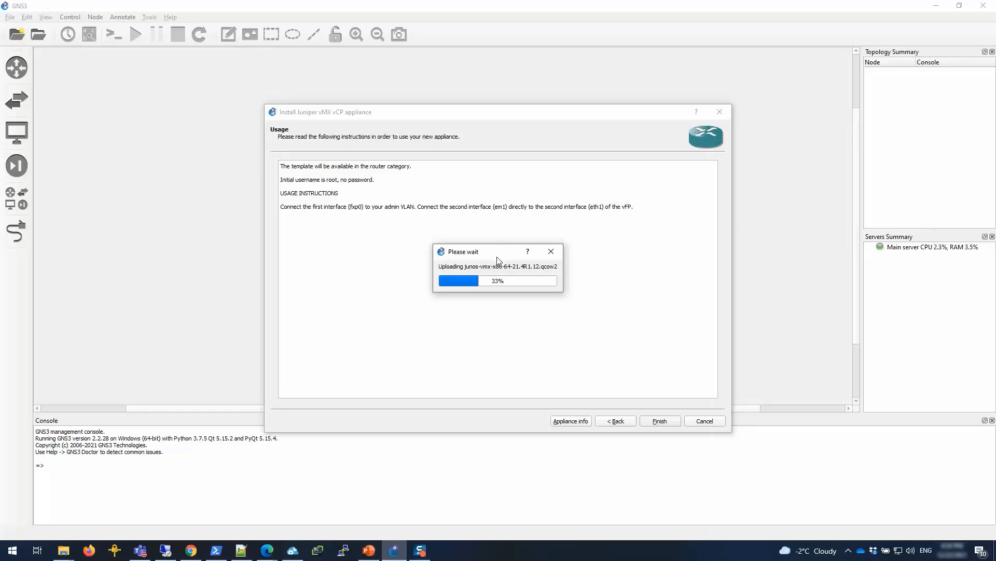
mouse_move(515, 274)
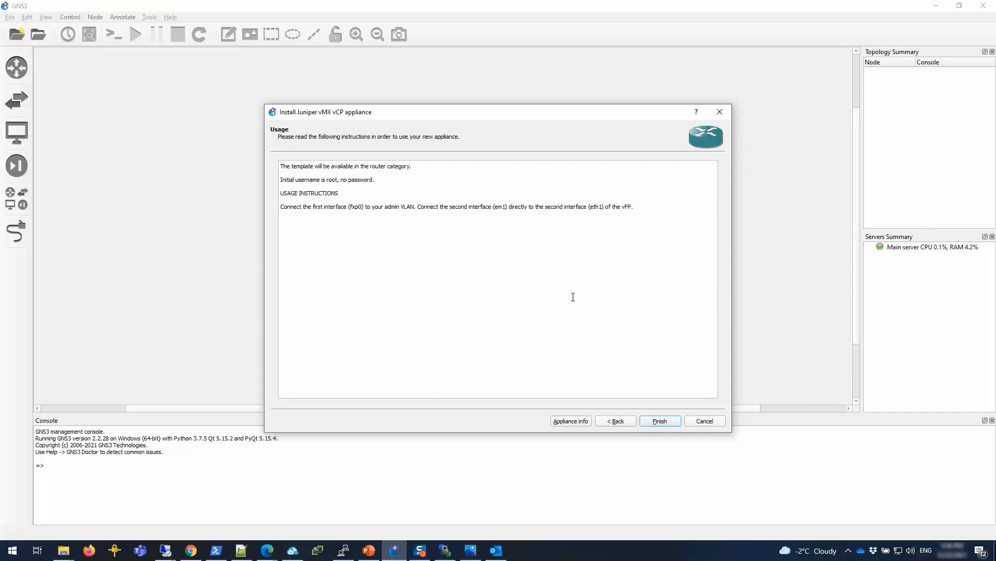
mouse_move(461, 271)
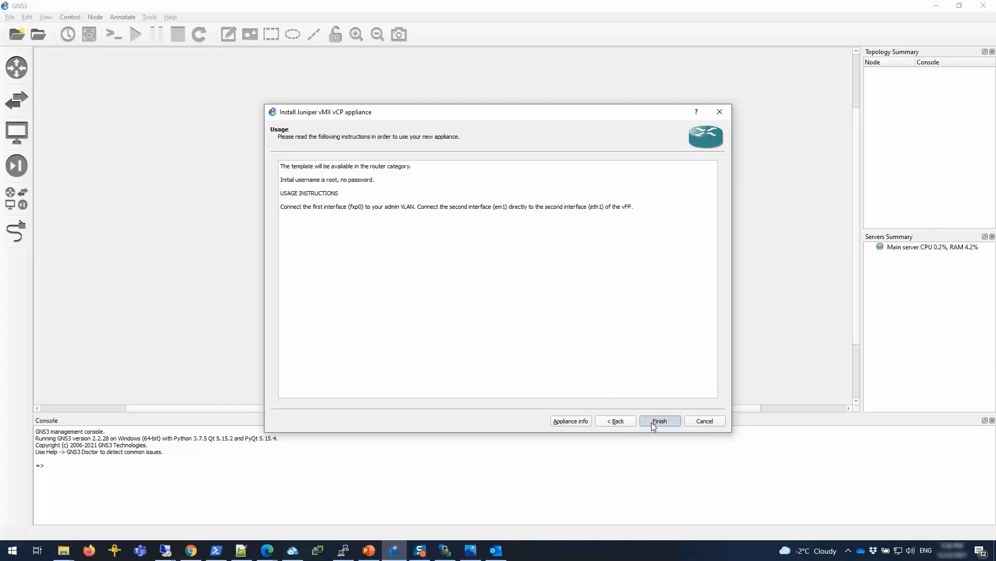
click(660, 420)
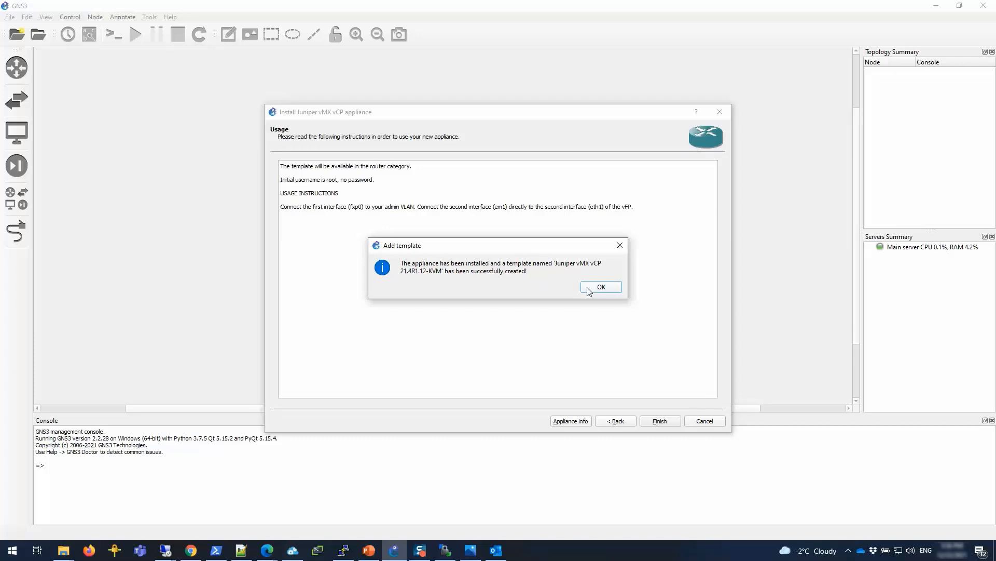
click(600, 287)
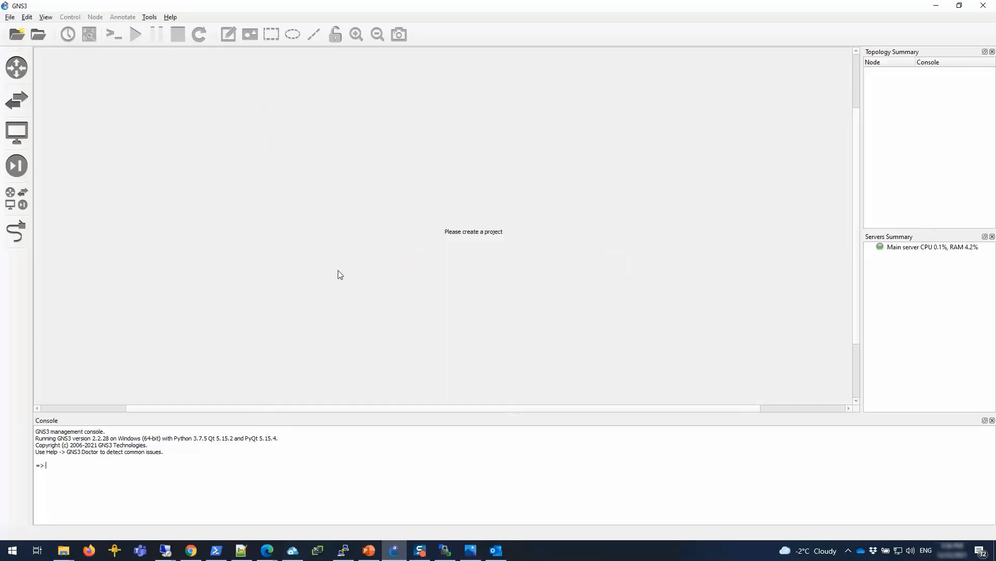
mouse_move(162, 231)
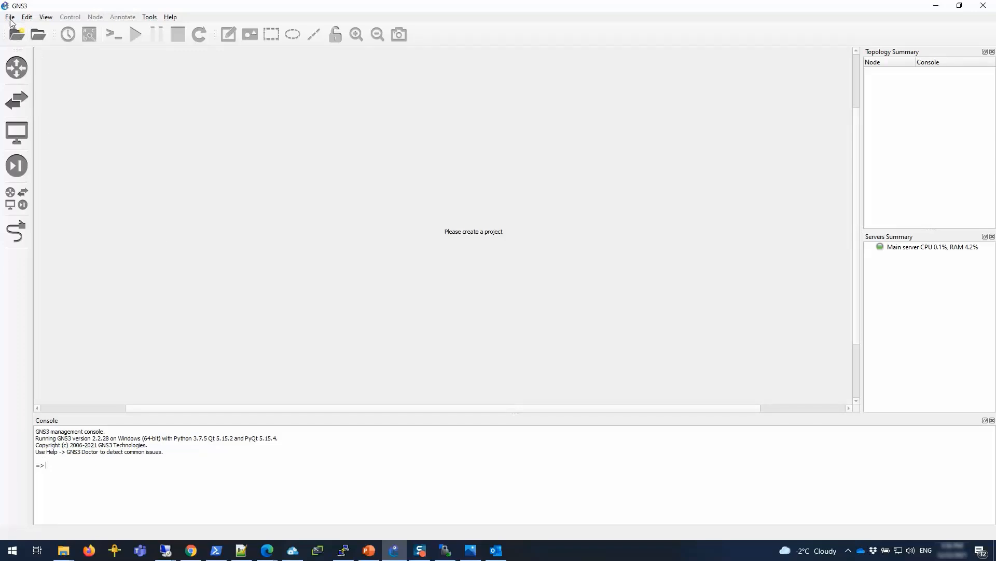
Import the vFP .gns3a appliance onto the main server keeping the default Qemu binary.
click(9, 16)
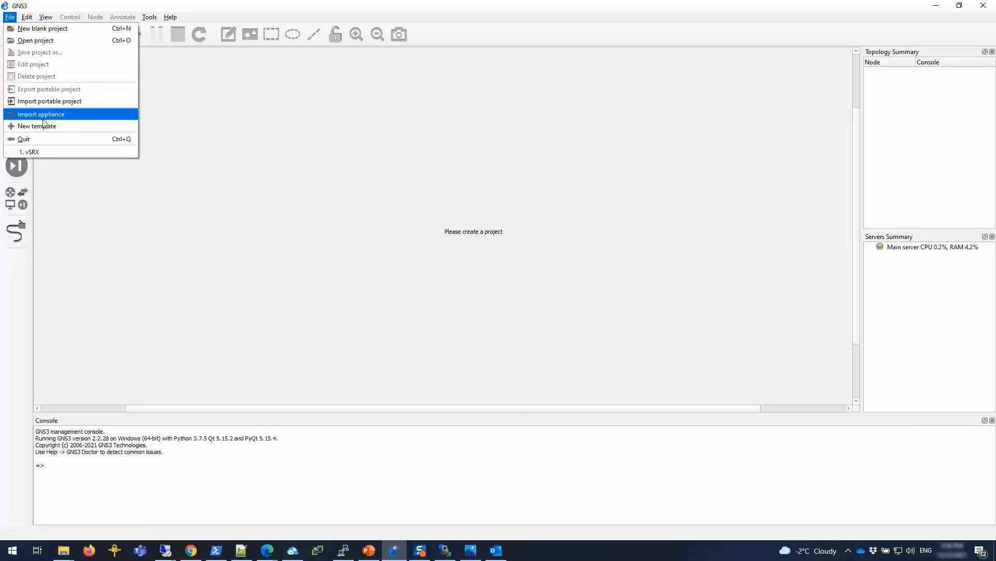
click(40, 114)
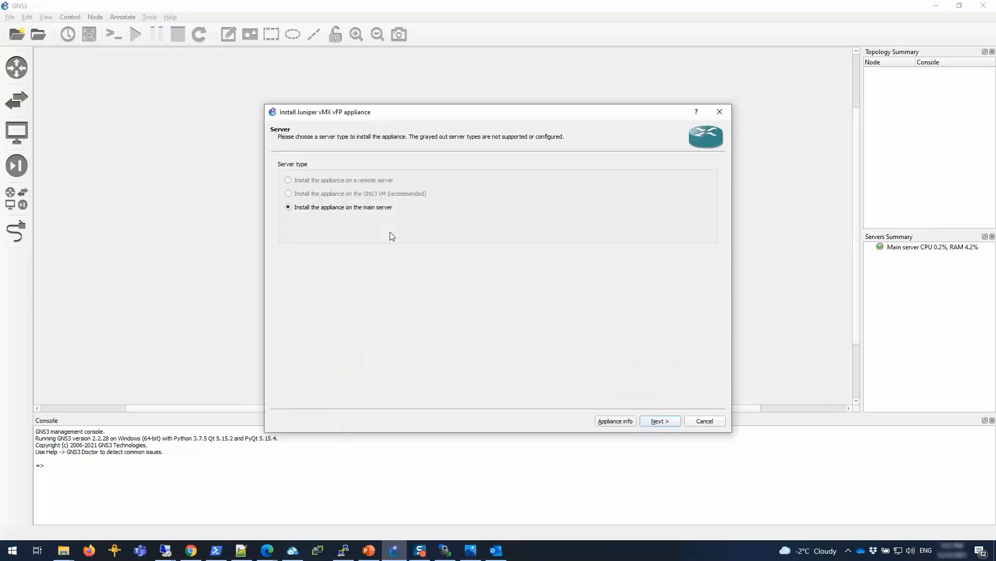
mouse_move(637, 357)
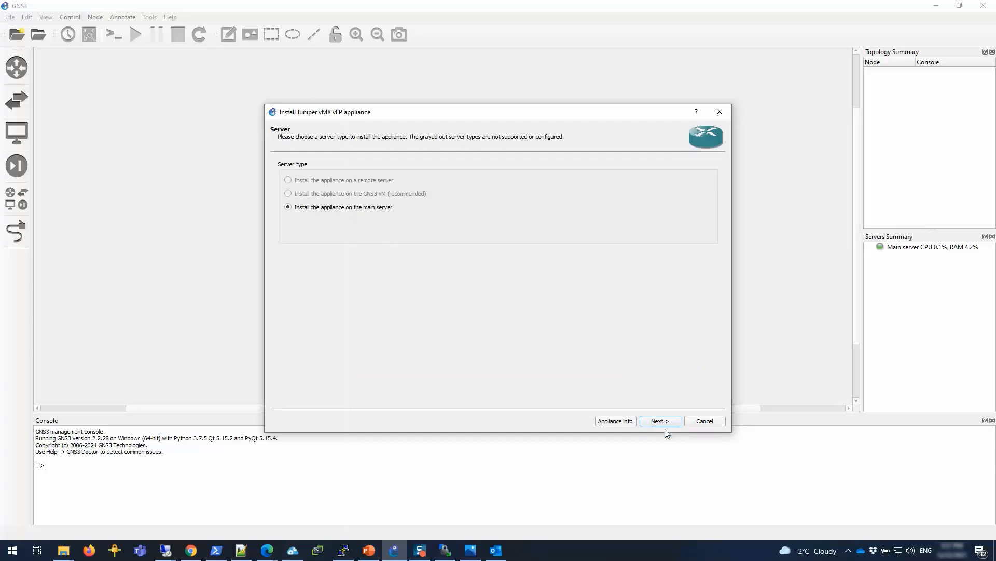
click(659, 420)
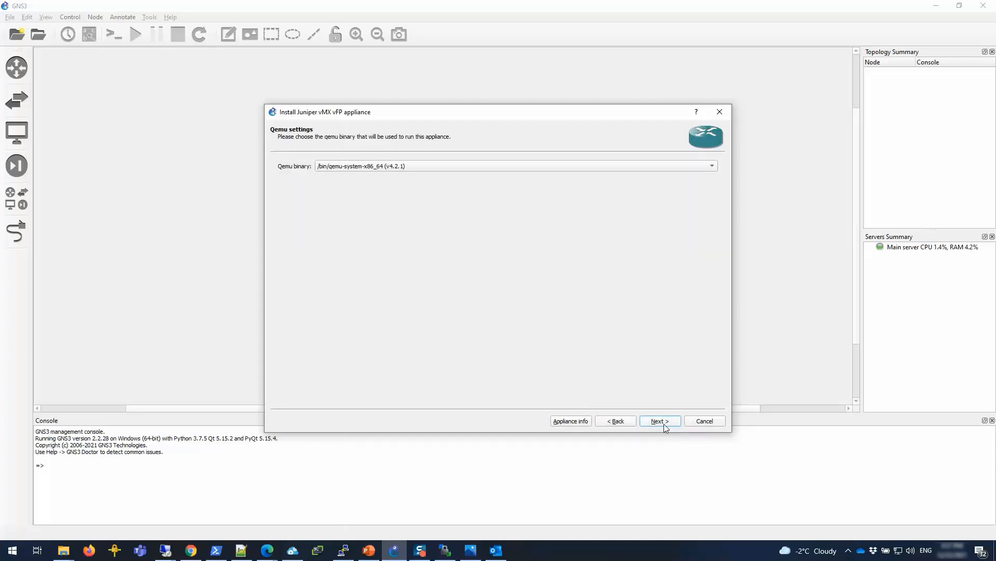
click(659, 420)
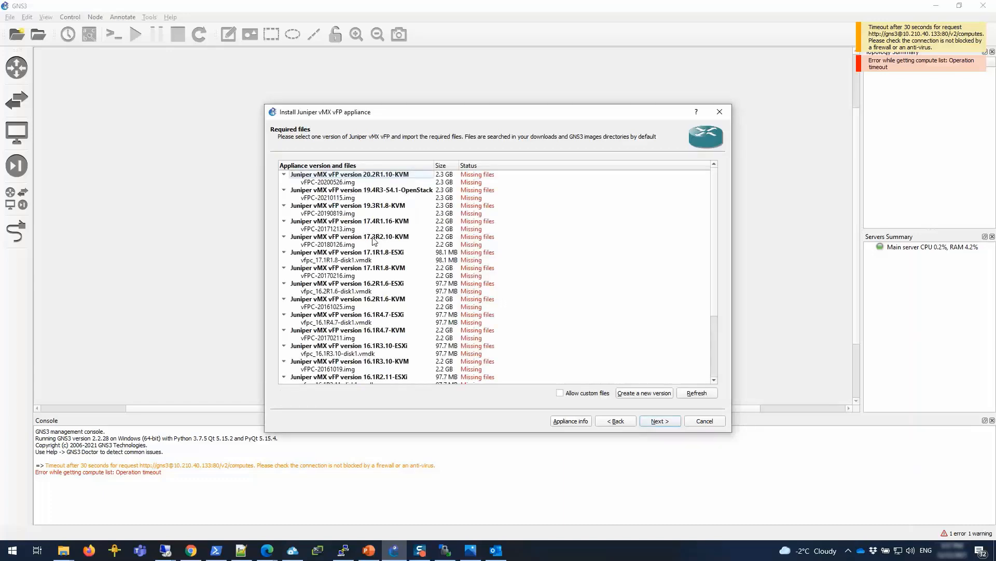
Create a new vFP version named 21.4R1.12-KVM based on 20.2R1.10-KVM.
scroll(down, 3)
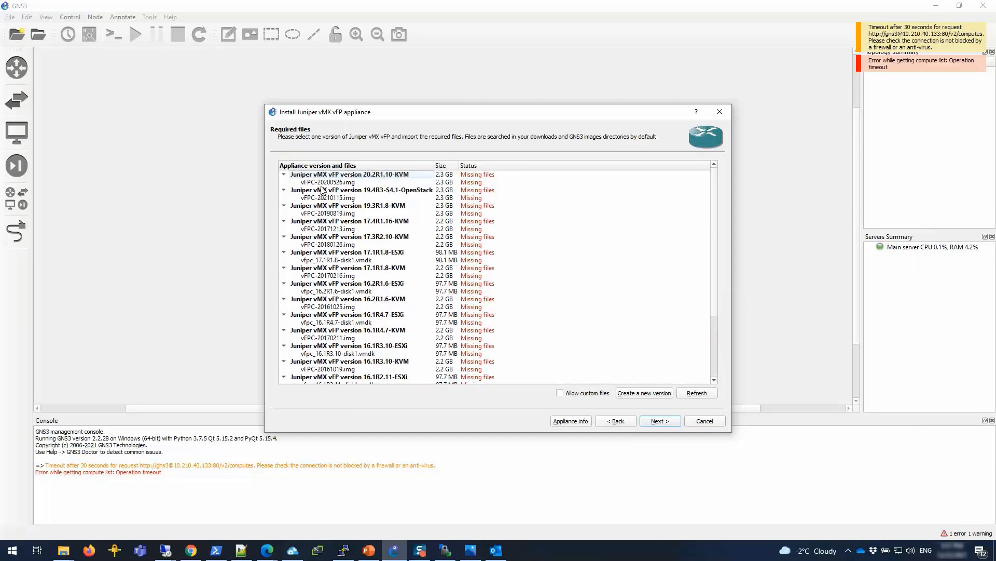
click(327, 182)
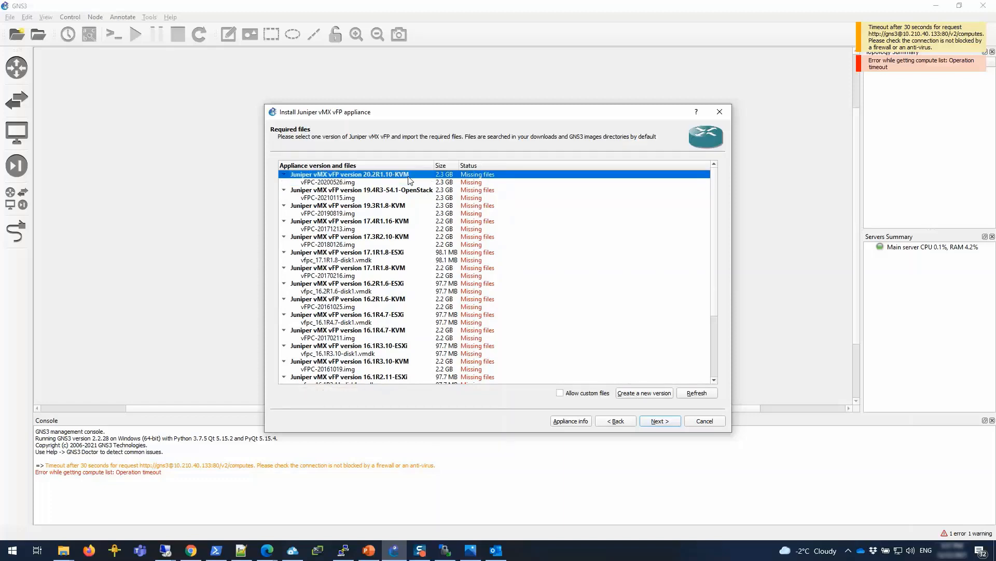
click(643, 392)
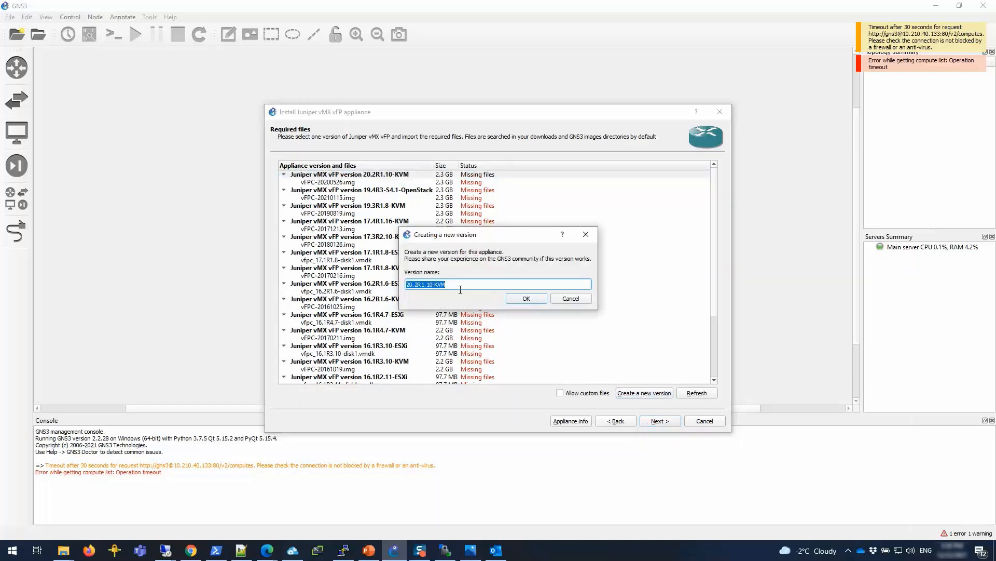
click(460, 290)
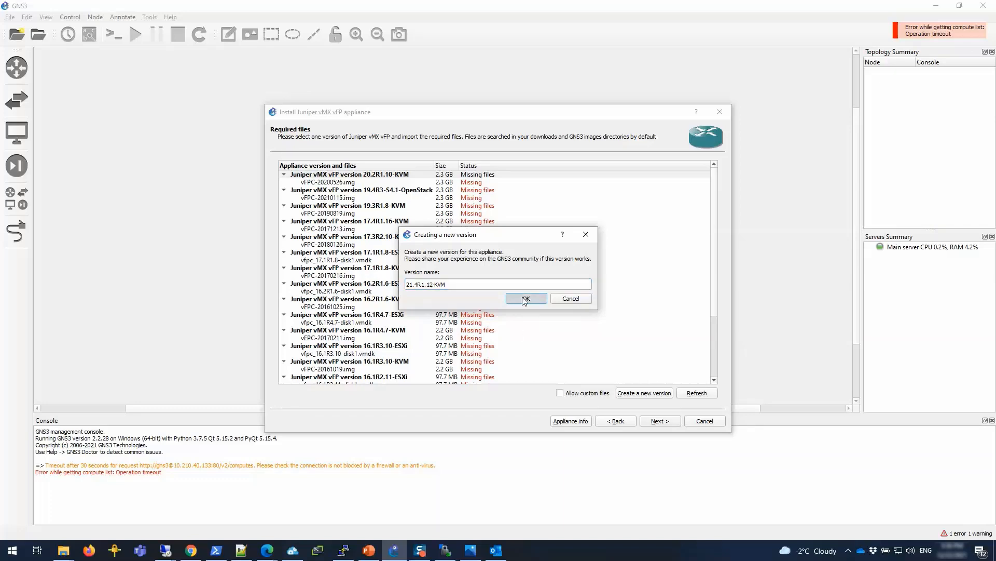
click(525, 299)
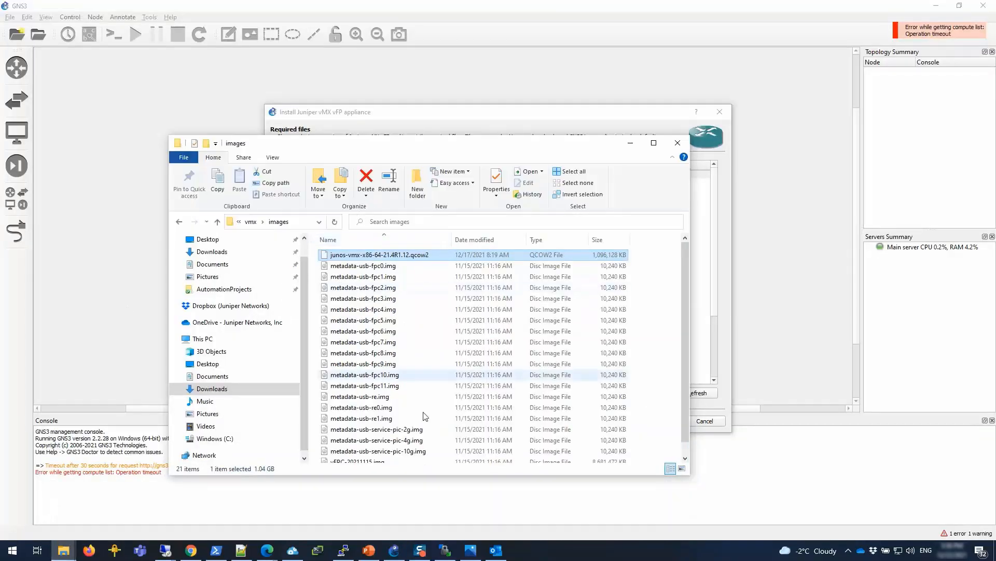
Set the new version's disk image to vFPC-20211115.img and expand it to show it ready.
right_click(360, 445)
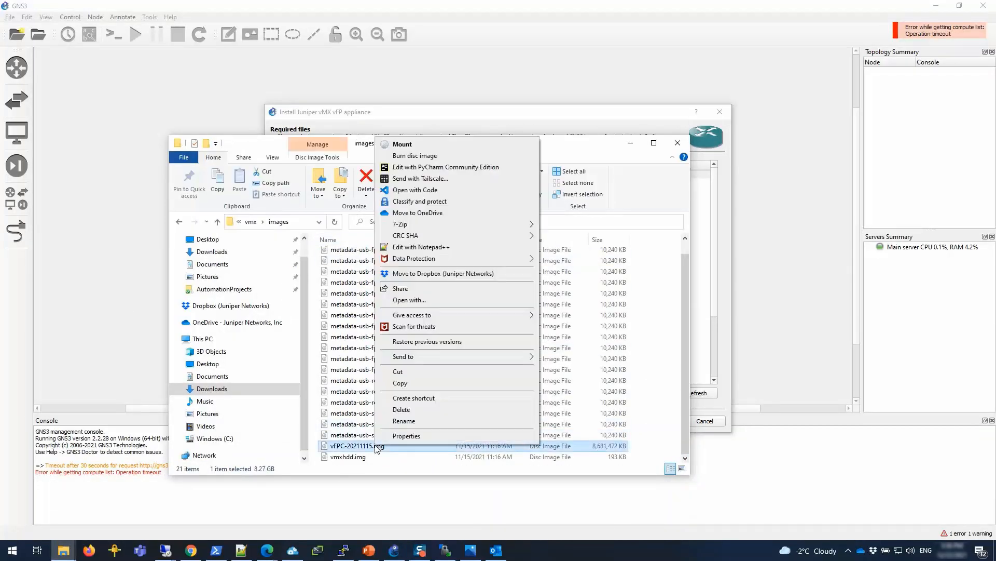
click(404, 421)
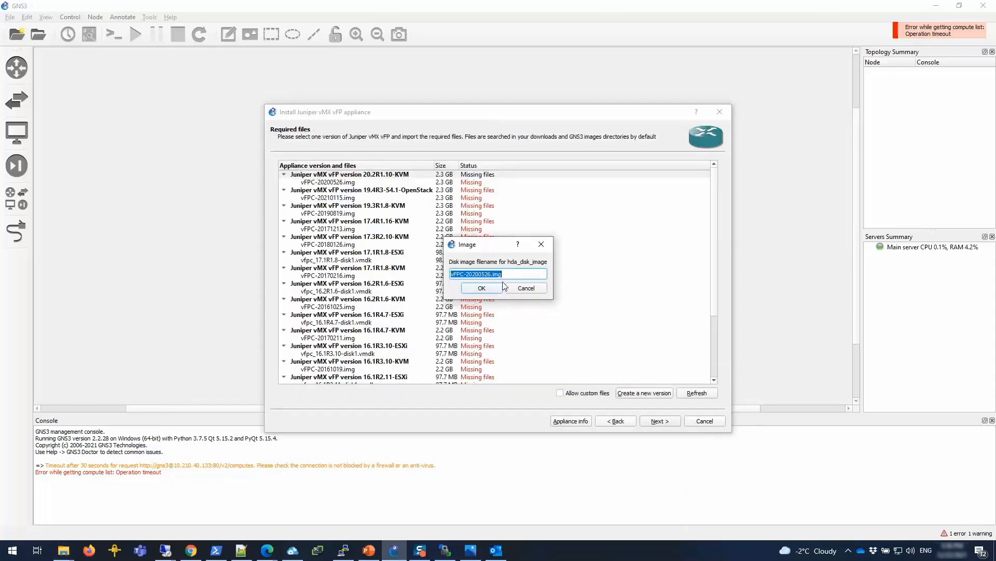
text(vFPC-20211115.img)
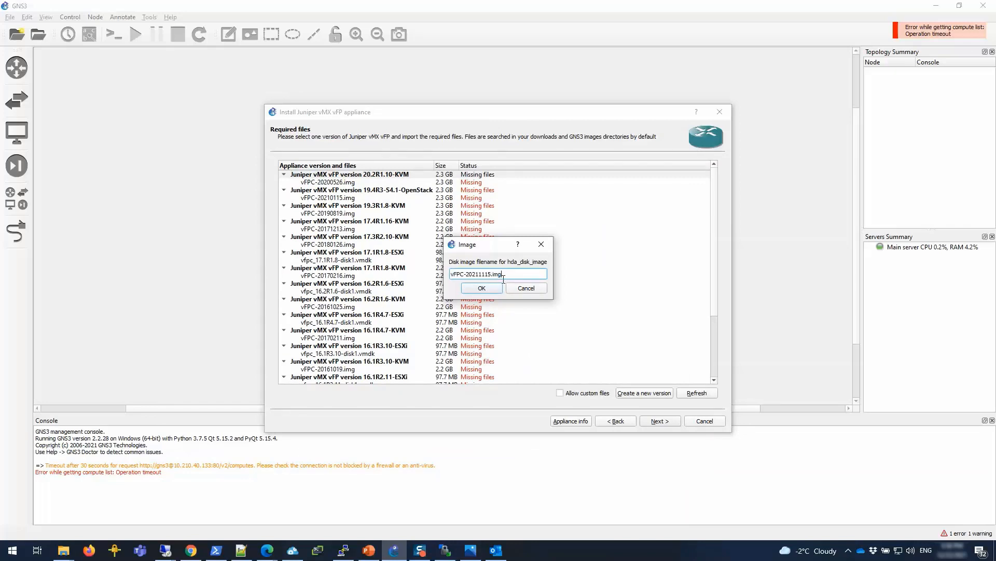
click(480, 288)
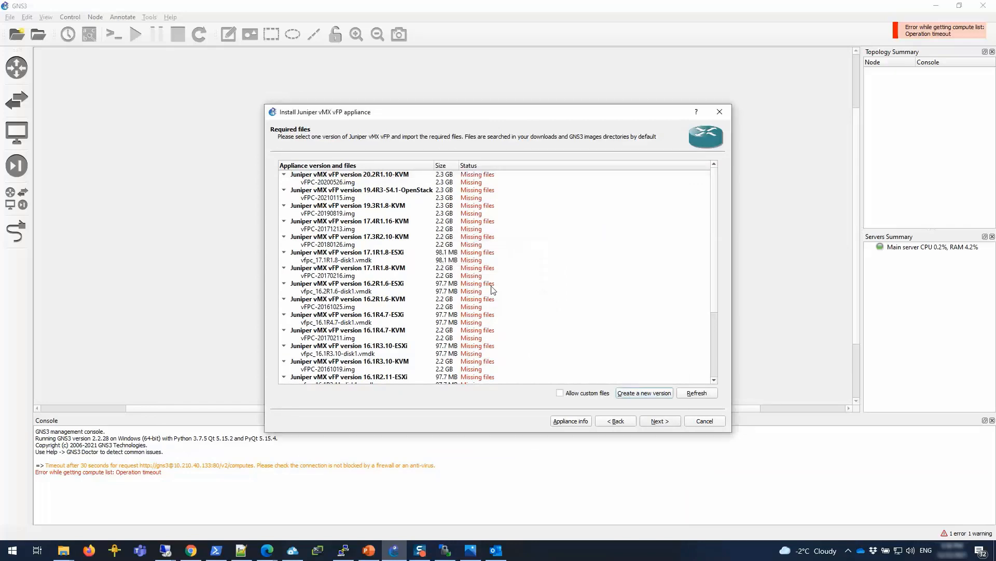
scroll(down, 3)
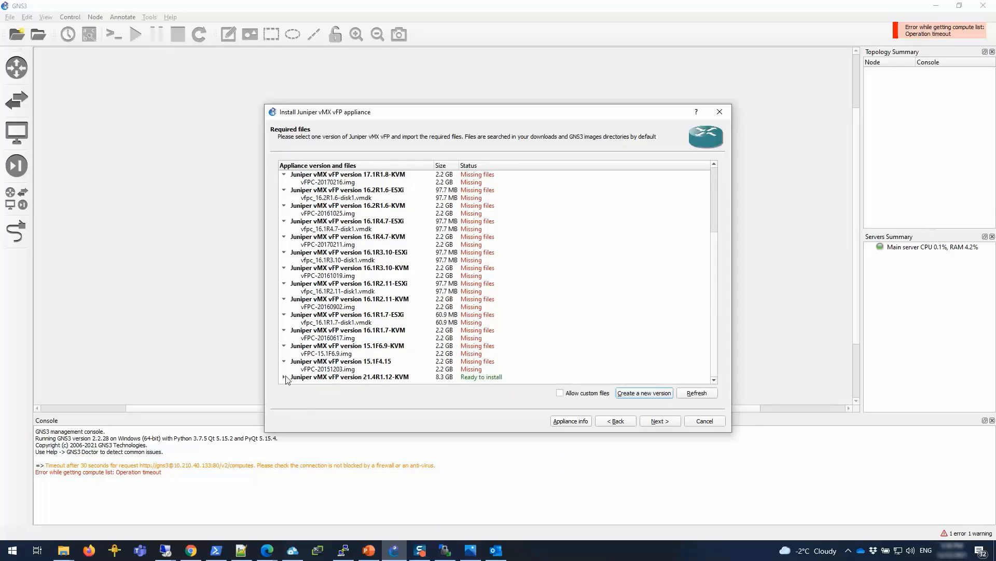
click(349, 376)
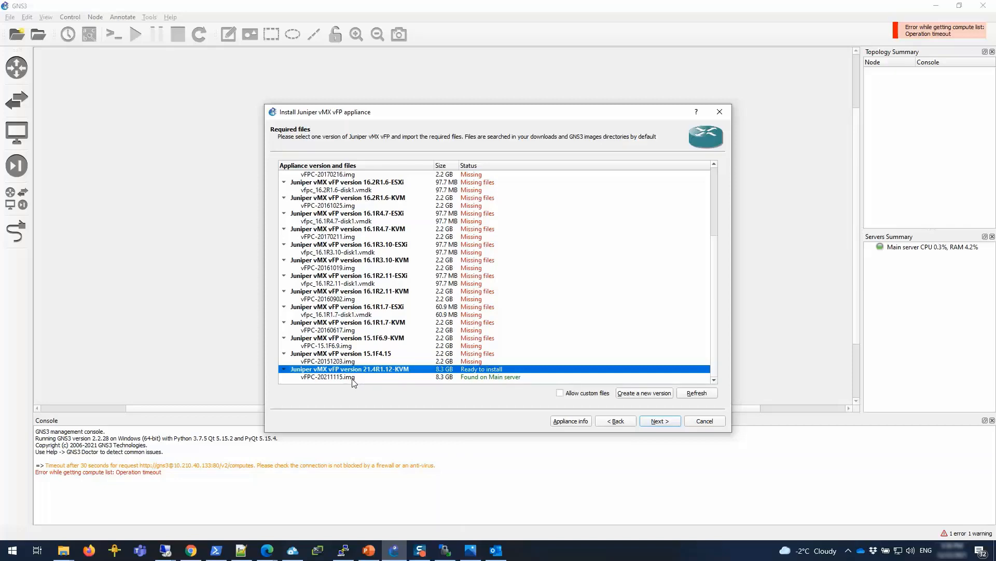
mouse_move(278, 315)
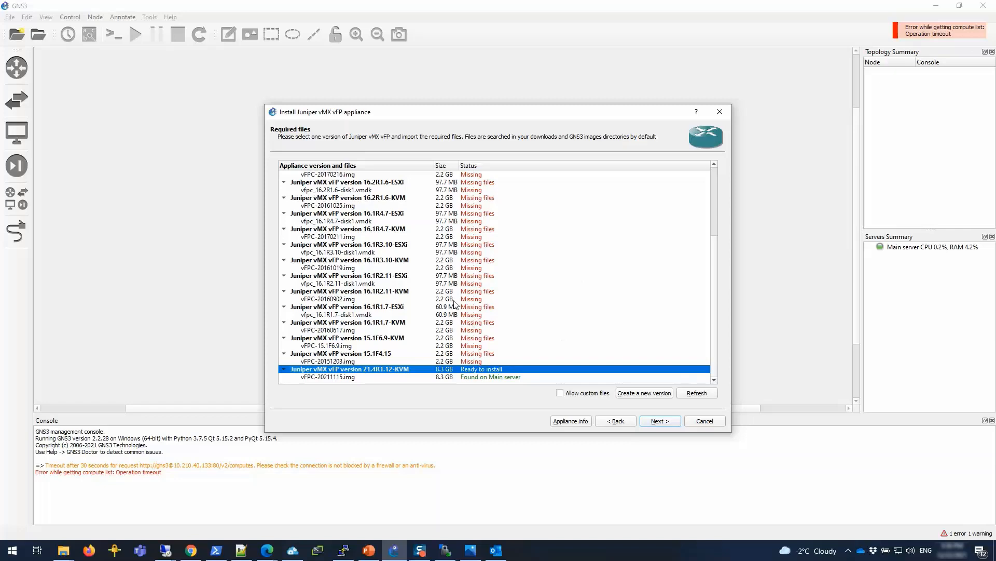
mouse_move(318, 383)
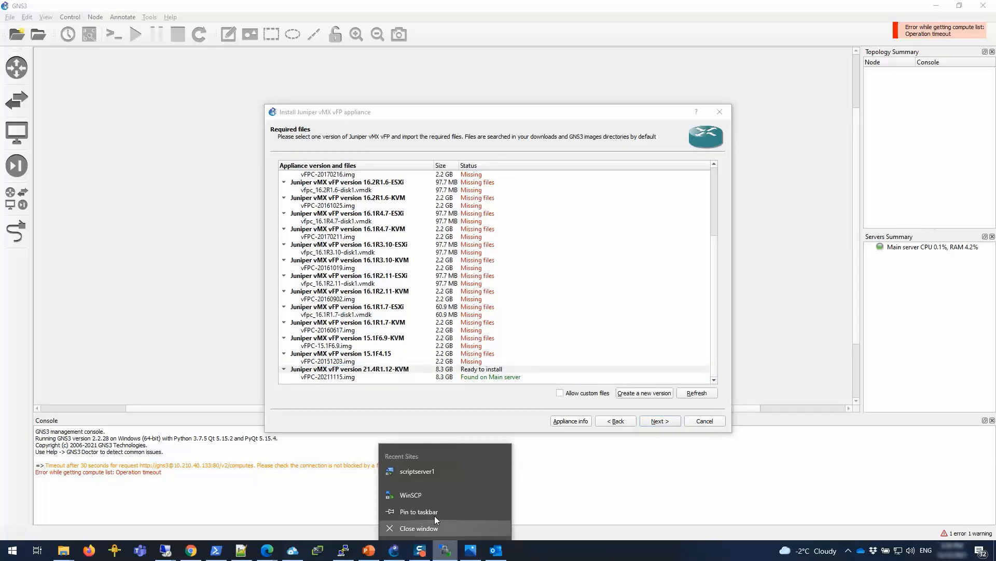
Log in to the GNS3 server 10.210.40.133 as gns3 via a new WinSCP site.
click(404, 477)
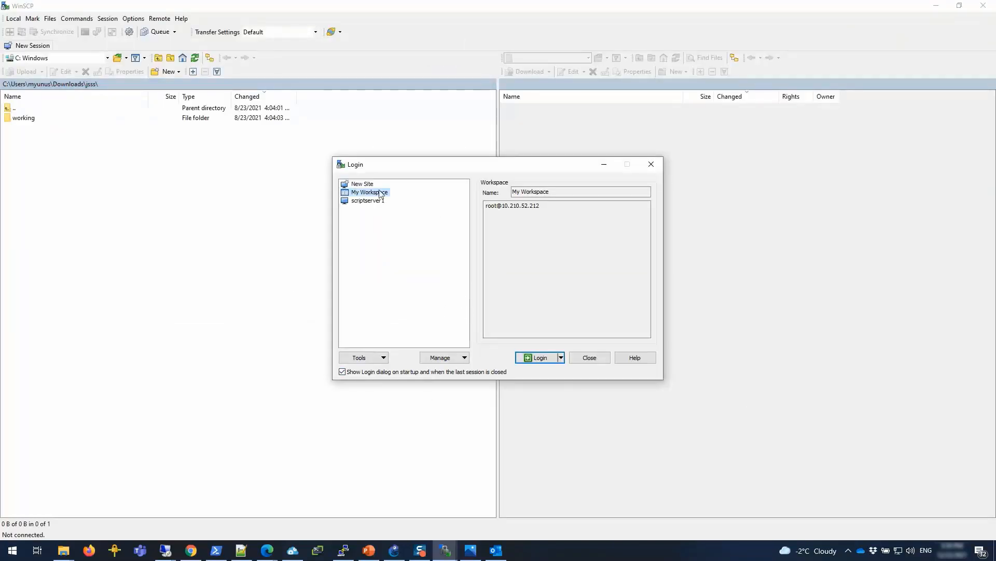
click(362, 184)
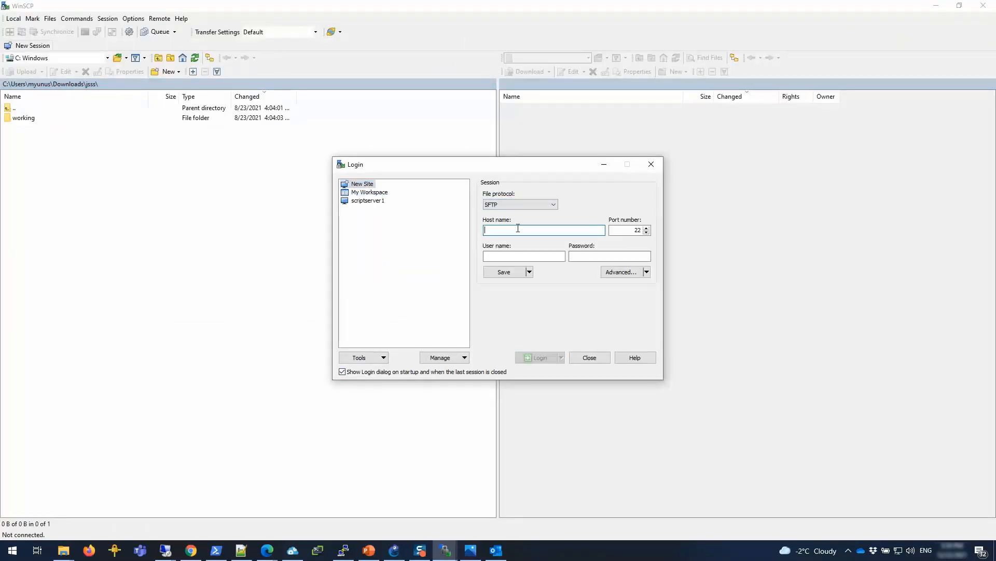
text(10.210.40.133)
click(523, 256)
text(gns3)
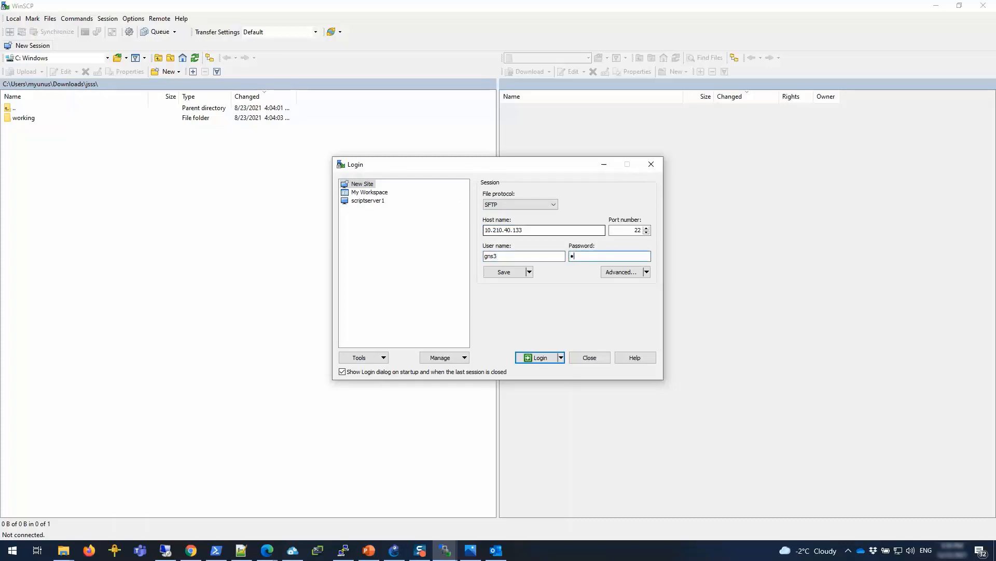
text(***)
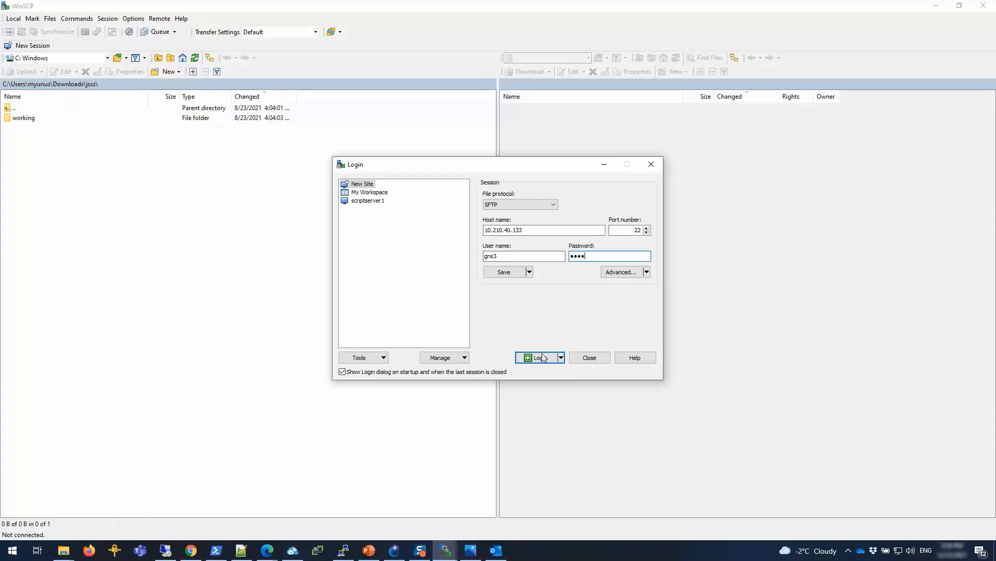
click(536, 357)
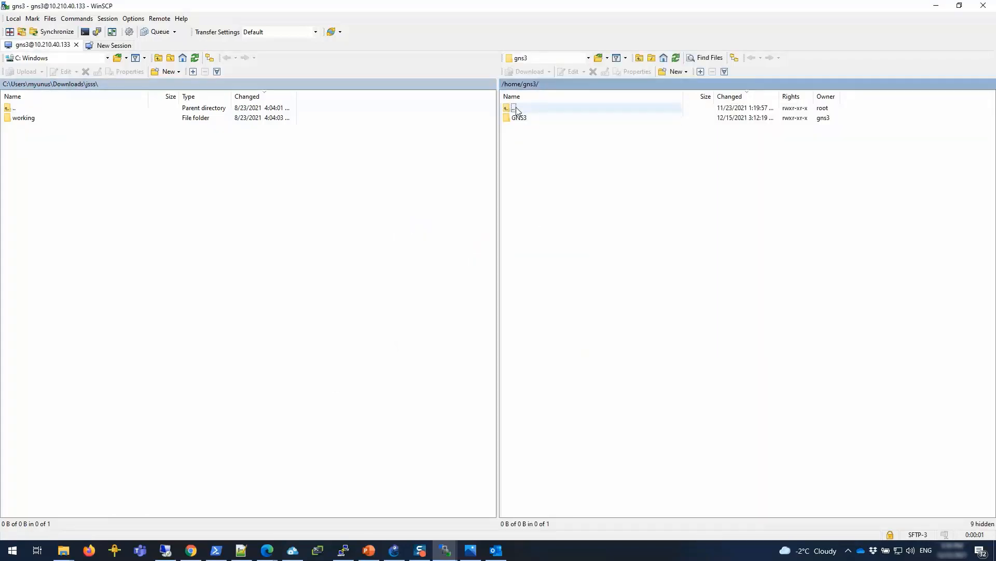
Browse to /opt/gns3/images/QEMU and confirm vFPC-20211115.img is present, then return to GNS3.
double_click(513, 107)
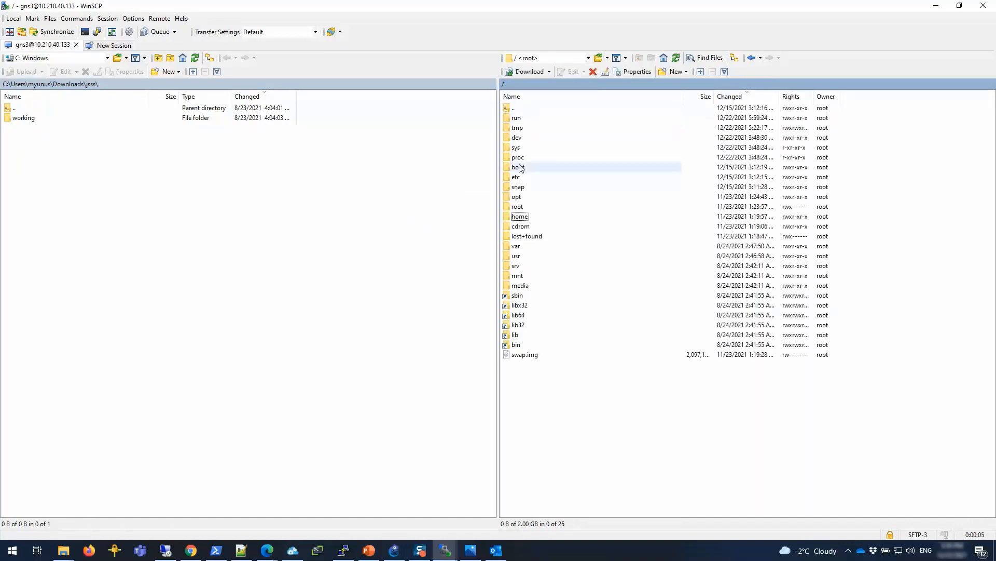
double_click(516, 196)
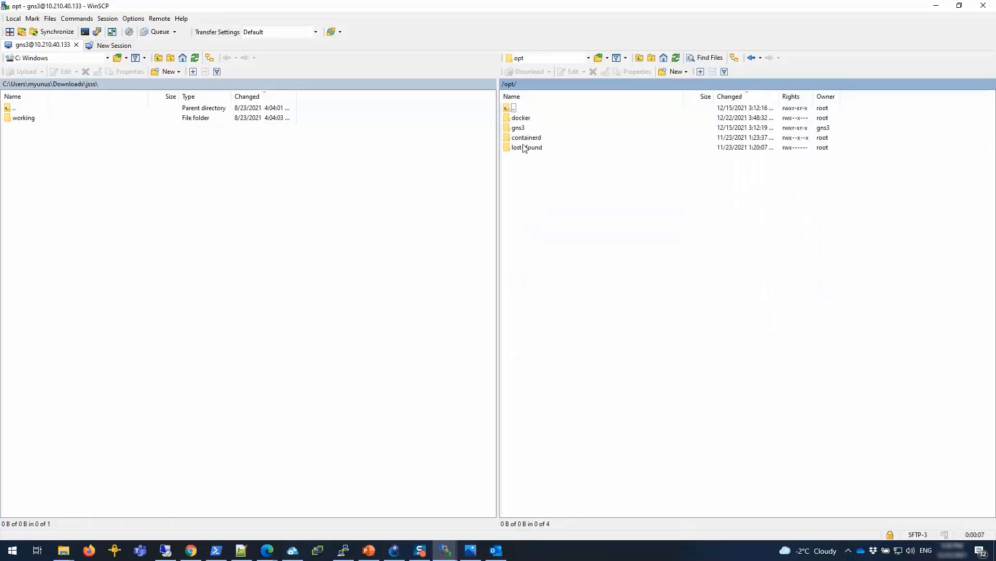
double_click(518, 128)
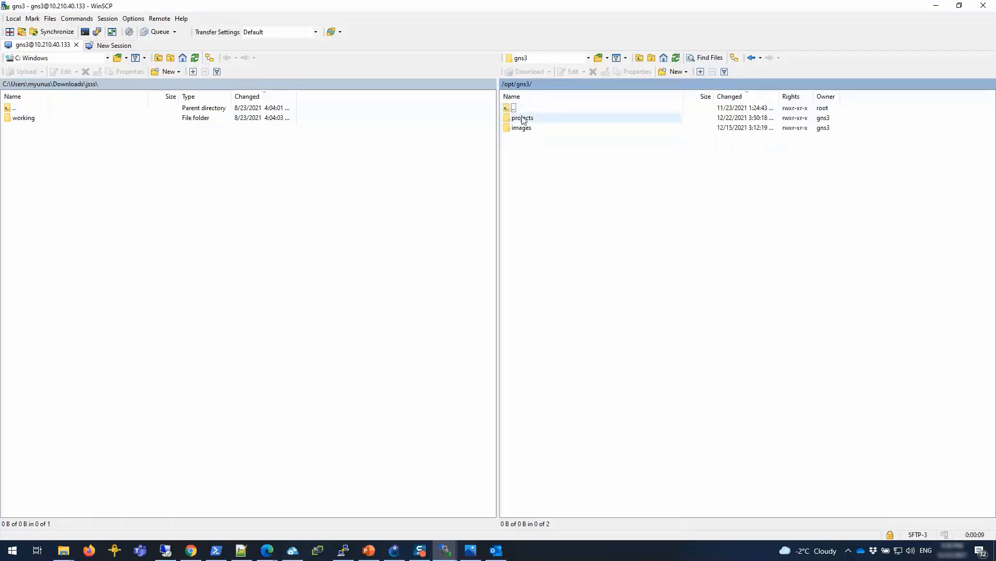
double_click(521, 126)
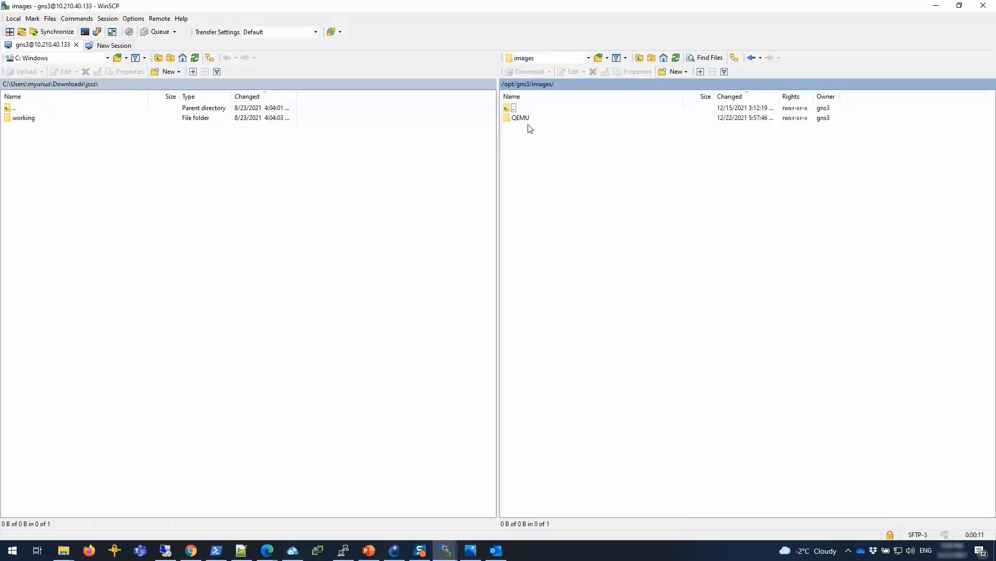
double_click(520, 117)
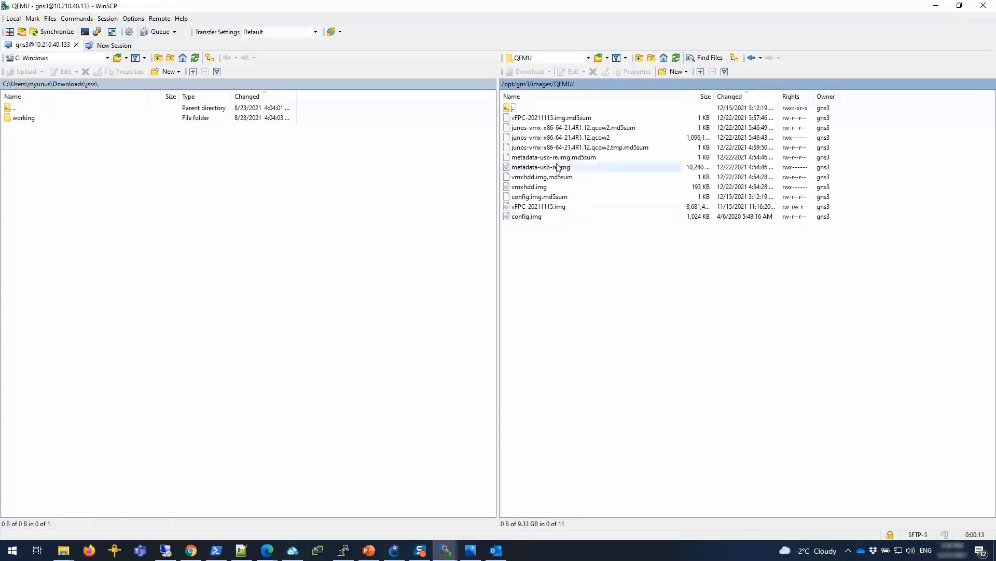
click(581, 239)
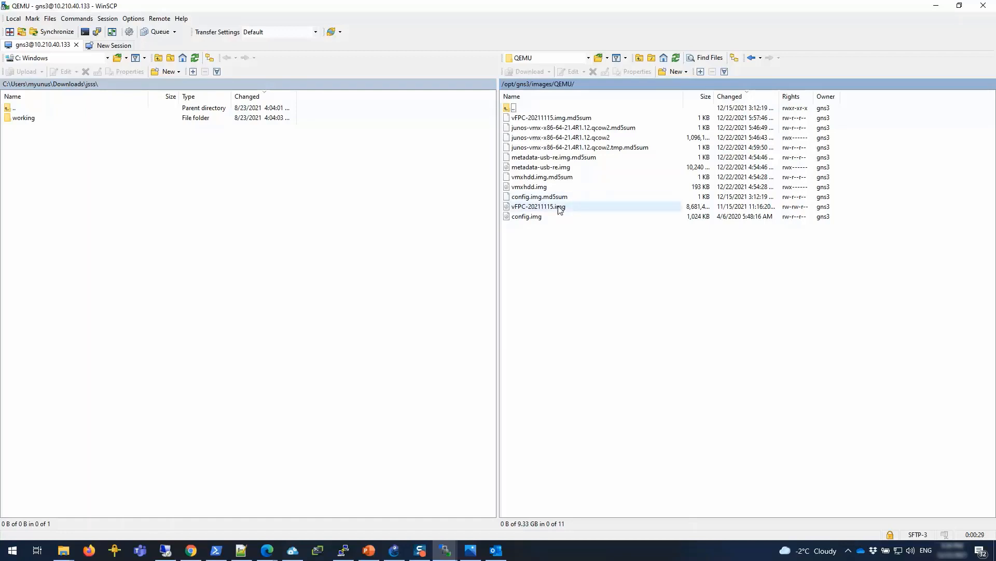
mouse_move(527, 204)
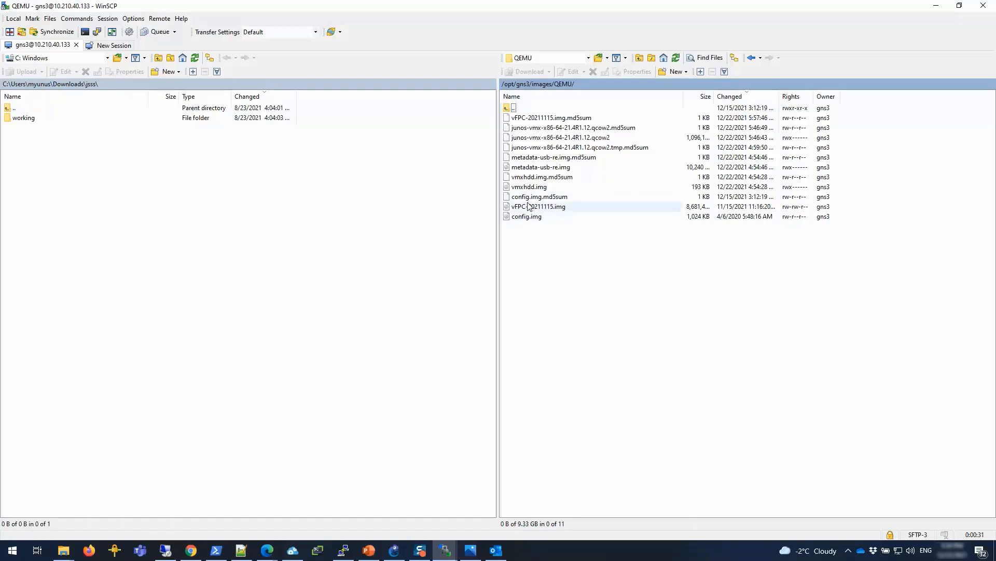
click(537, 206)
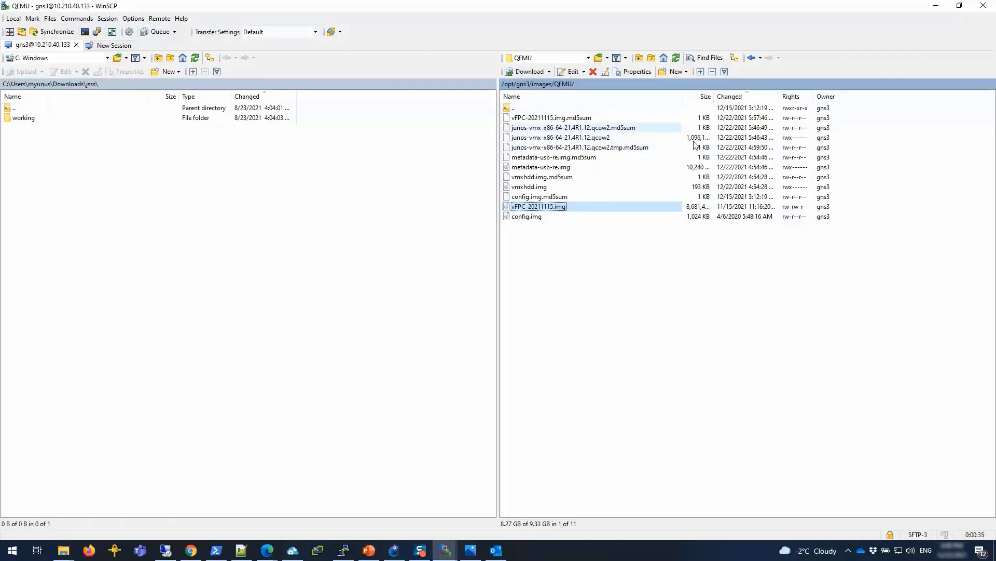
mouse_move(283, 195)
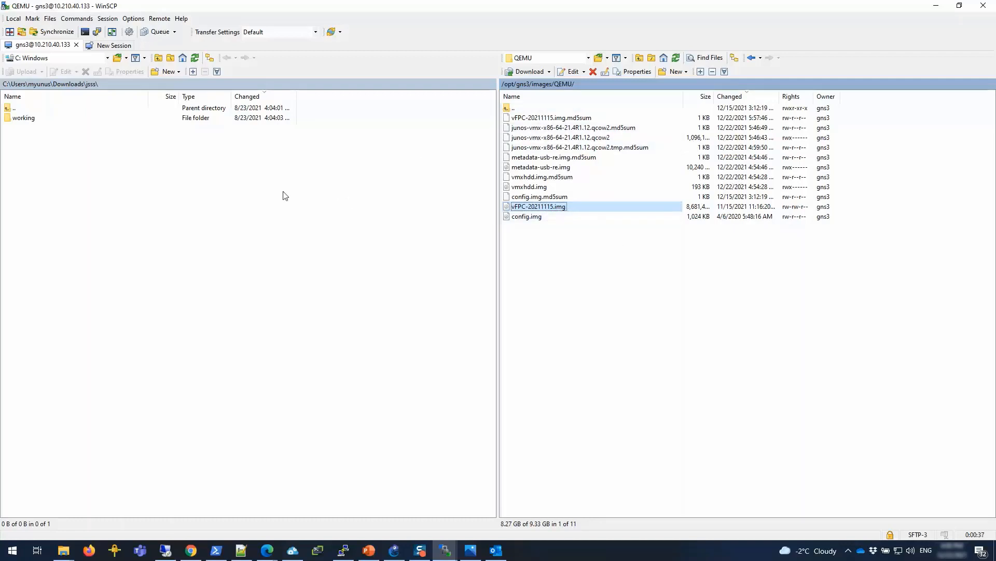
mouse_move(579, 287)
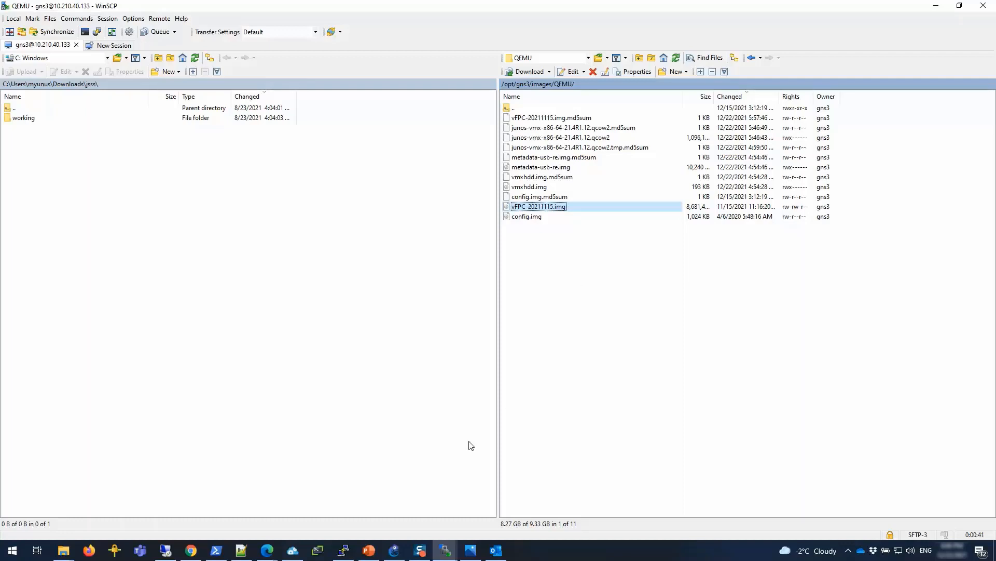
click(393, 550)
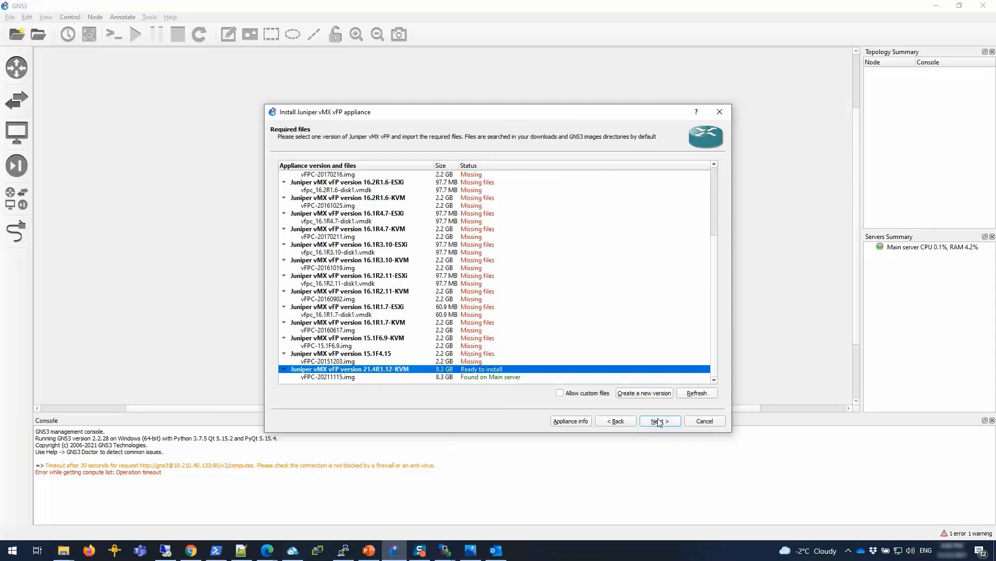
Install vFP 21.4R1.12-KVM, finish the wizard and acknowledge the created template.
click(659, 420)
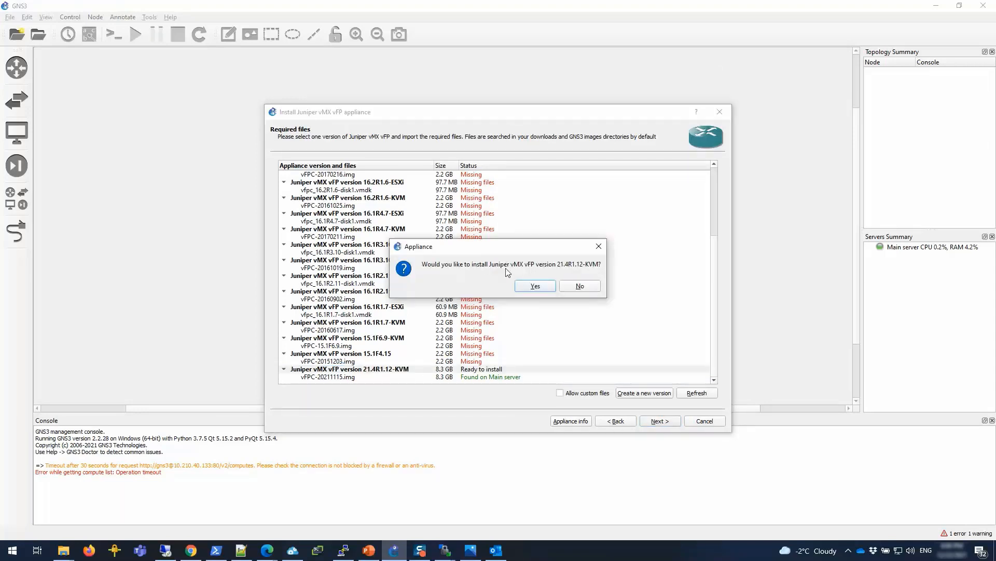
click(534, 285)
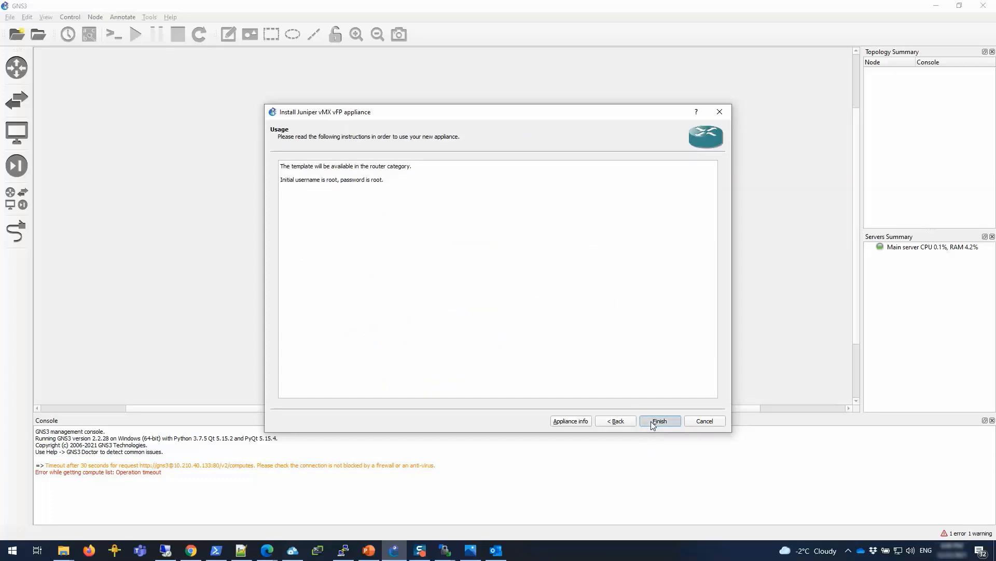
click(660, 421)
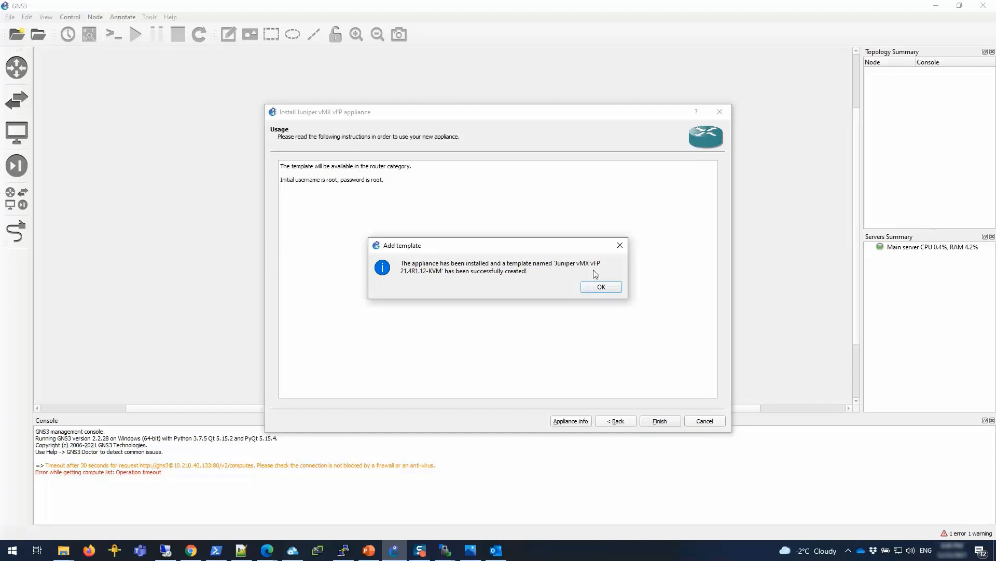
click(600, 287)
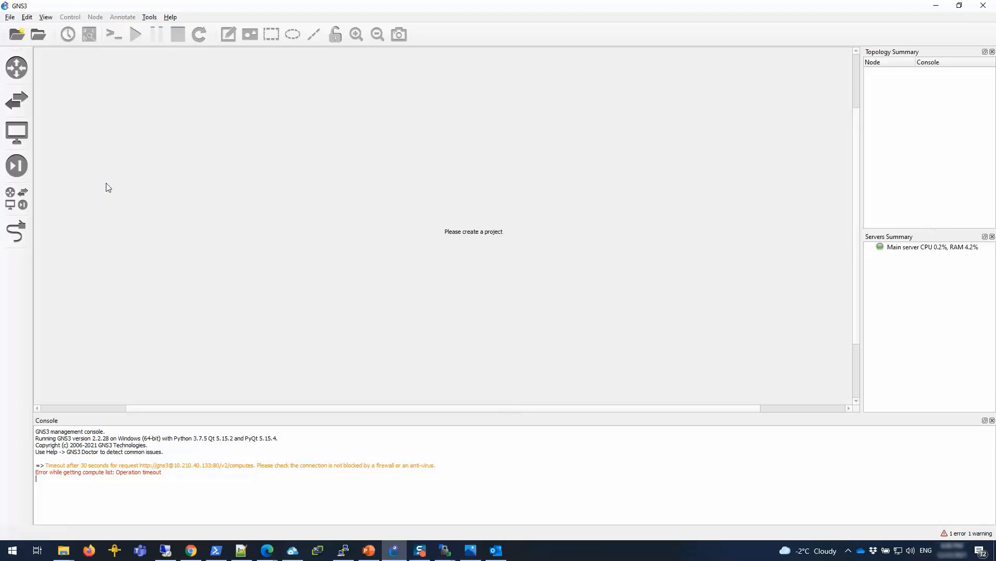
mouse_move(107, 172)
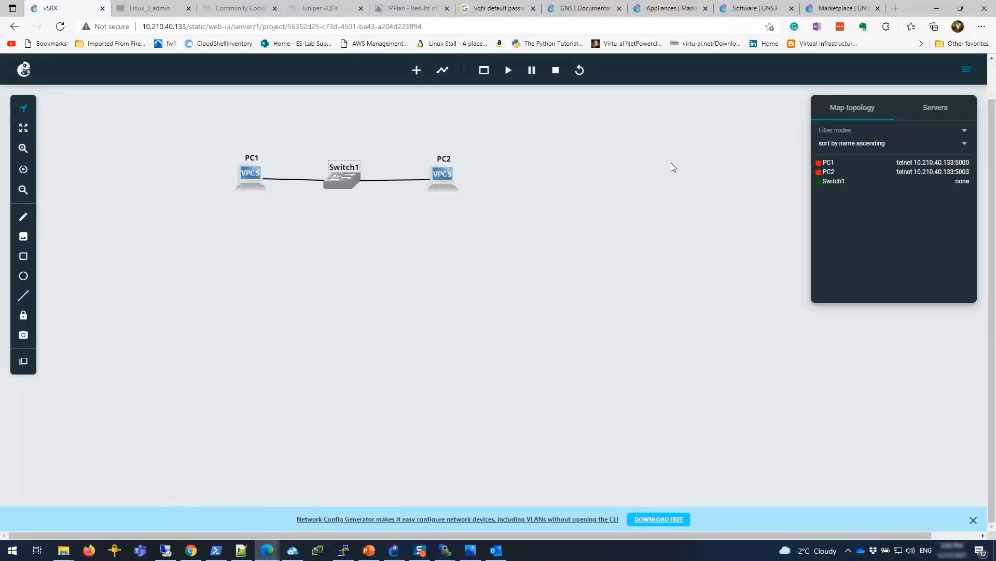
Go to the projects list, close the vSRX project and start a new blank project.
click(23, 70)
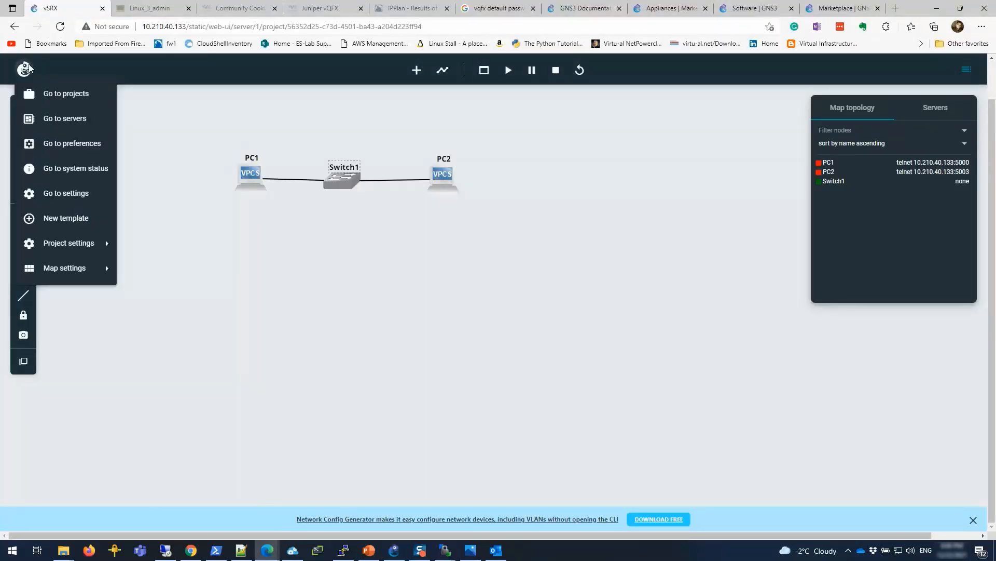
click(66, 93)
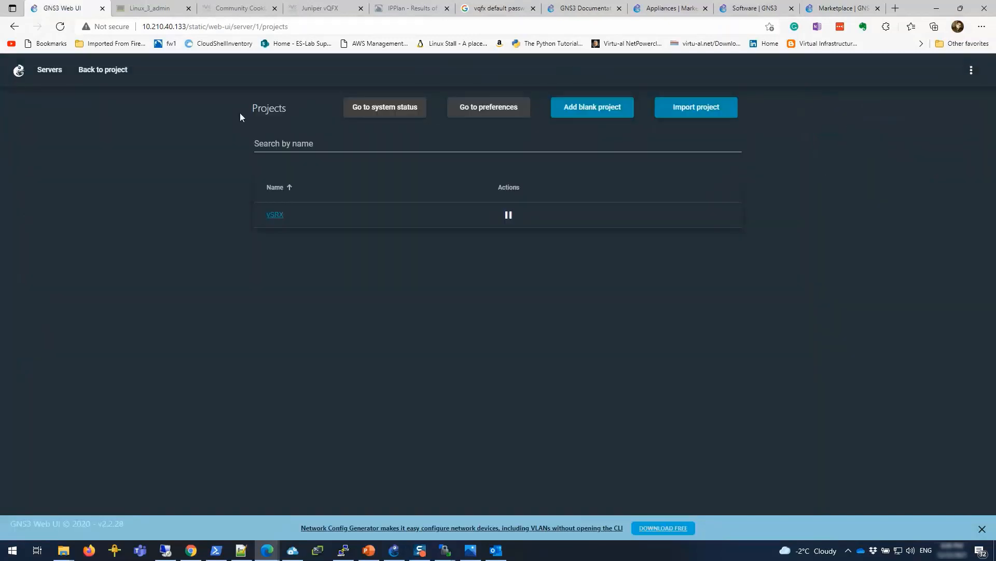
click(162, 26)
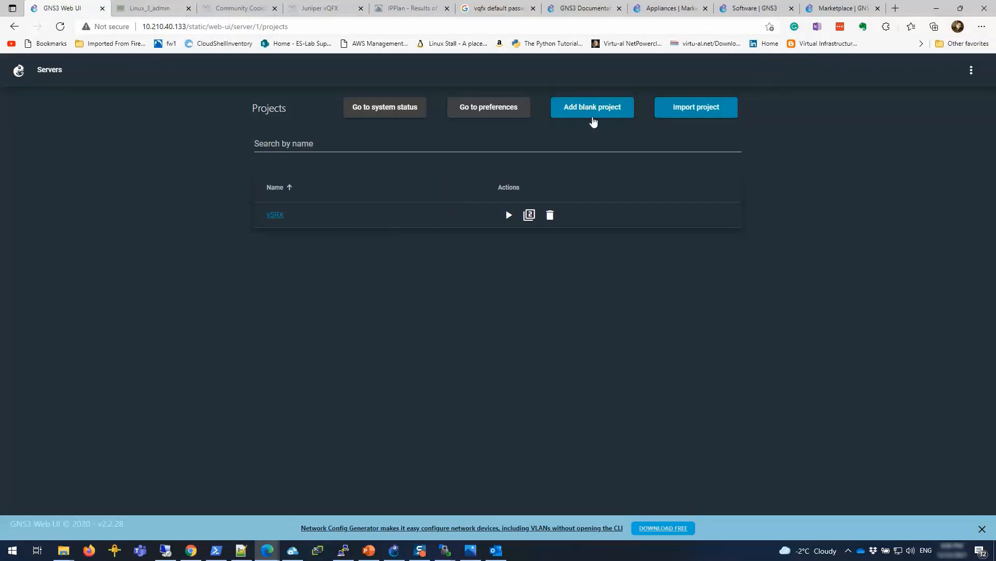
click(591, 107)
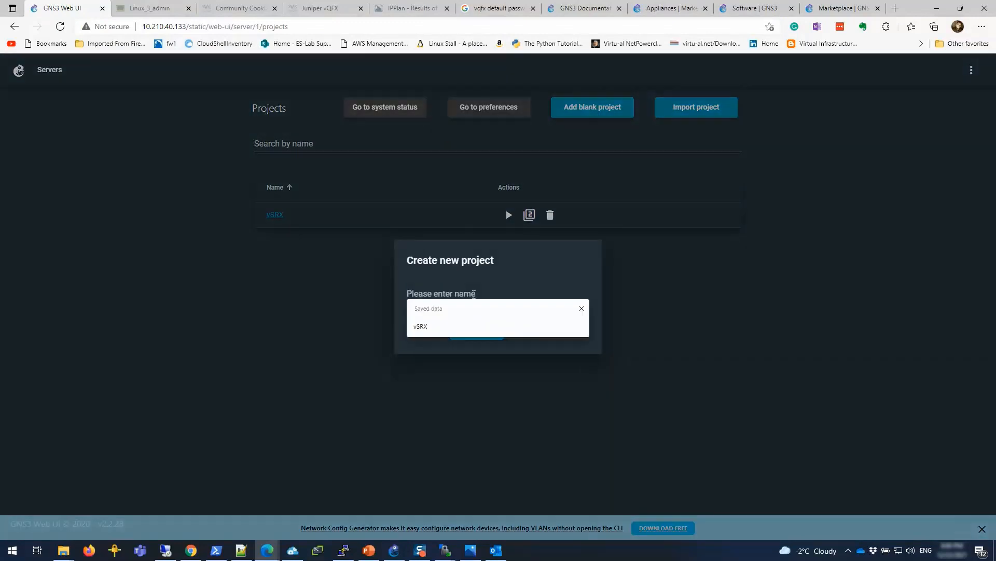
Name the project vMX-21.4-Test and create it.
text(vMX)
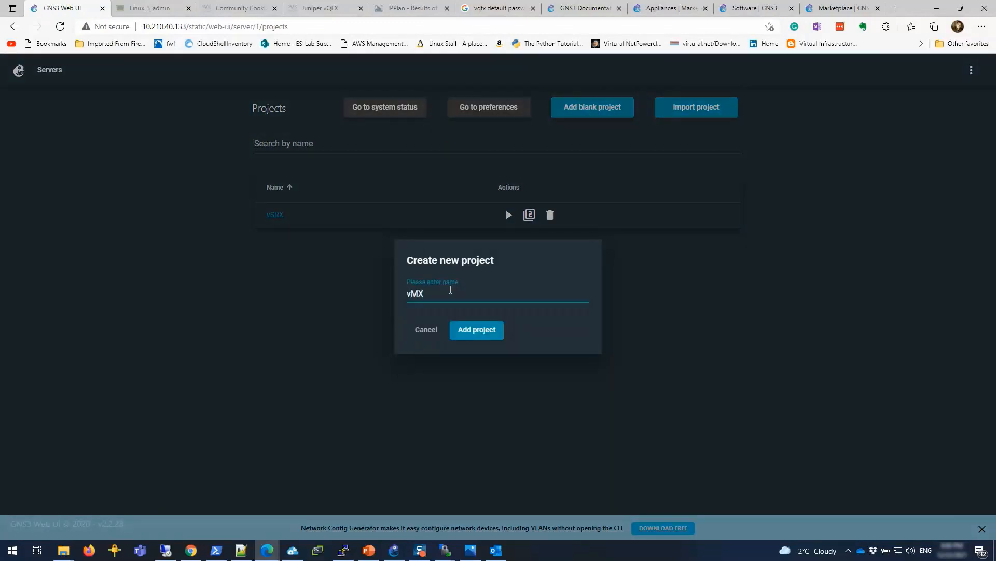
text(-Deplo)
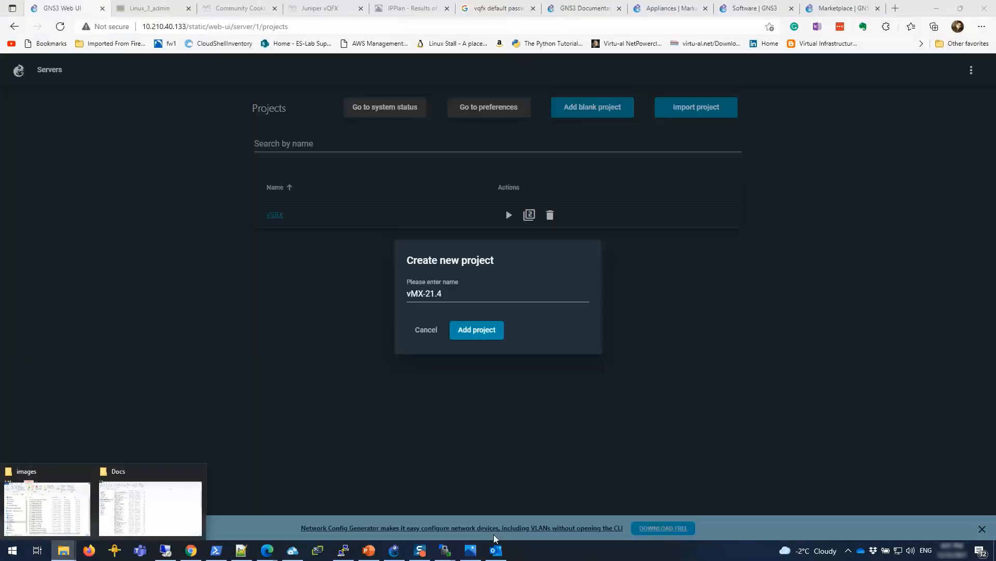
click(497, 293)
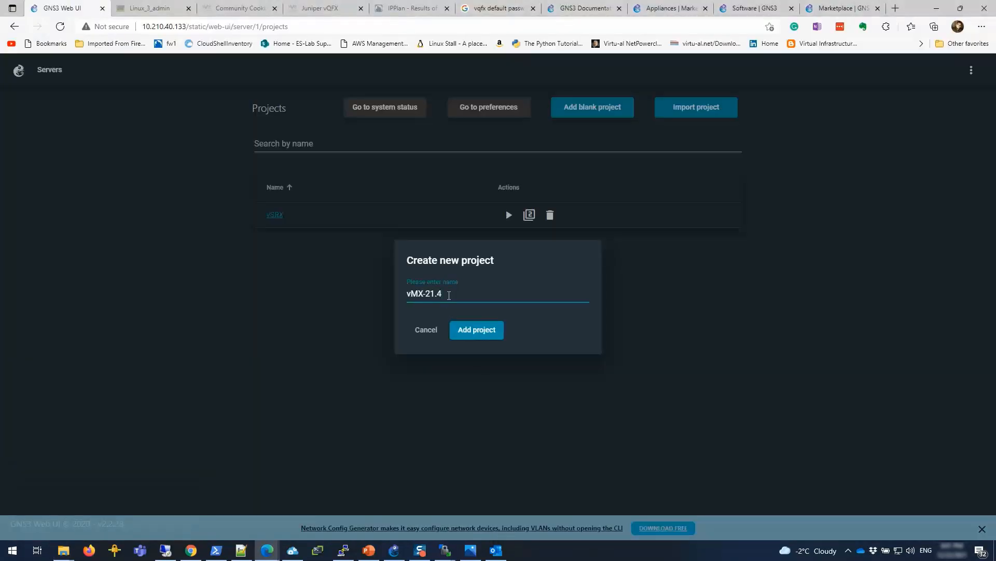
text(-Test)
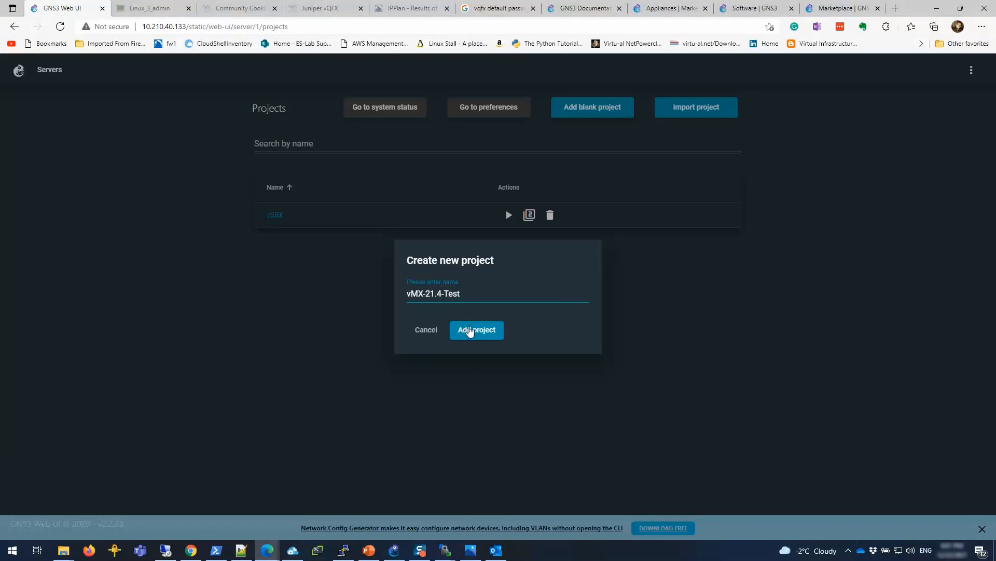
click(477, 330)
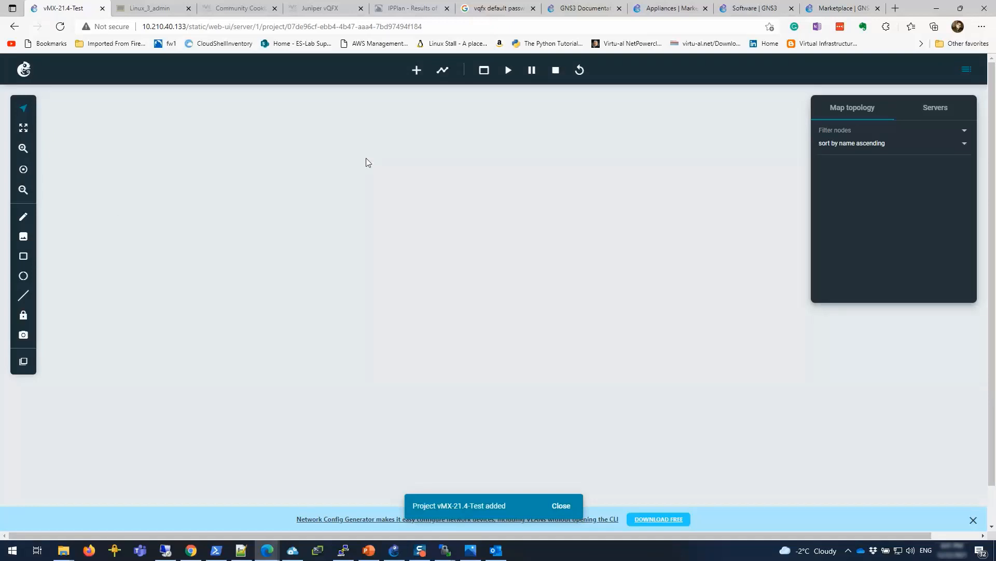
mouse_move(442, 70)
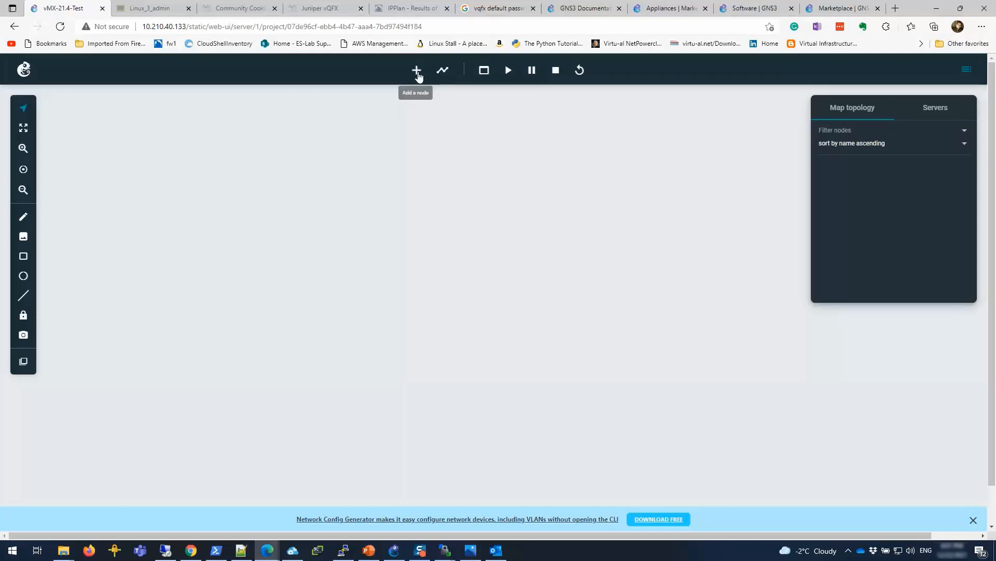
Place a Juniper vMX vCP node from the templates list onto the canvas.
click(417, 69)
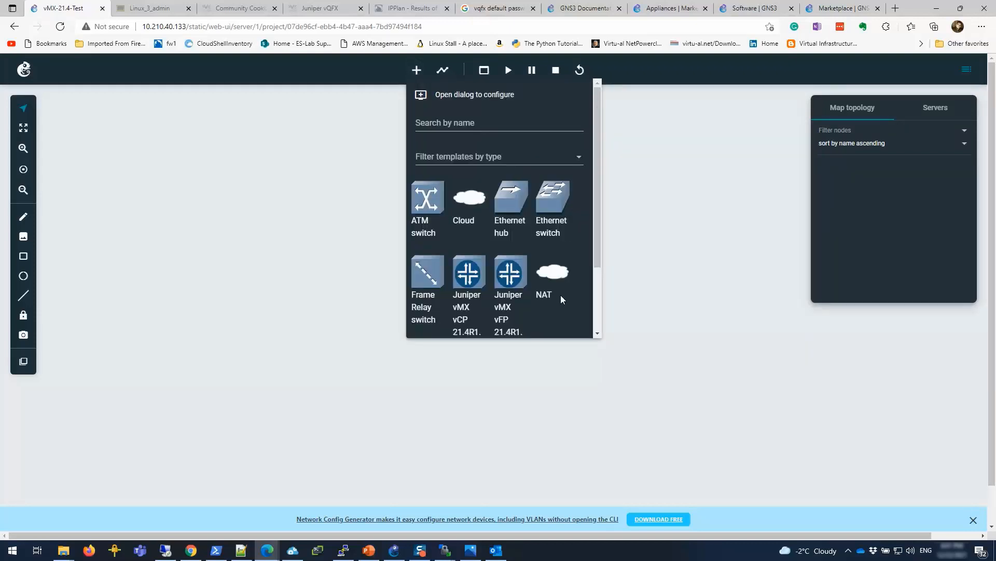
scroll(down, 3)
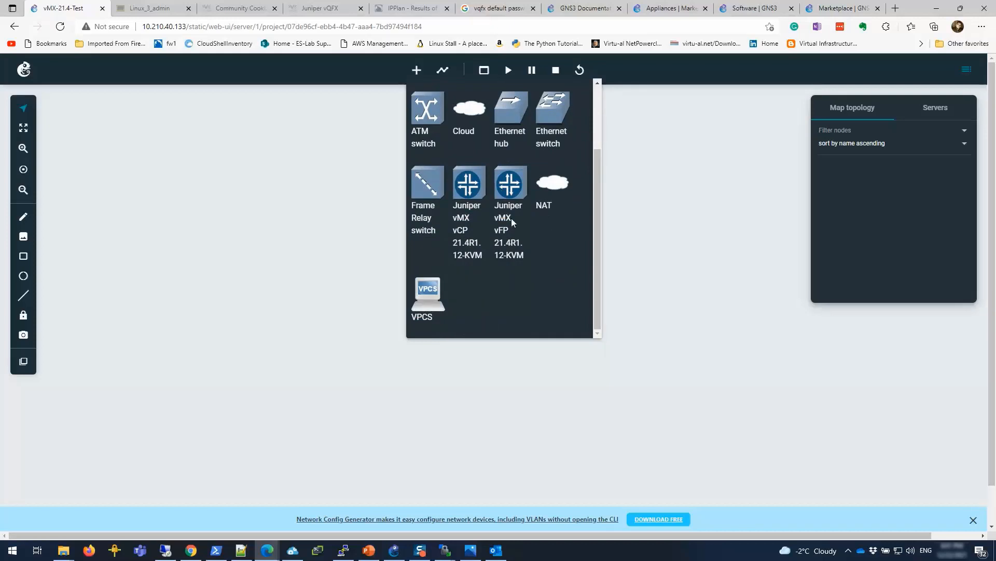
mouse_move(500, 218)
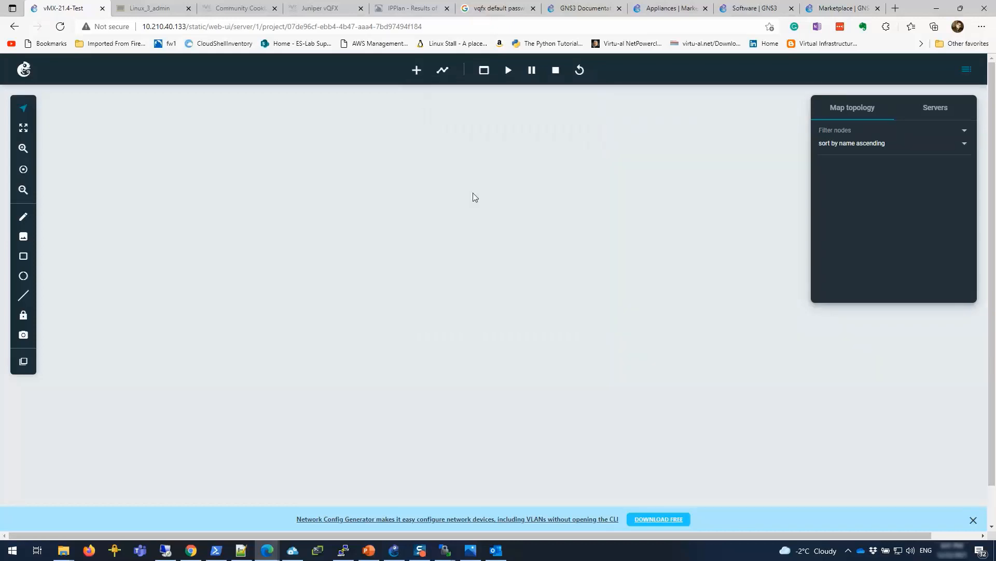
mouse_move(425, 189)
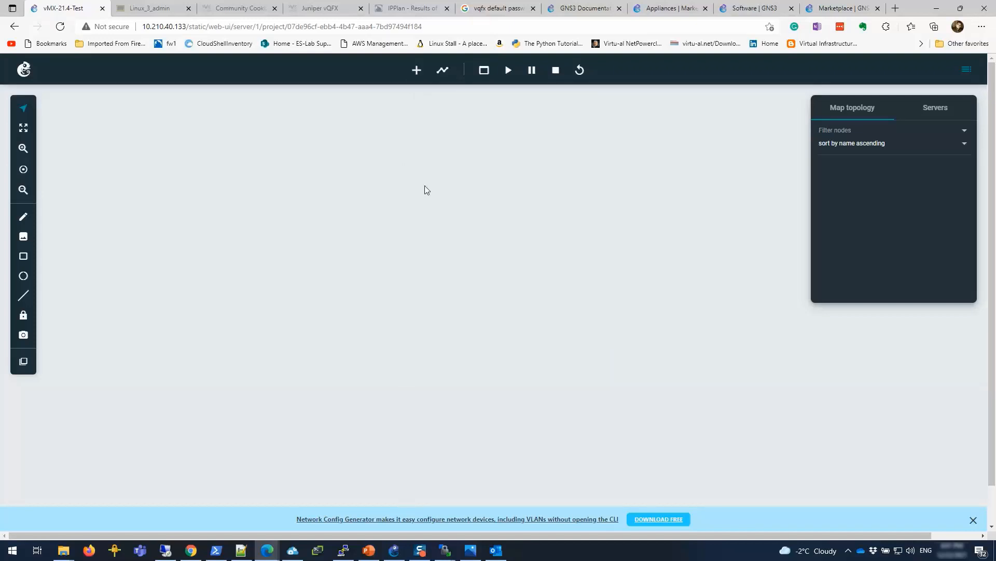
mouse_move(370, 113)
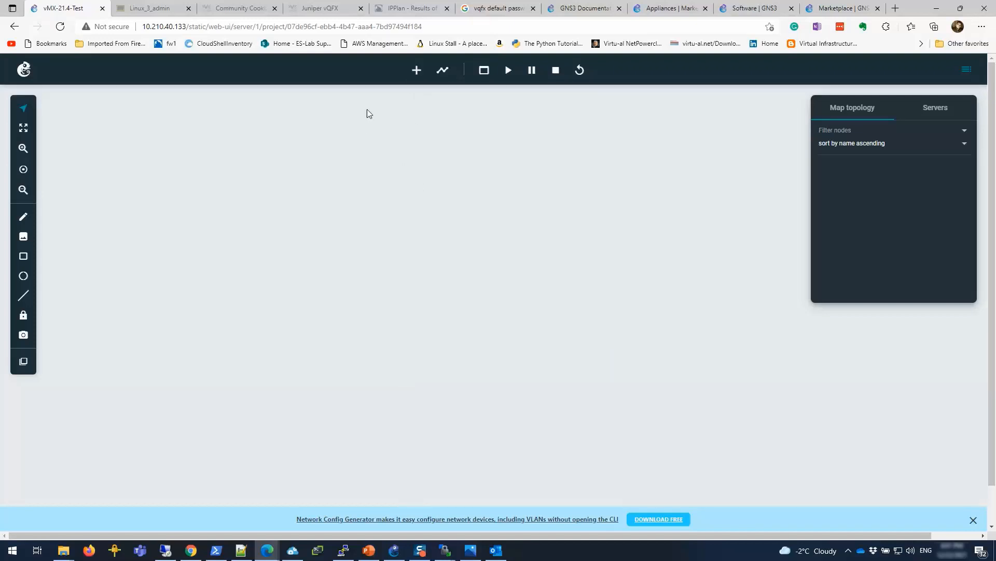
click(416, 70)
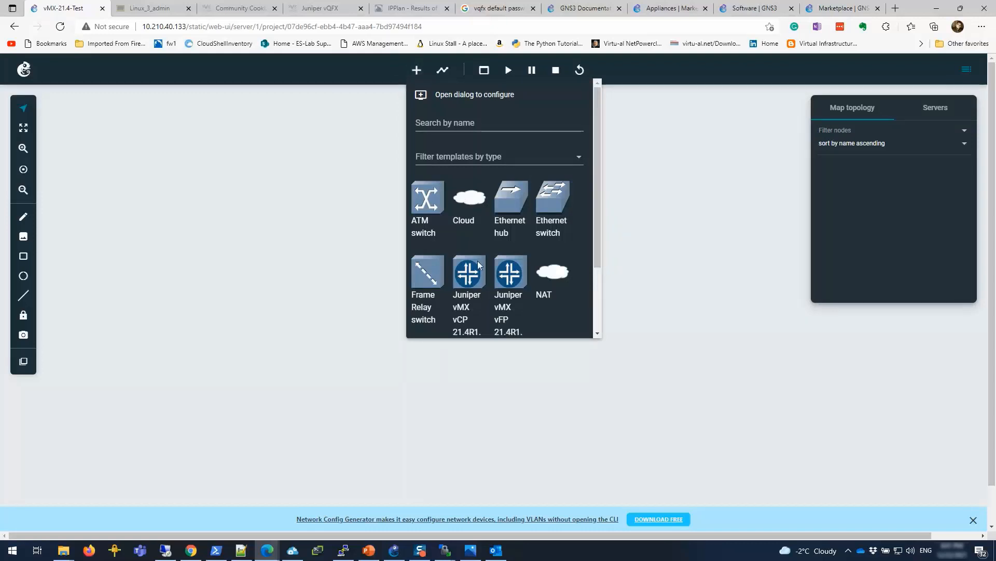
drag(468, 273, 285, 209)
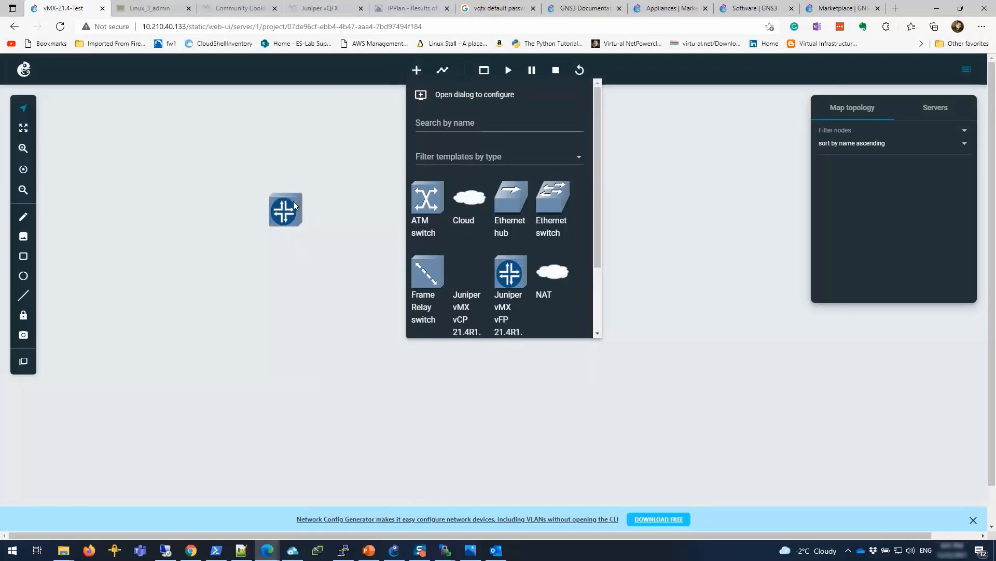
click(466, 273)
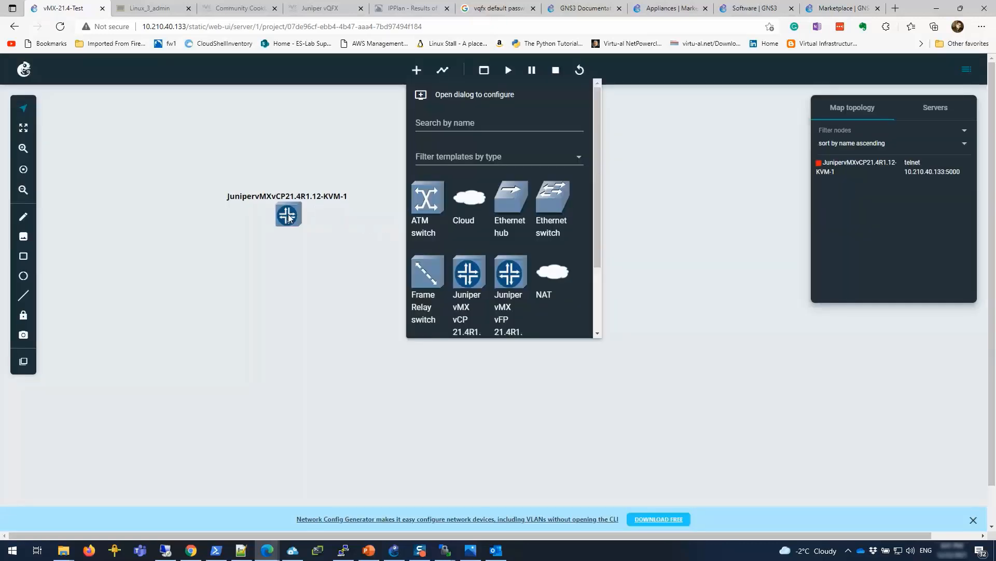
mouse_move(326, 228)
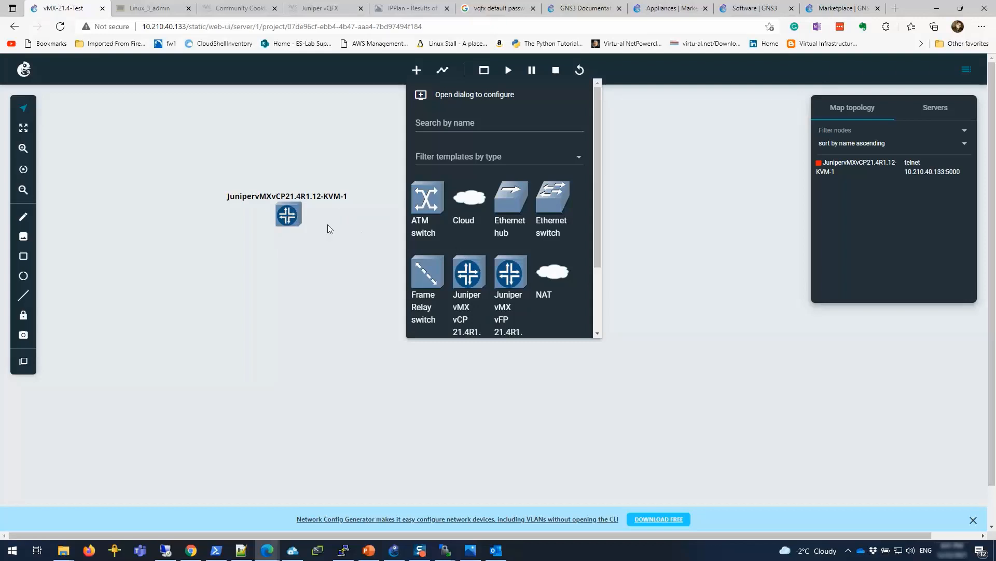
click(286, 214)
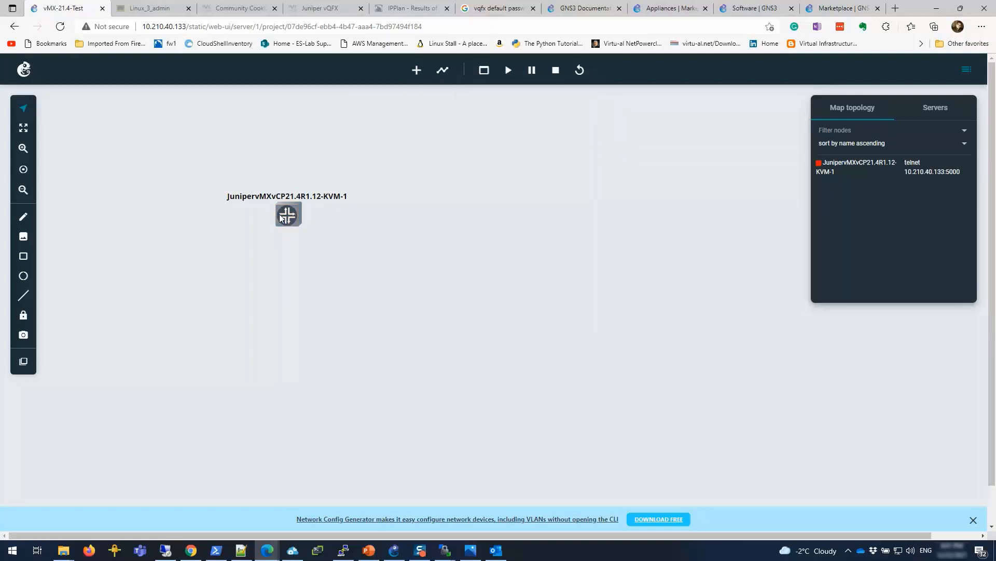
Change the vCP node's hostname to vmx1-vcp.
right_click(288, 213)
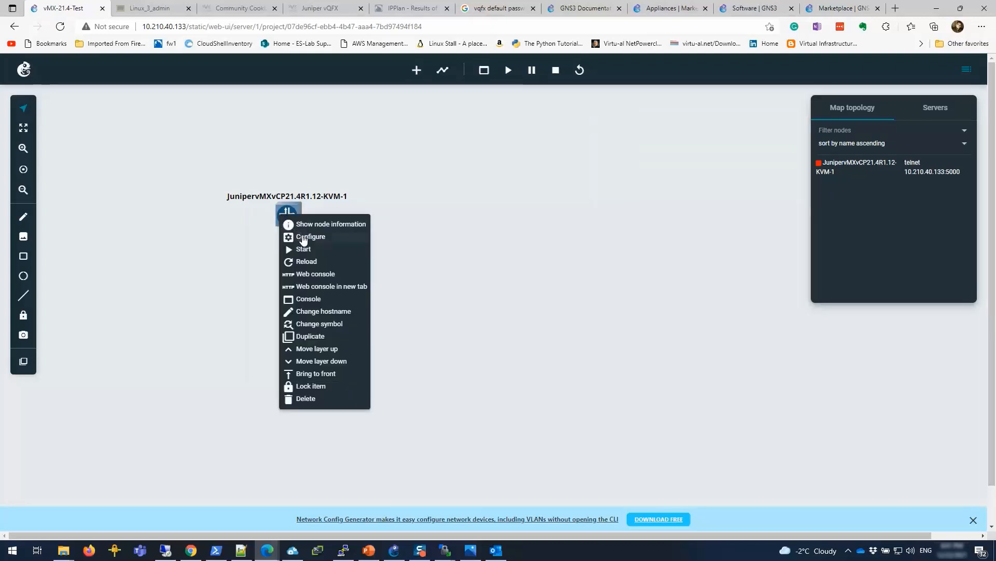
mouse_move(323, 311)
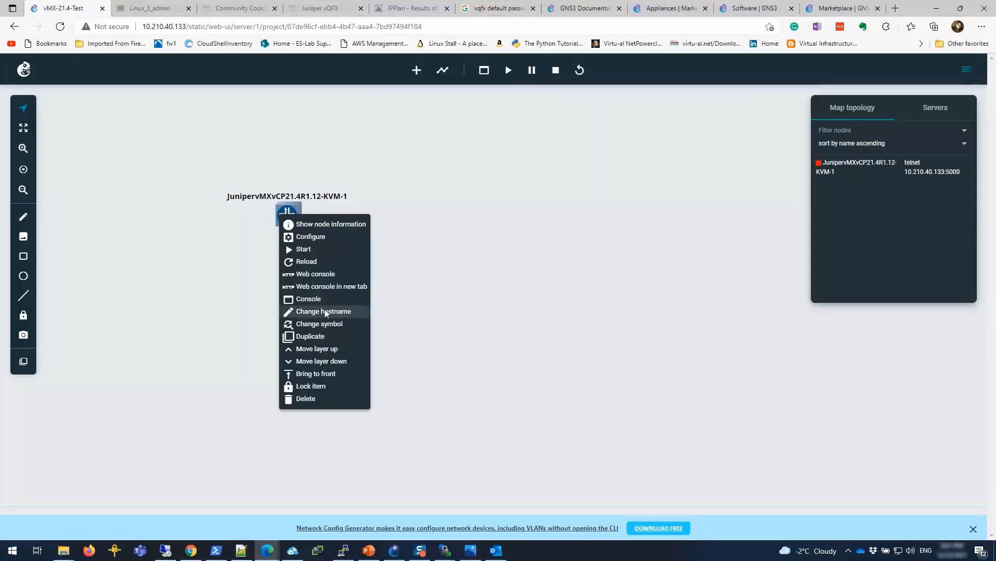
click(322, 310)
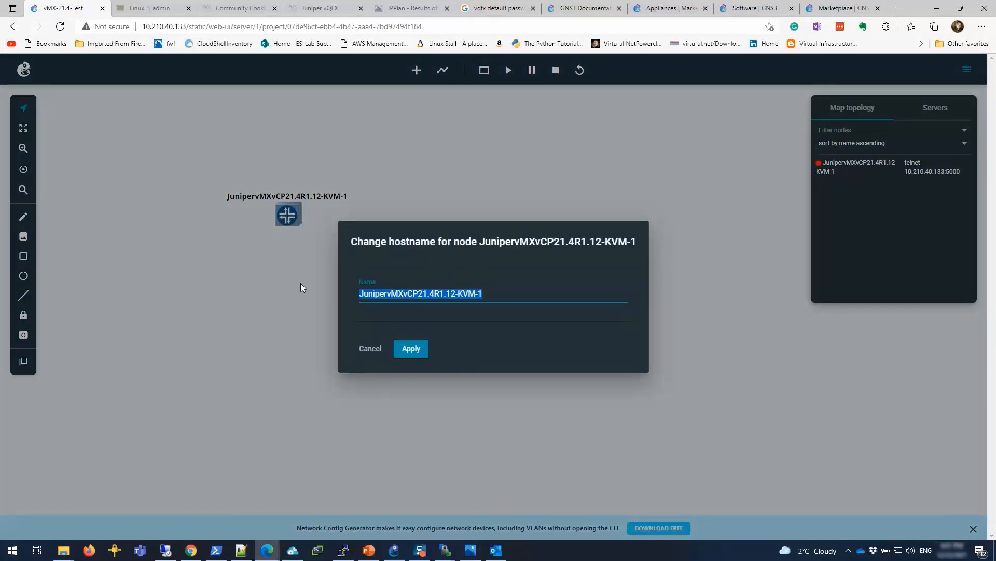
text(vmx1-)
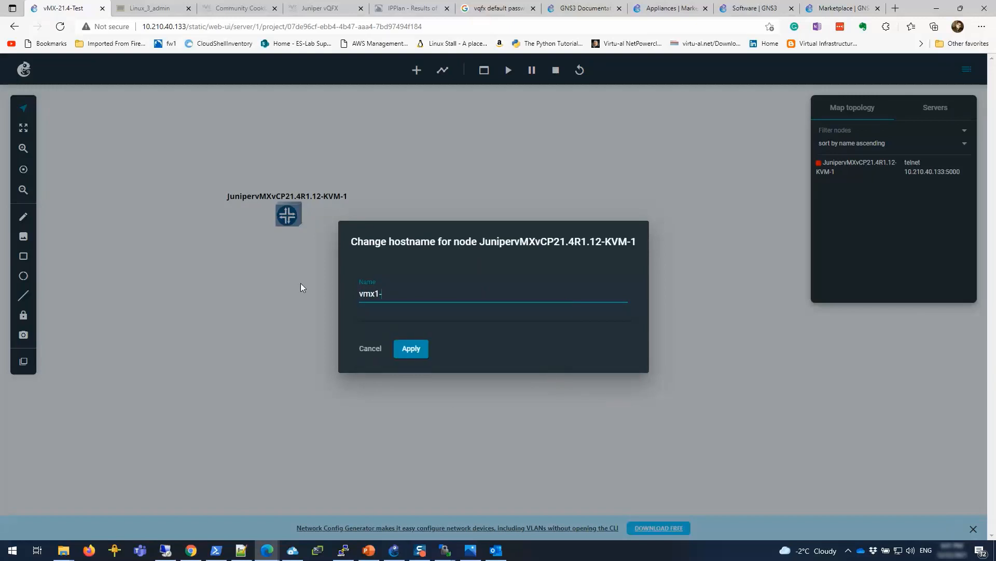
text(vcp)
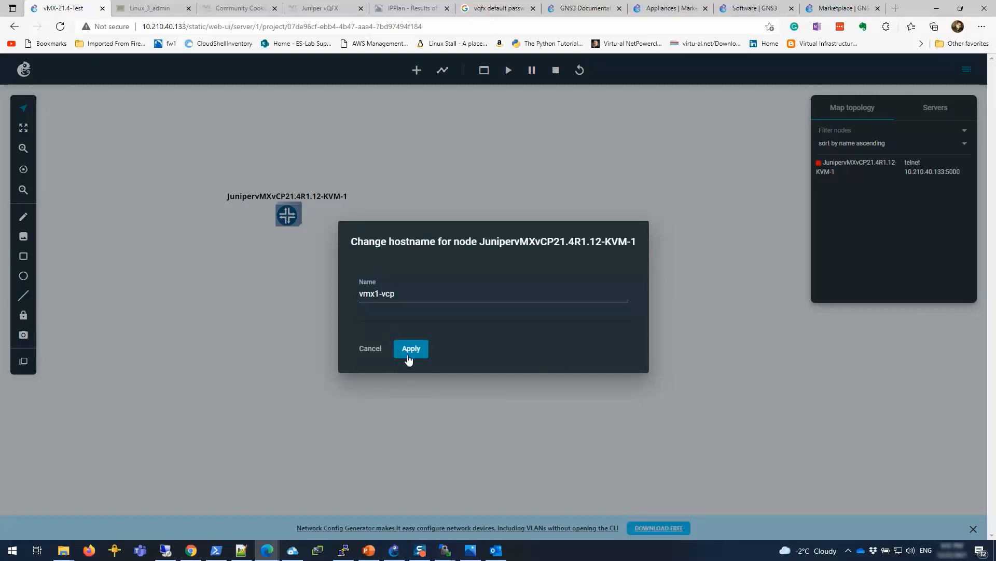
click(411, 349)
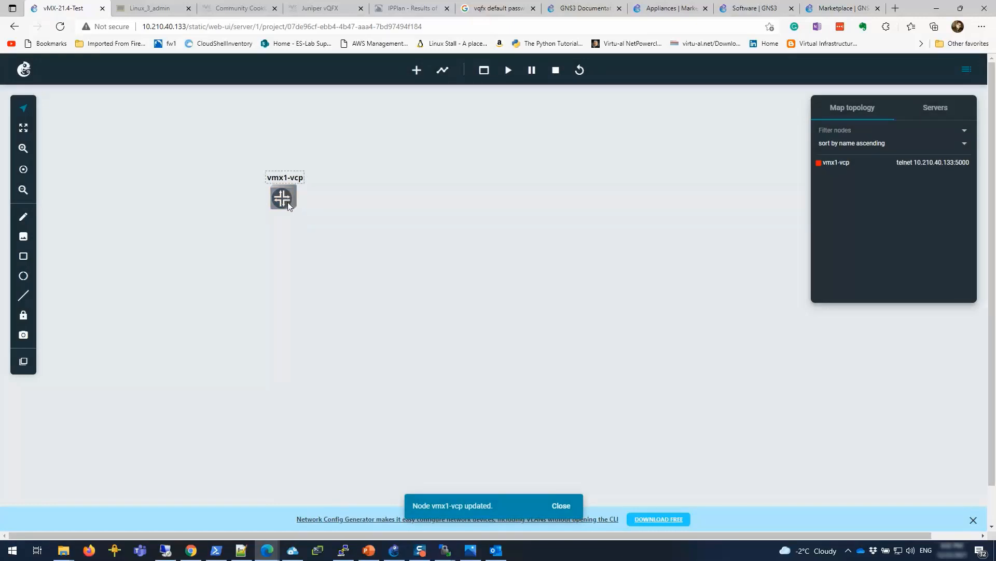
mouse_move(430, 83)
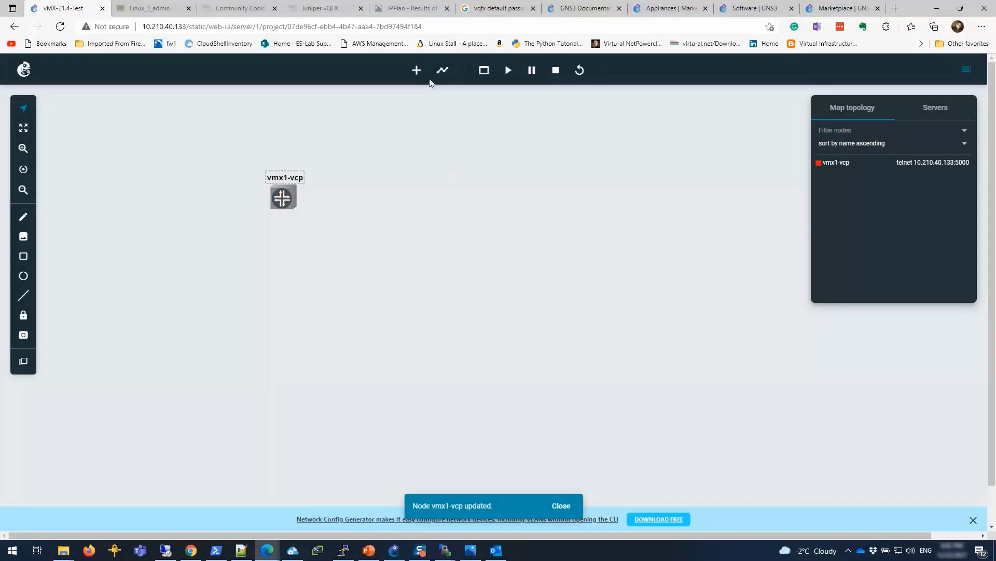
Add a Juniper vMX vFP node and change its hostname to vmx1-vfp.
click(416, 69)
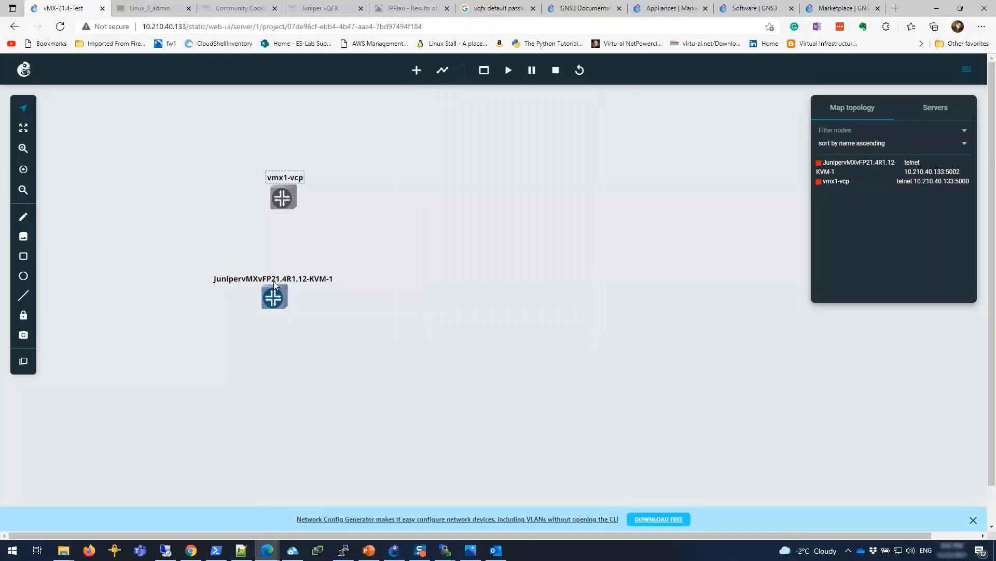
right_click(273, 297)
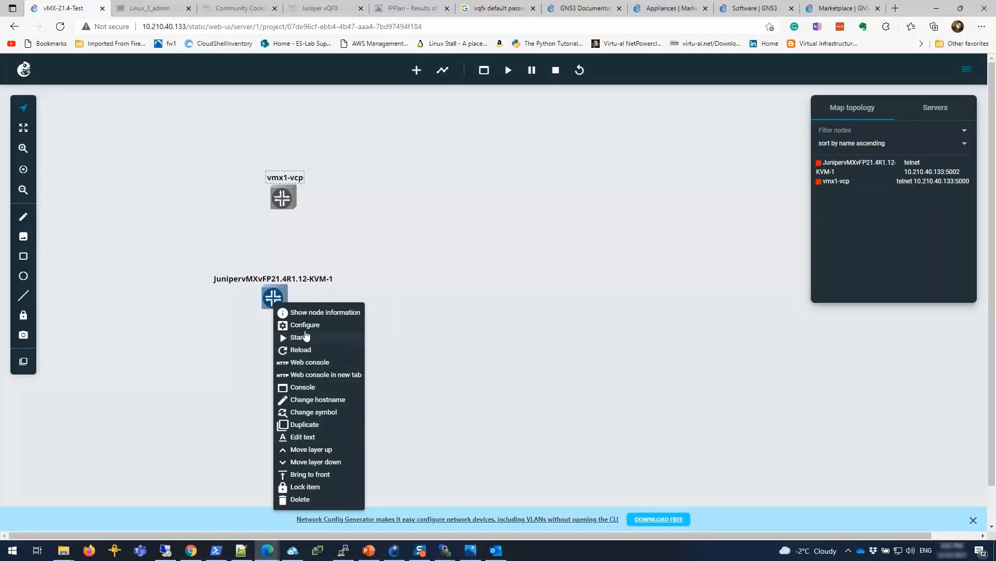
mouse_move(312, 349)
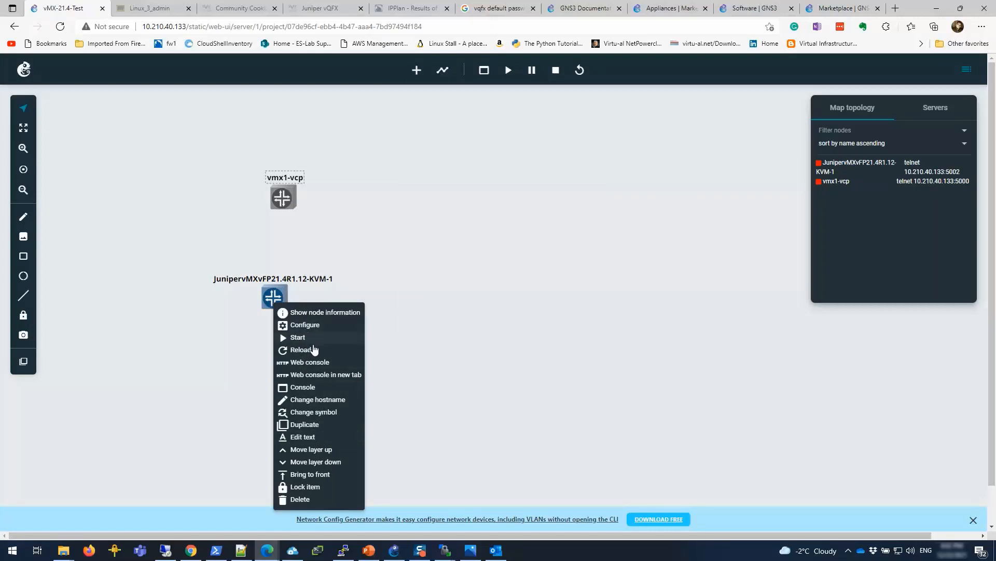
mouse_move(236, 319)
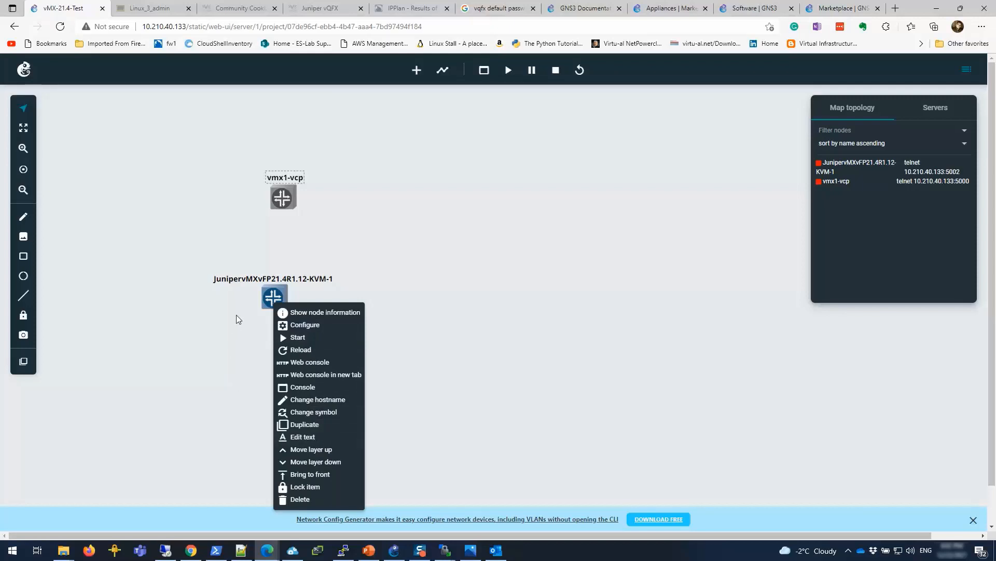
click(317, 399)
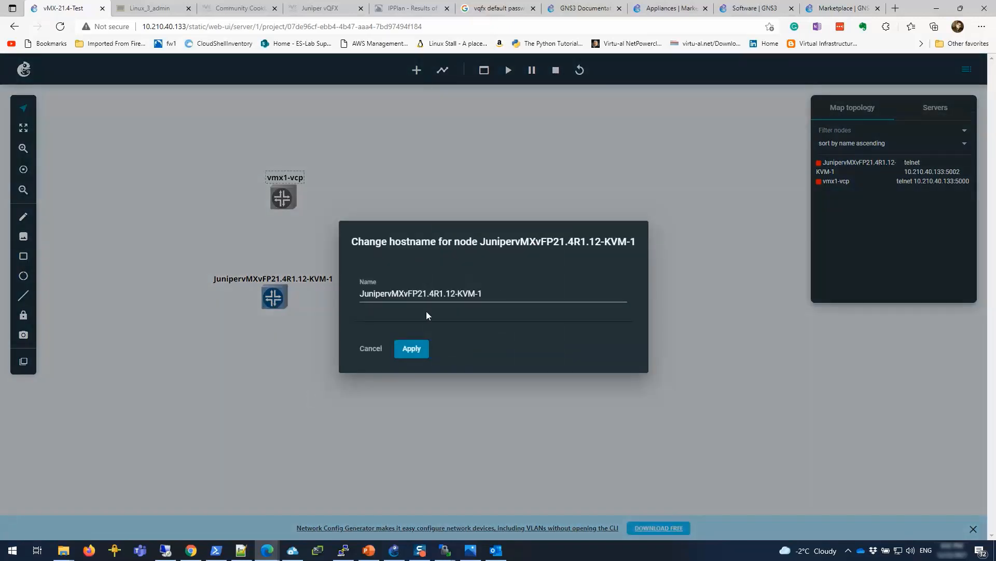
text(vm)
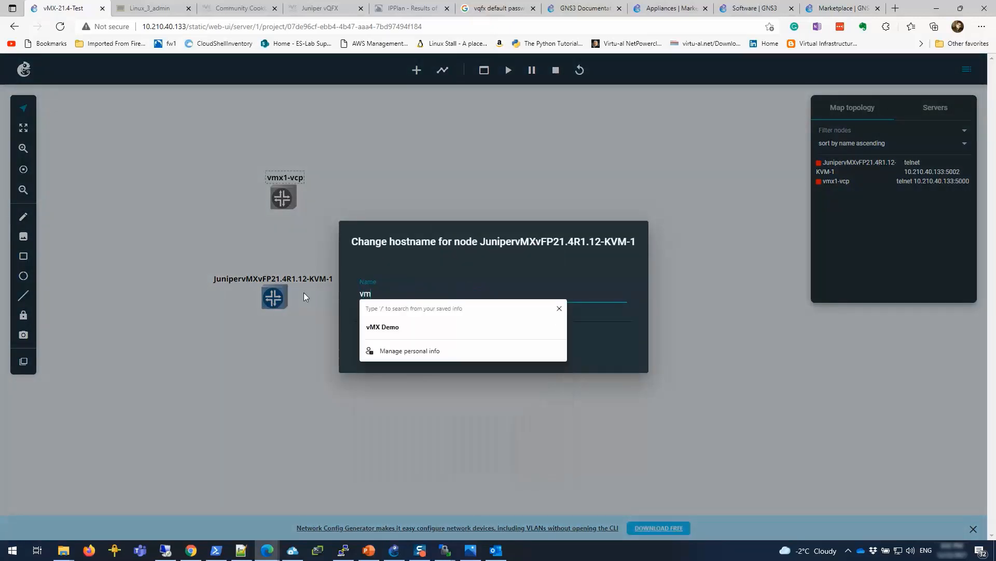
text(mx1-vf)
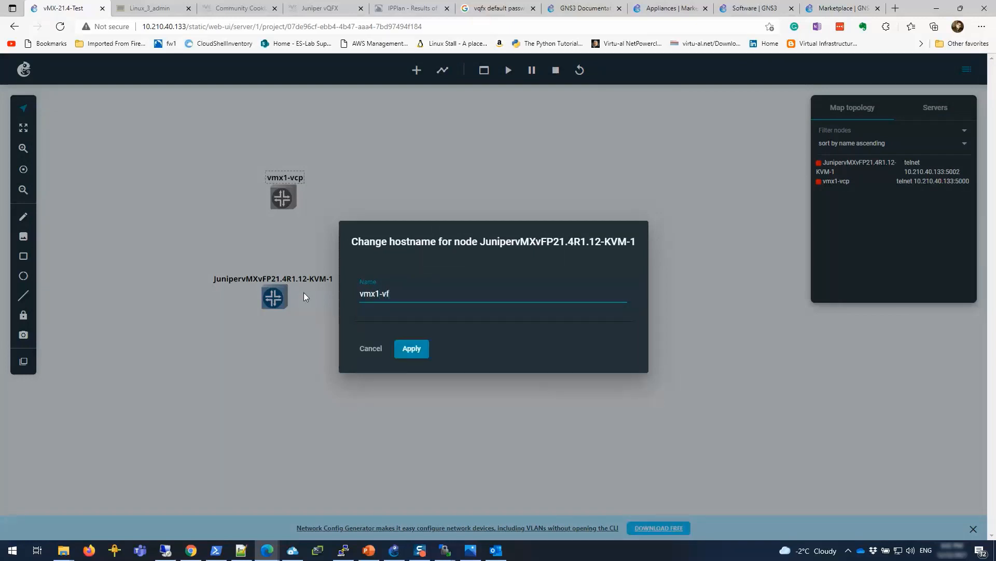
click(411, 349)
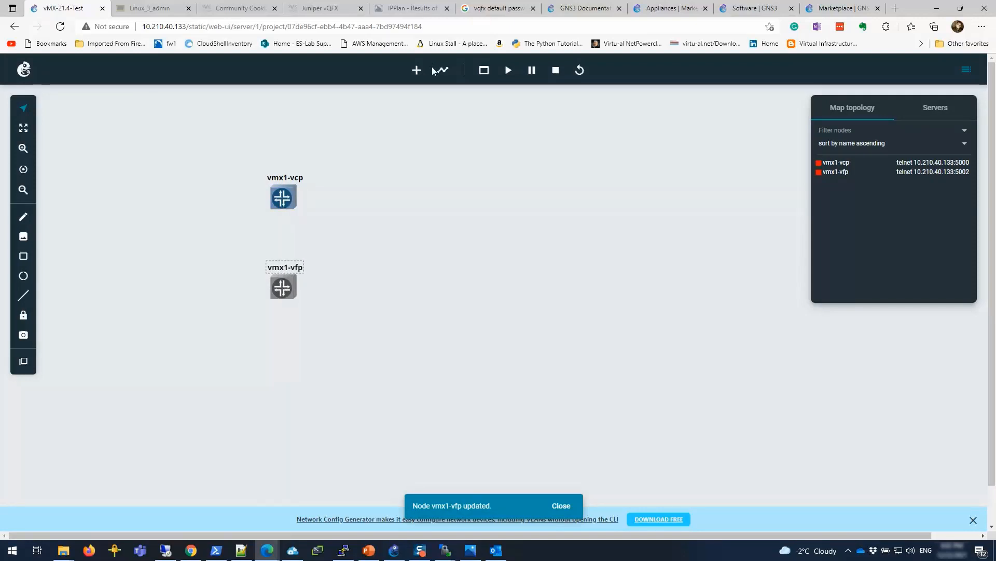
mouse_move(440, 70)
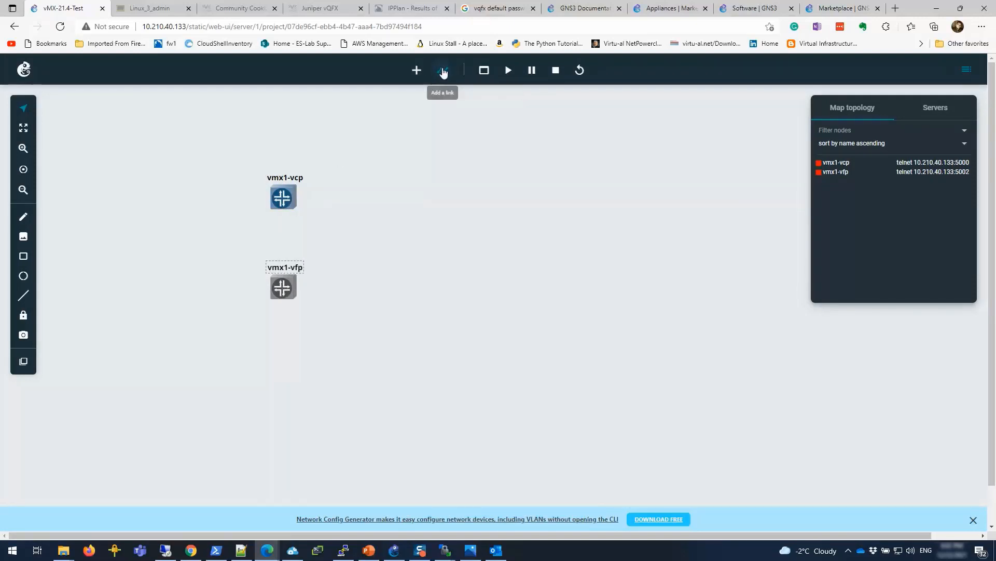
Draw a link from vmx1-vcp to vmx1-vfp with the Add a link tool.
click(442, 69)
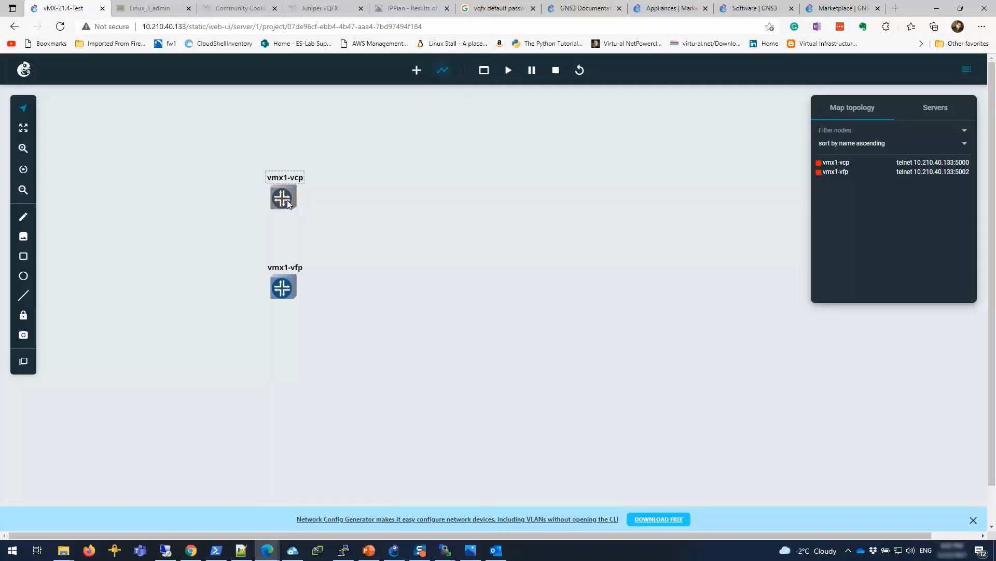
click(282, 197)
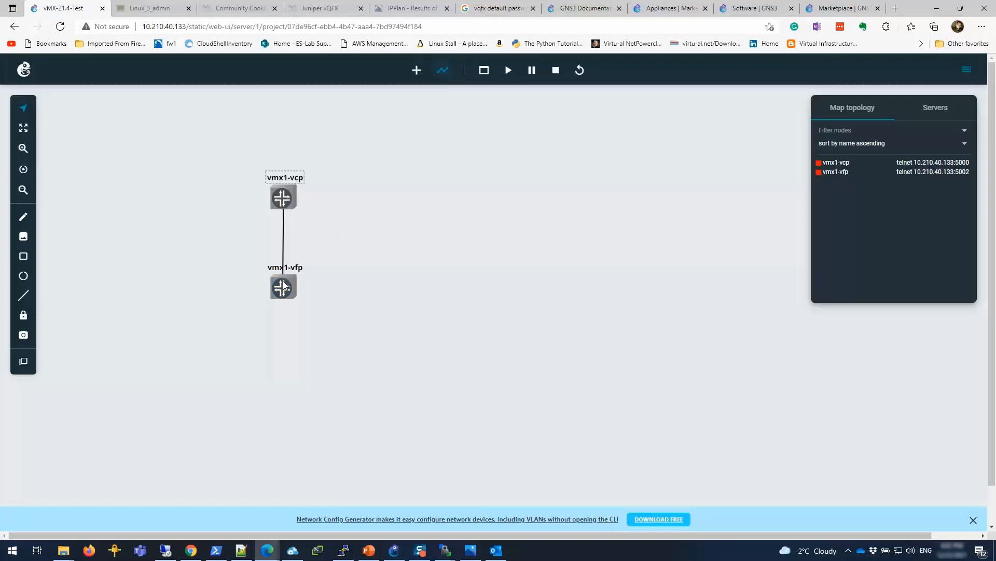
click(282, 287)
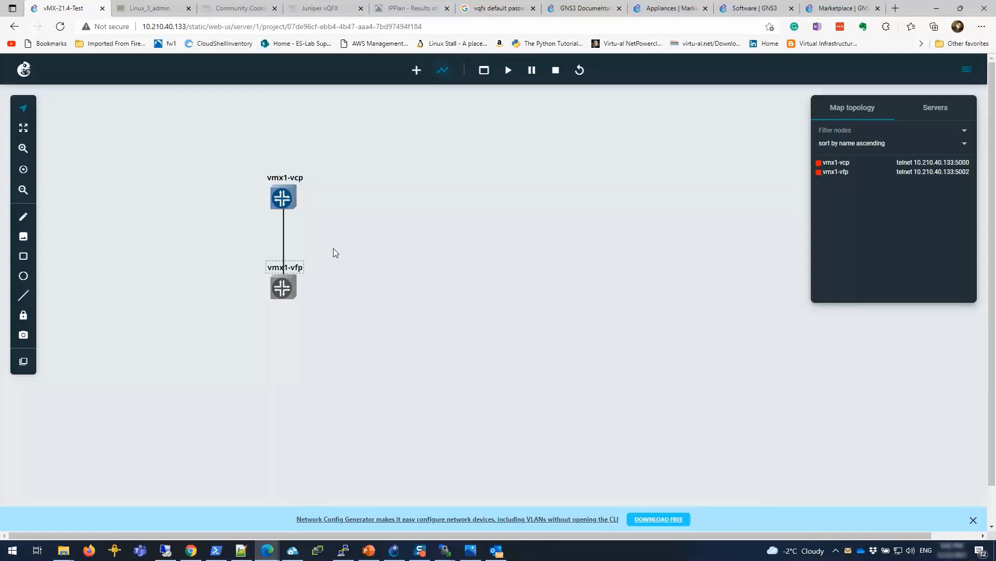
mouse_move(399, 151)
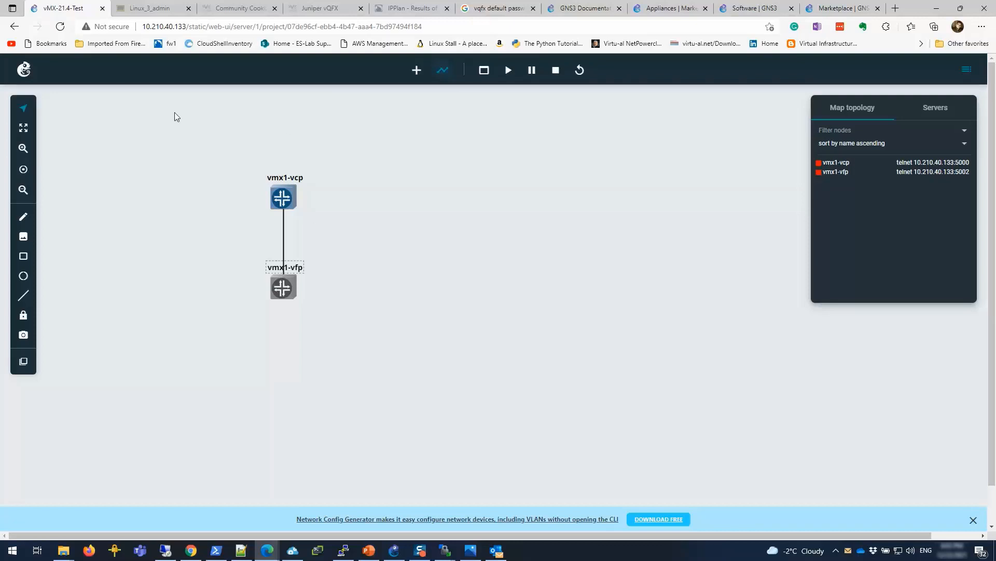
Add an Ethernet switch, Switch1, to the topology from the device list.
click(416, 69)
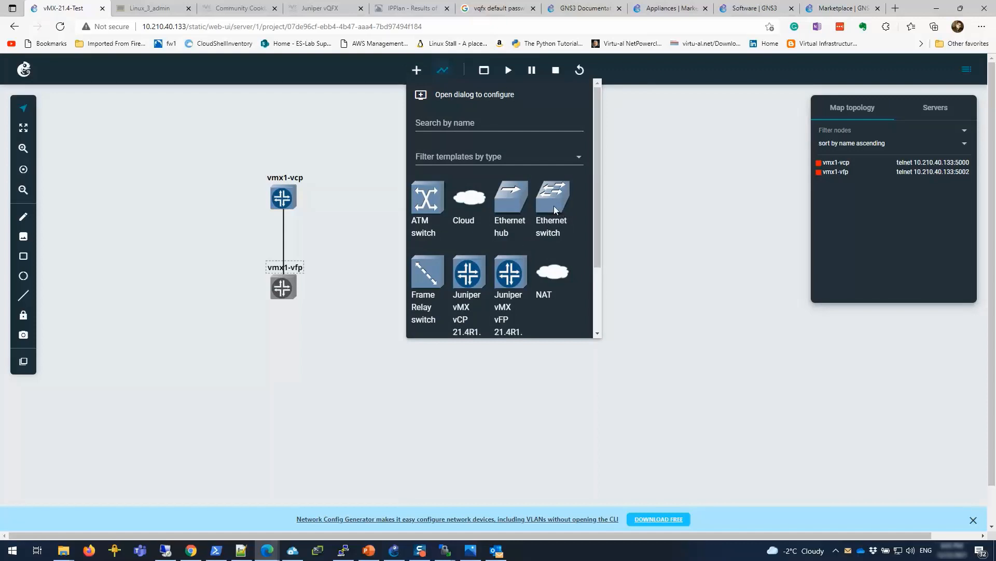
click(467, 273)
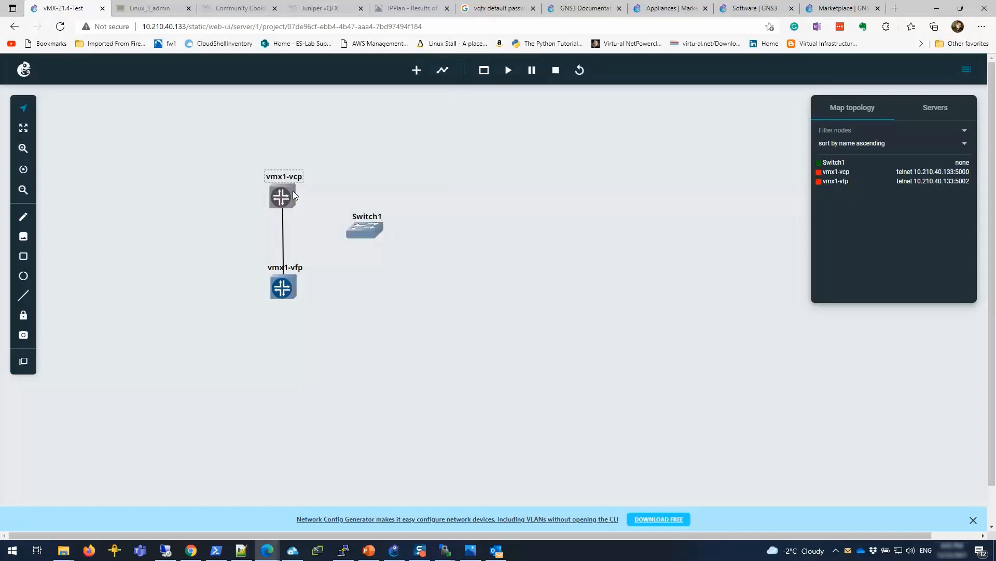
mouse_move(442, 69)
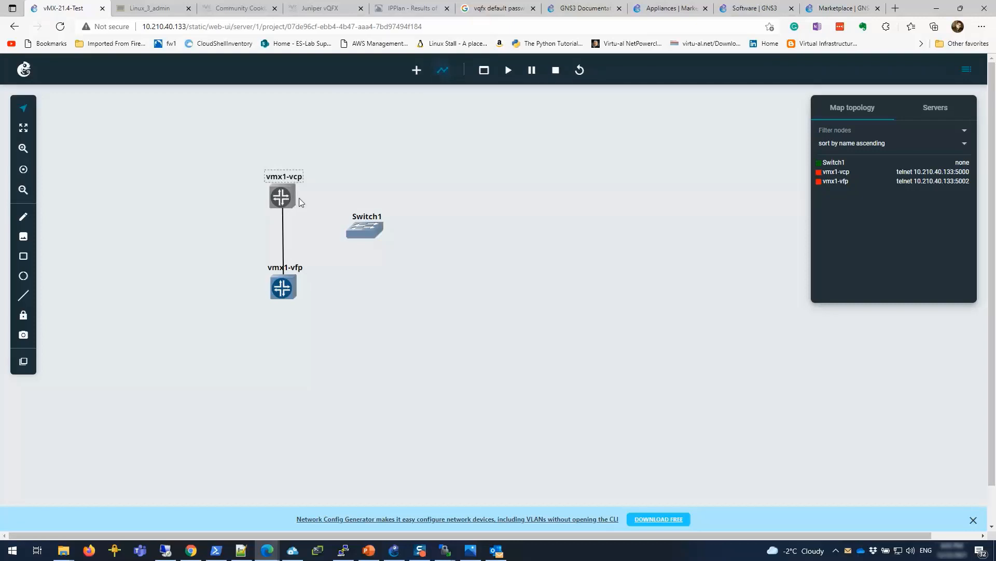
Link vmx1-vcp fxp0 to Switch1 Ethernet0 and vmx1-vfp Eth0 to Switch1 Ethernet1.
click(365, 228)
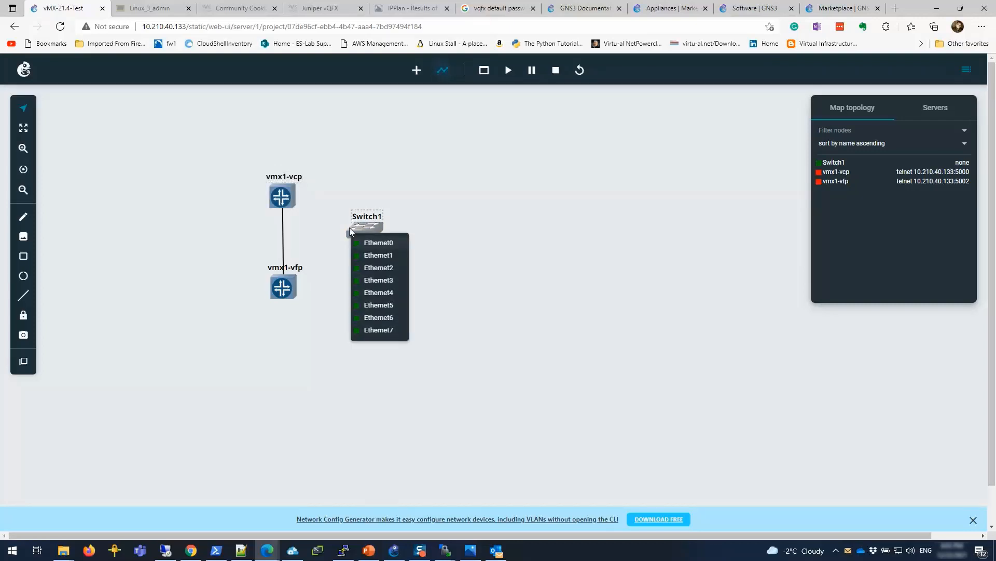
mouse_move(380, 247)
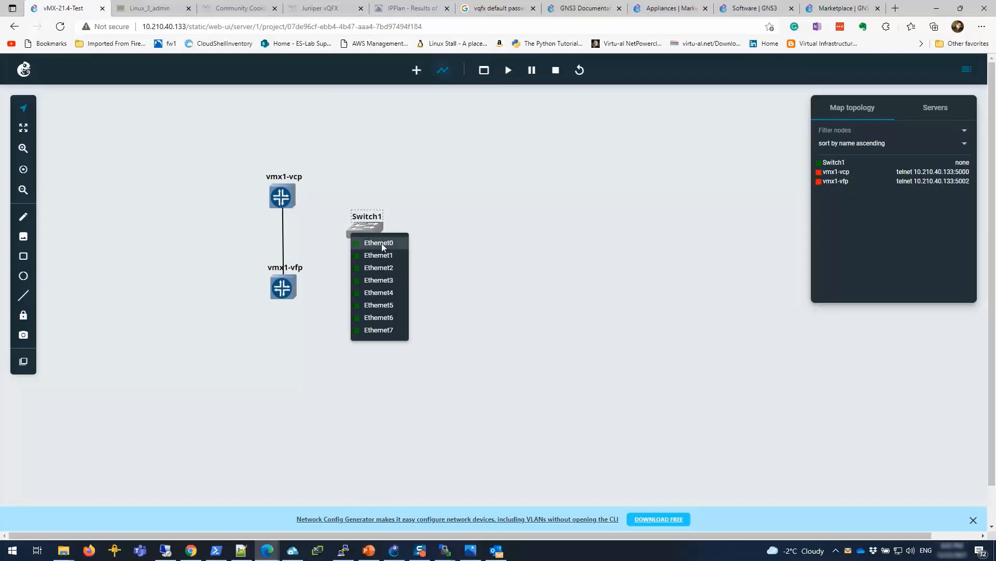
click(379, 242)
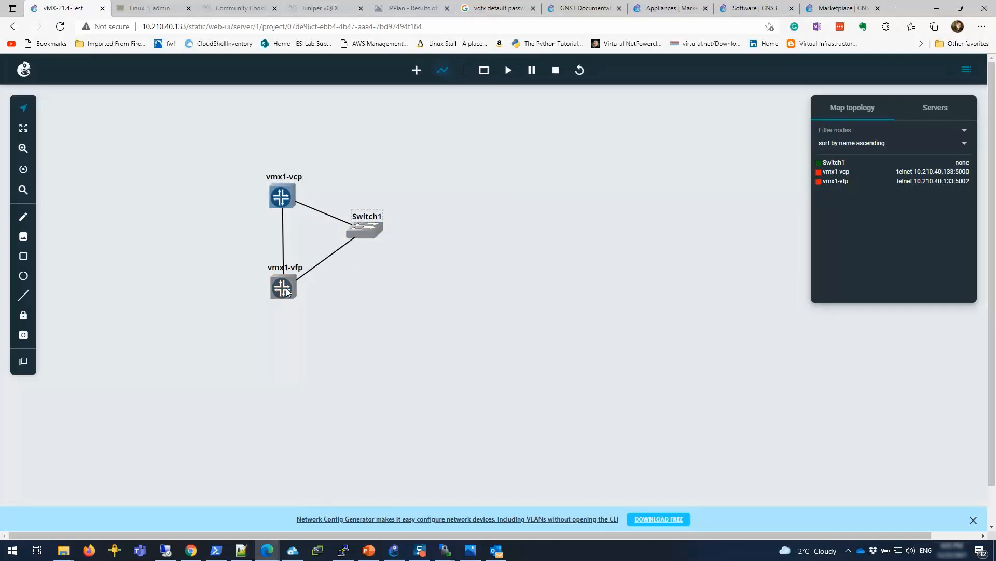
click(282, 287)
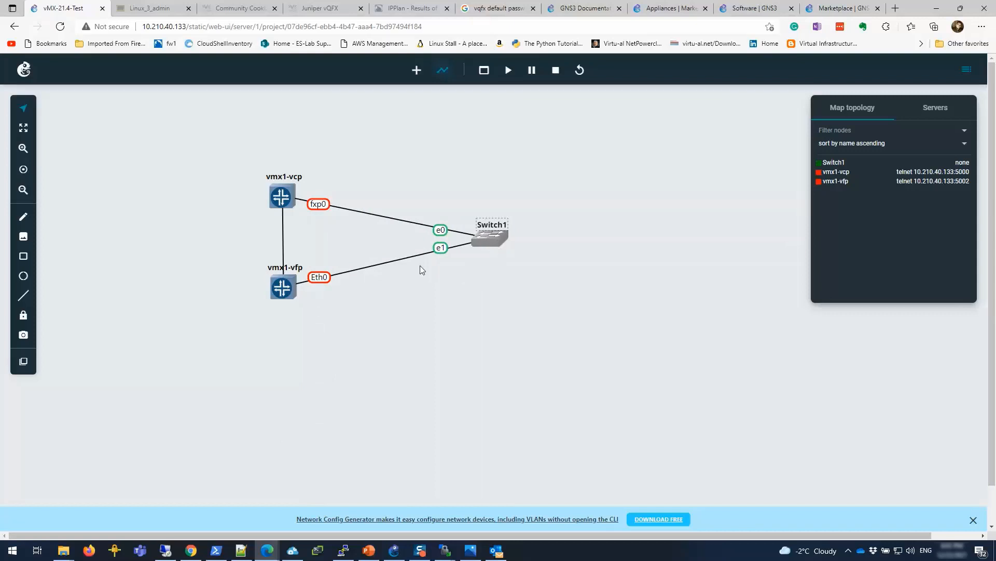
mouse_move(409, 56)
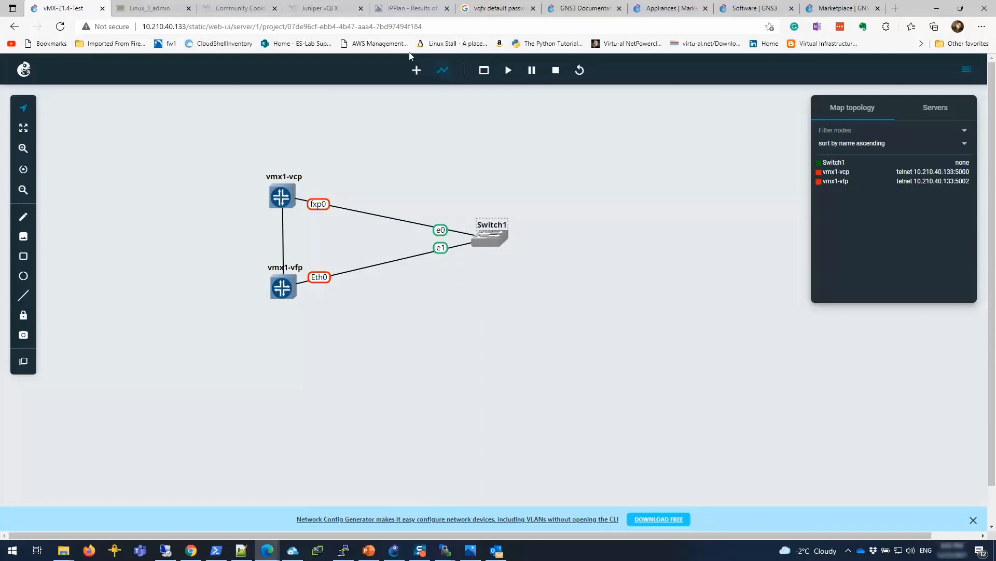
click(416, 70)
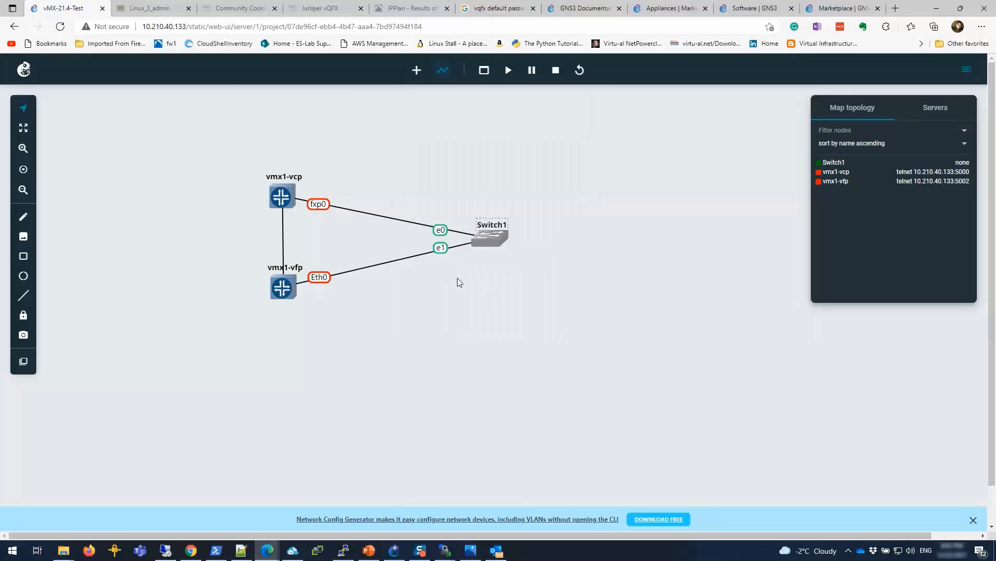
Add a VPCS node, PC1, to the right of Switch1 and nudge it closer.
click(417, 70)
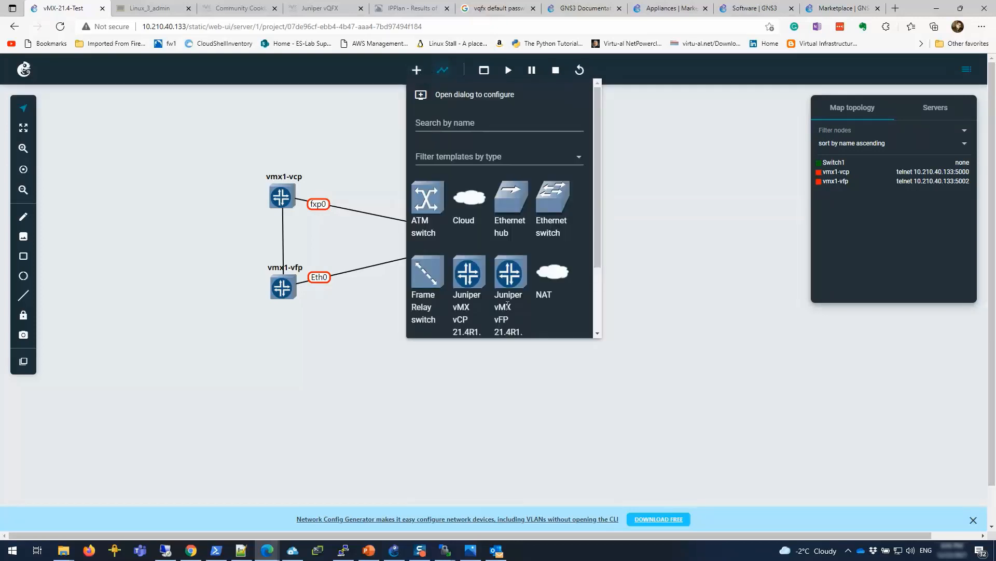
scroll(down, 3)
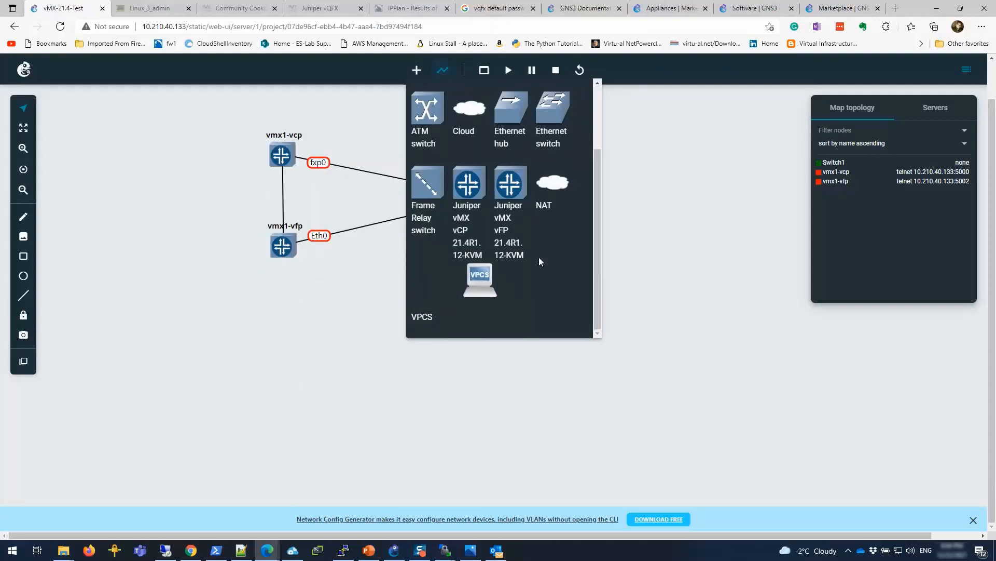
drag(479, 280, 634, 206)
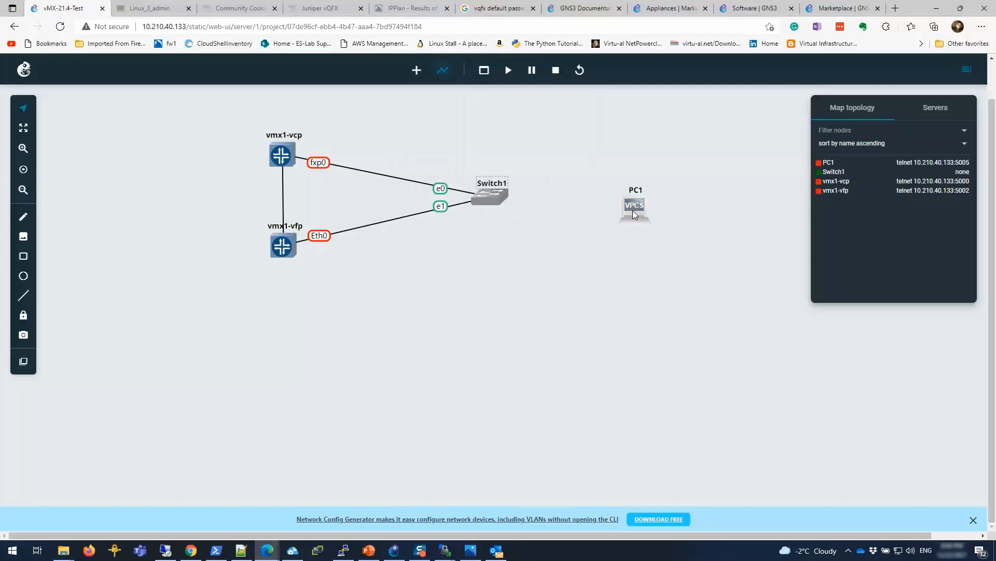
drag(635, 204, 607, 186)
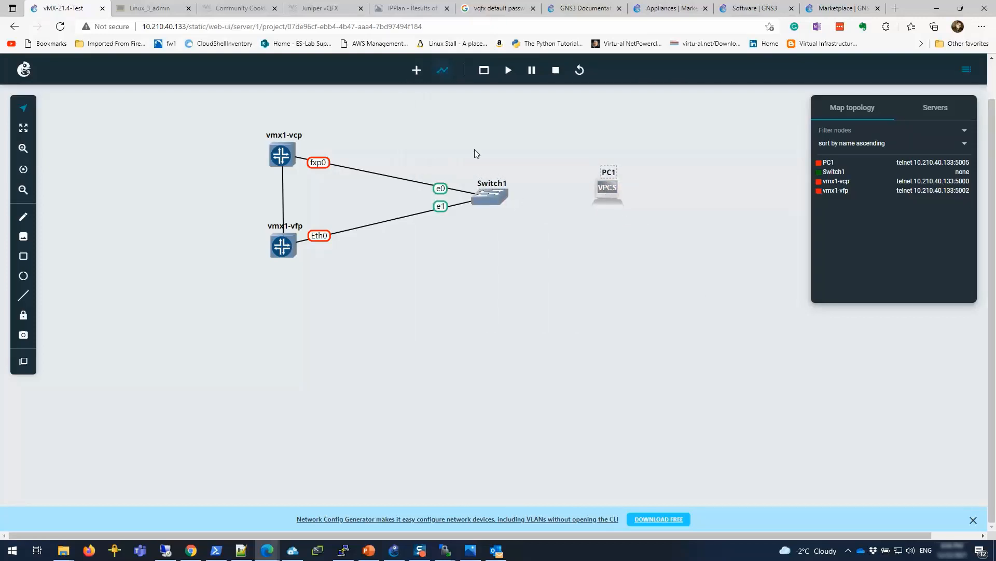
Link Switch1 Ethernet2 to PC1 e0 and place PC1 a little further right.
click(491, 195)
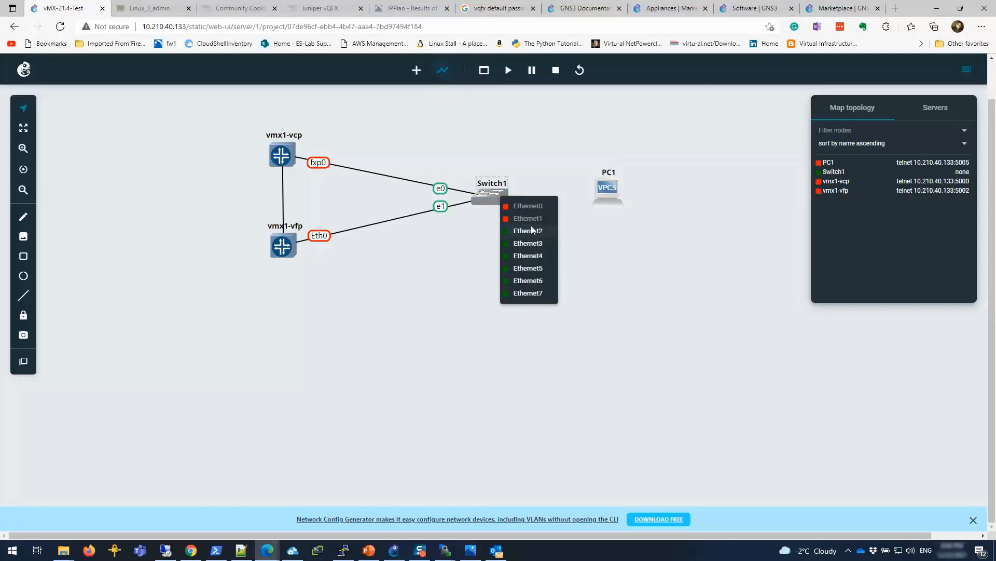
click(528, 206)
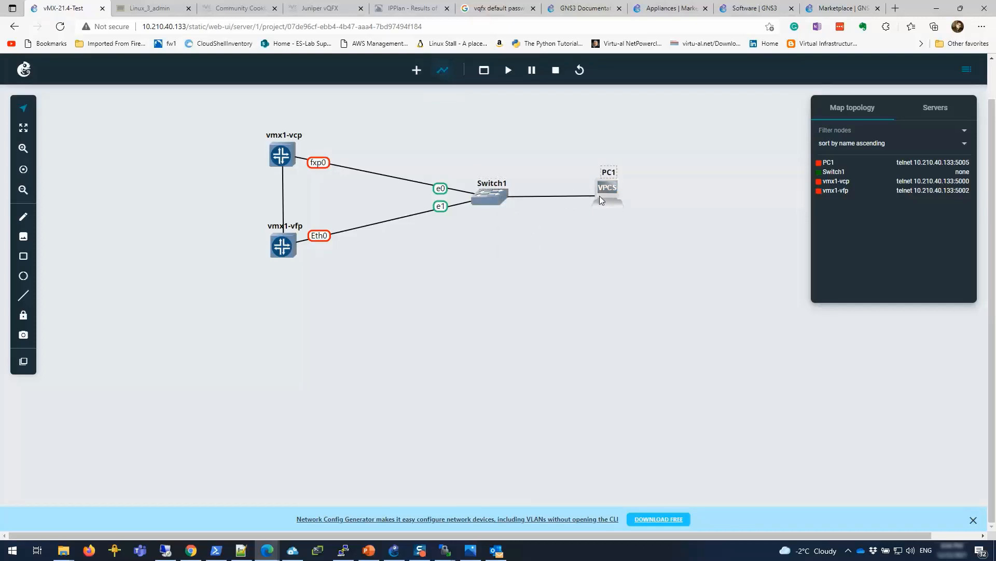
drag(491, 195, 607, 184)
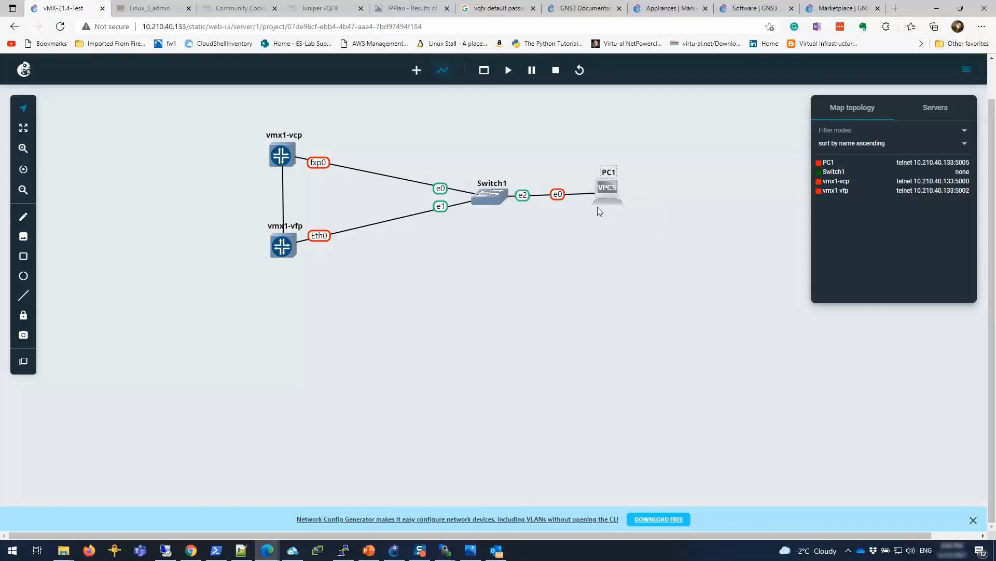
drag(607, 185, 620, 194)
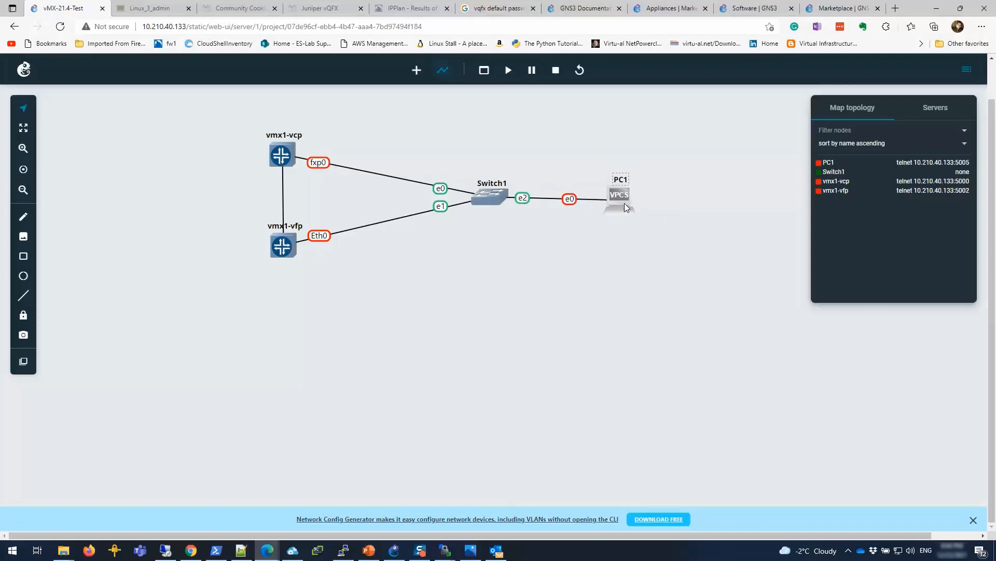
click(491, 195)
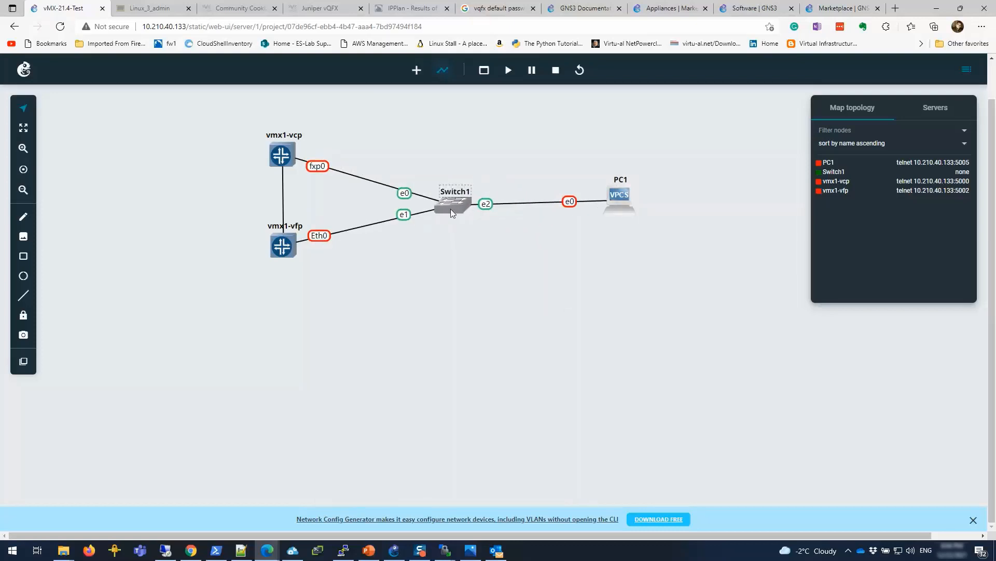
Settle Switch1 between the vMX routers and PC1, straightening the links.
drag(453, 200, 436, 194)
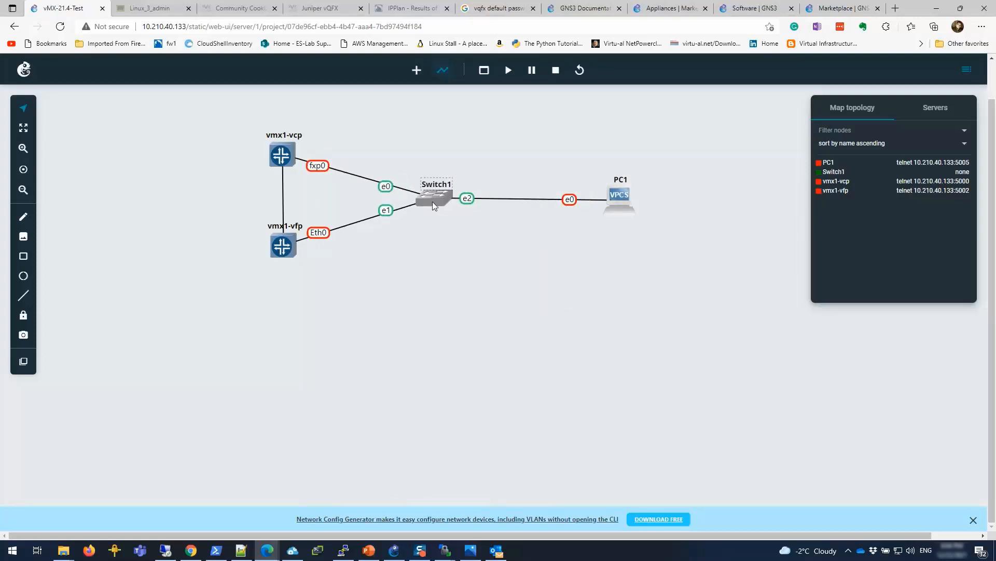
drag(435, 197, 454, 194)
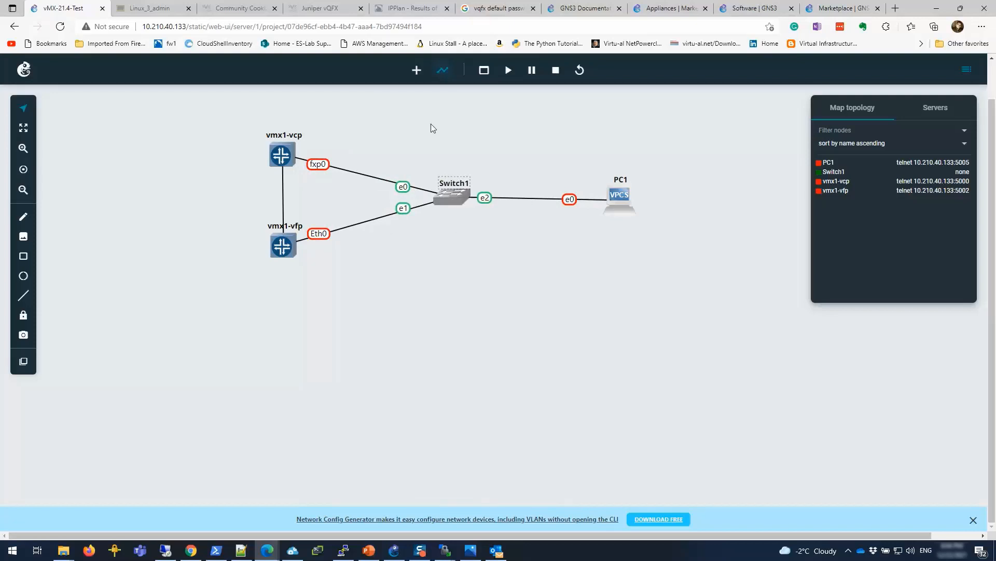
mouse_move(413, 70)
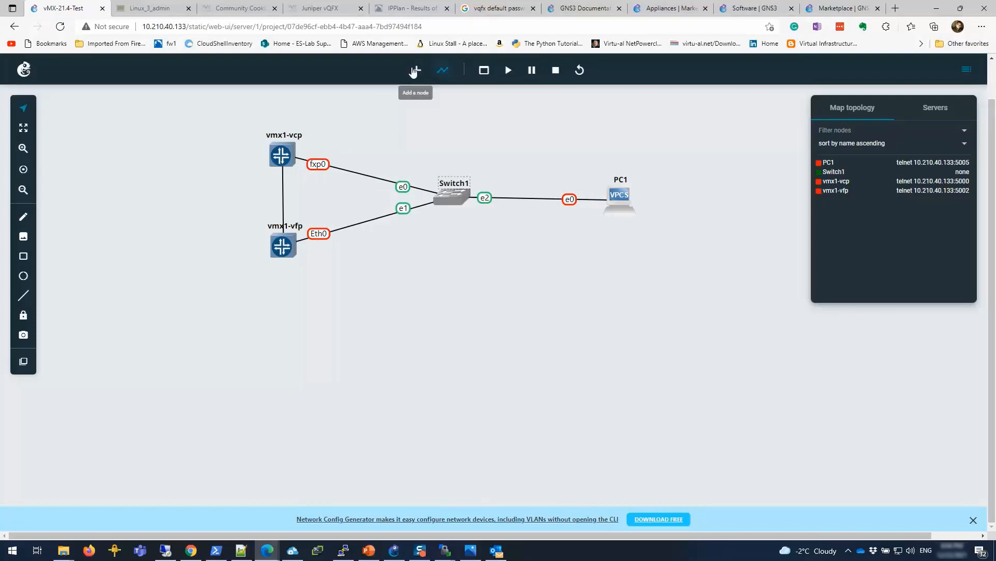
Add a second VPCS node, PC2, to the topology below vmx1-vfp.
click(415, 70)
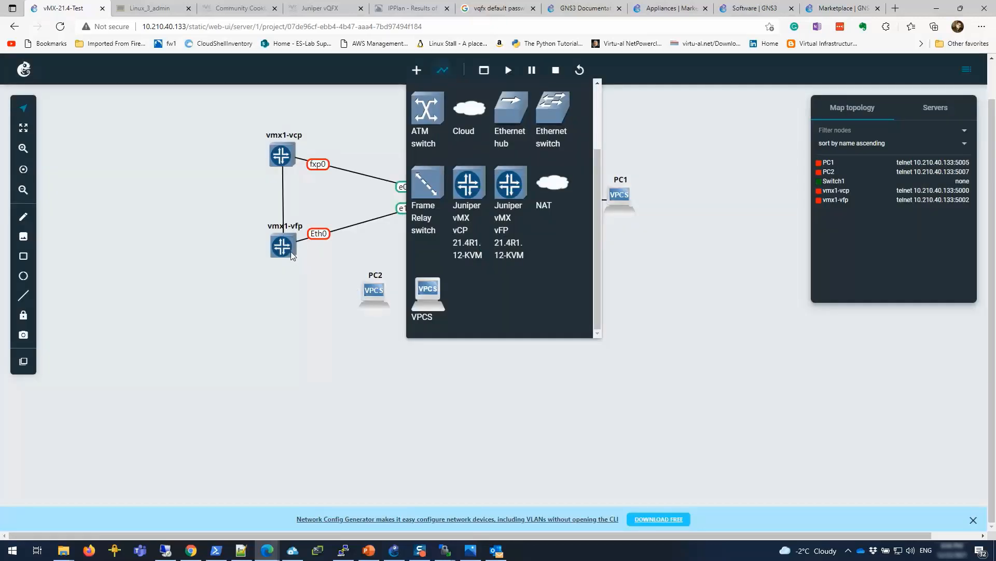
click(281, 245)
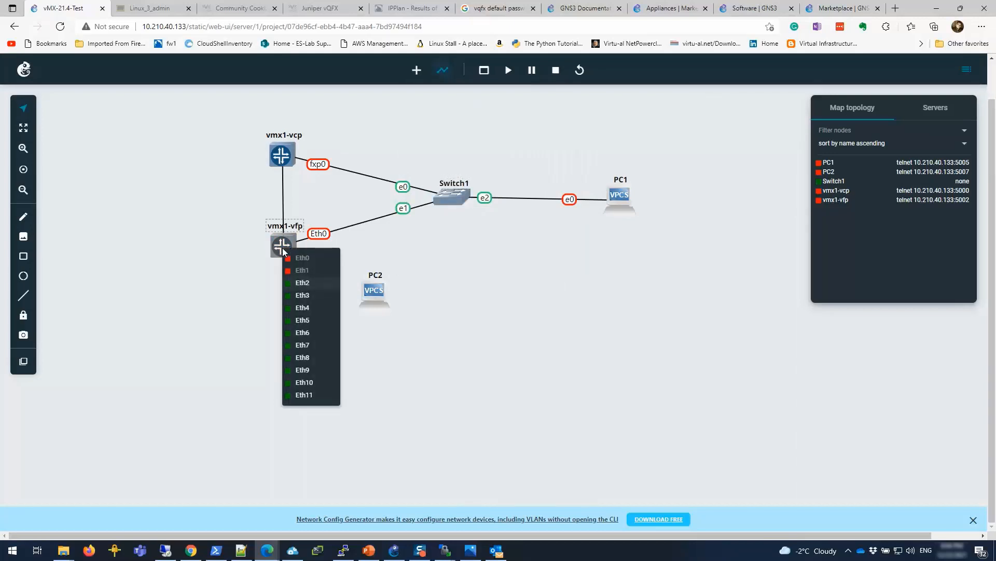
click(302, 258)
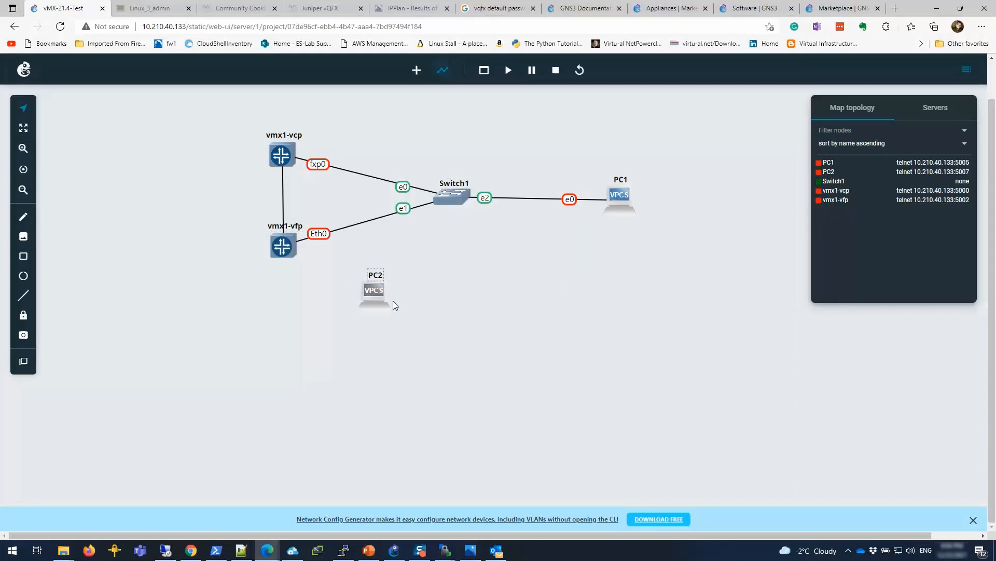
drag(282, 246, 374, 290)
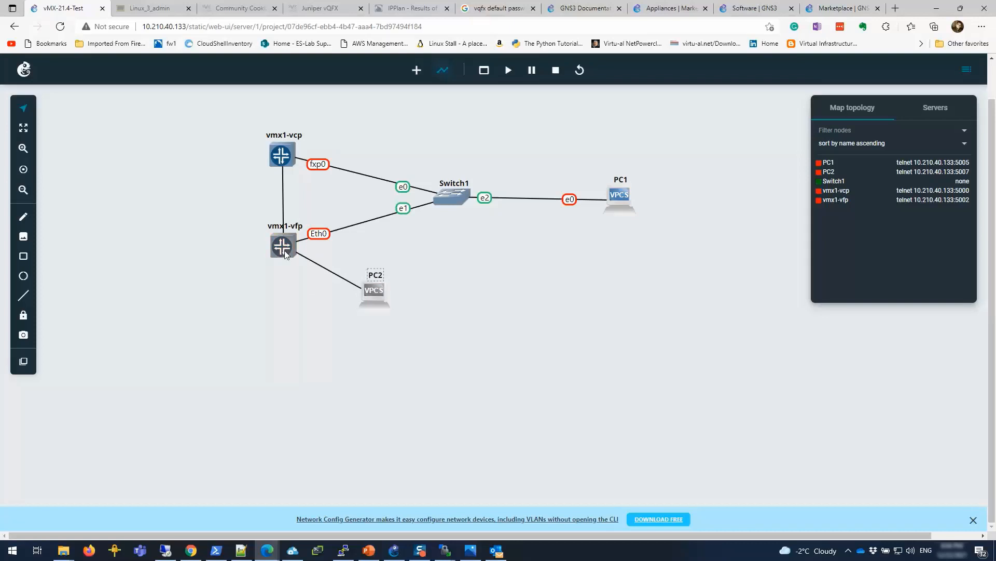
Connect vmx1-vfp Eth2 to PC2 e0.
click(282, 245)
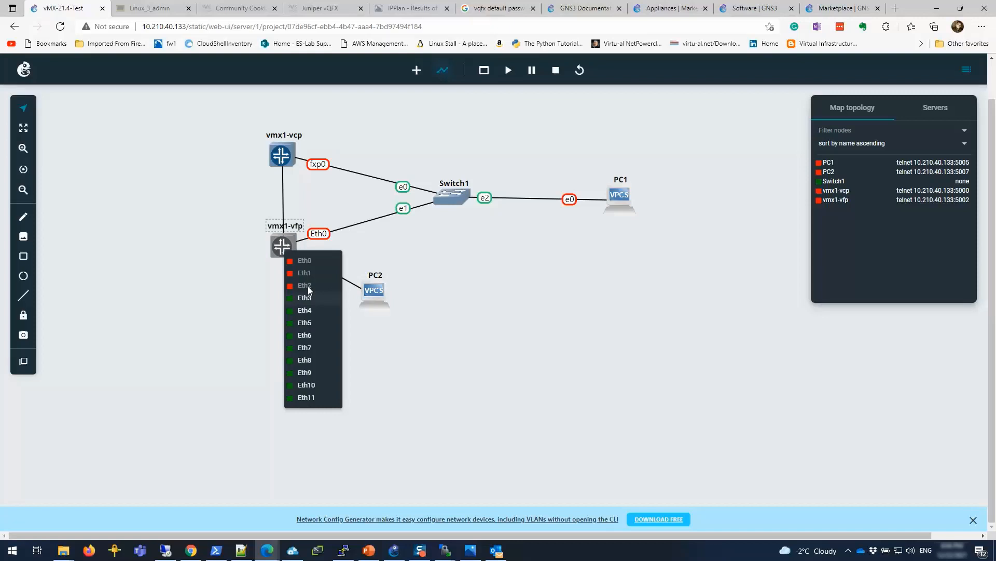
mouse_move(485, 312)
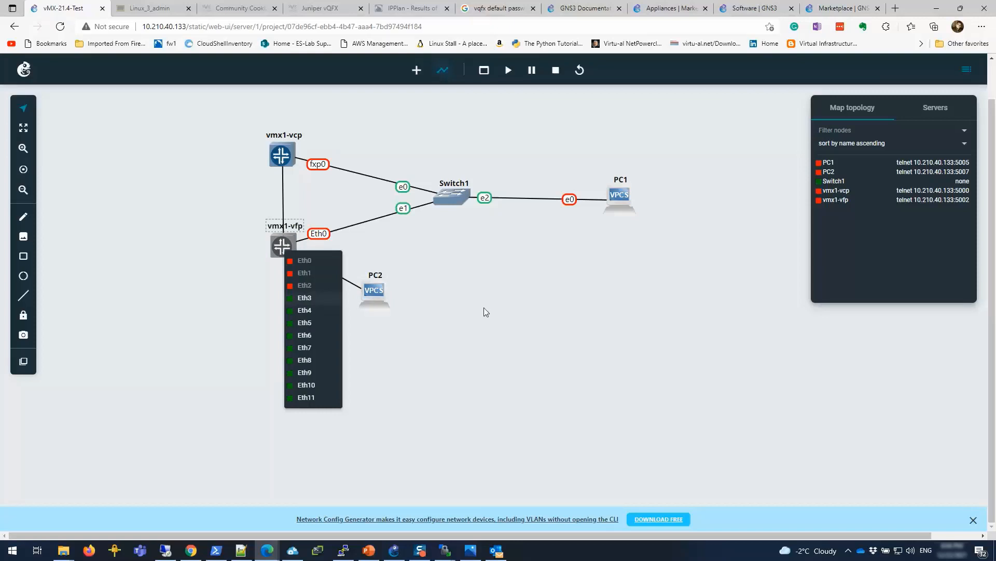
mouse_move(487, 312)
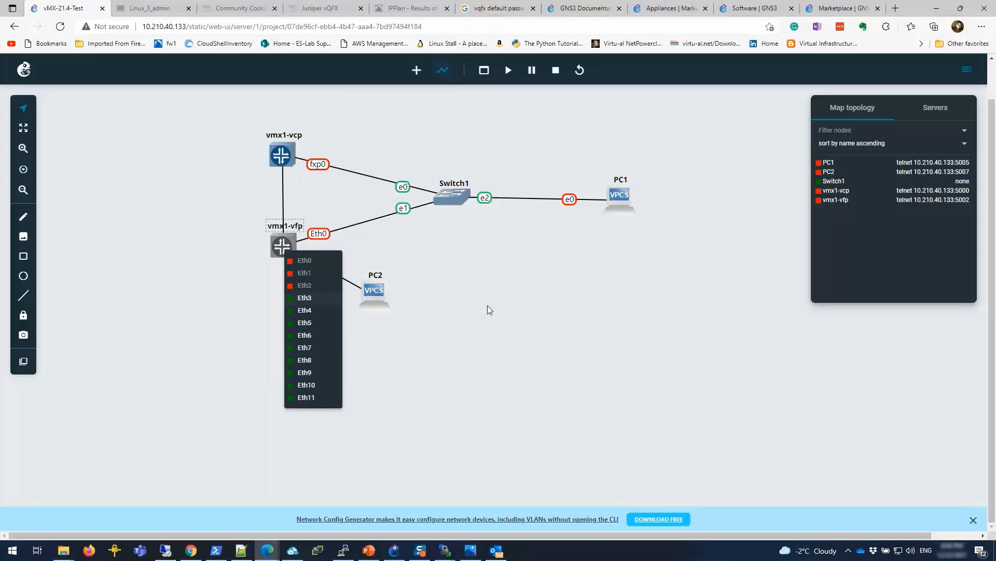
click(482, 296)
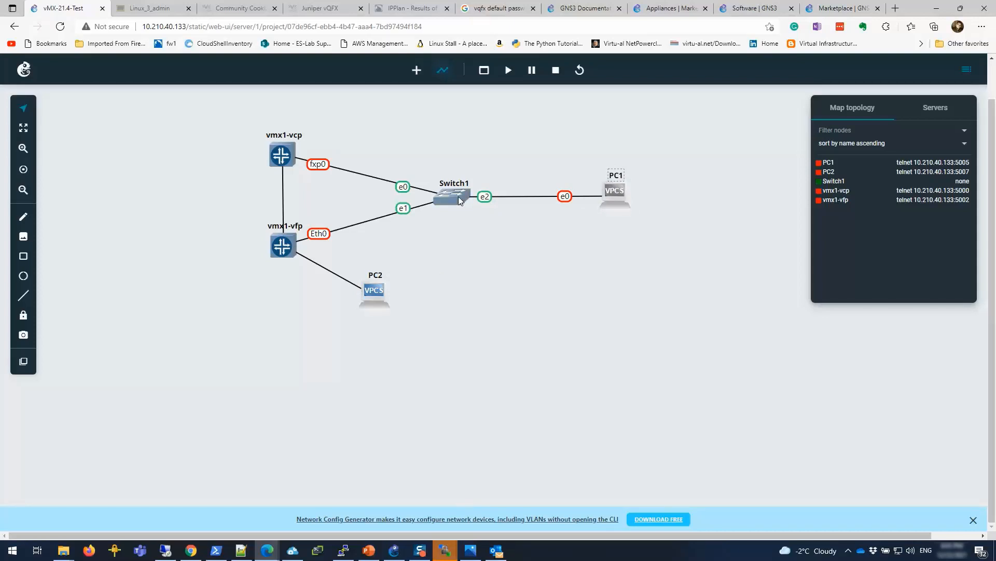
right_click(453, 199)
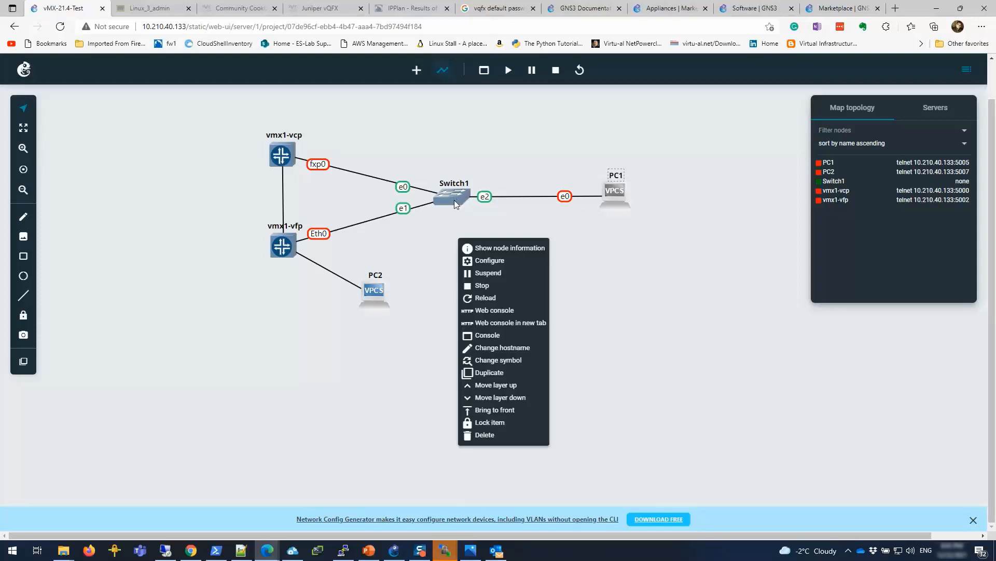
click(489, 259)
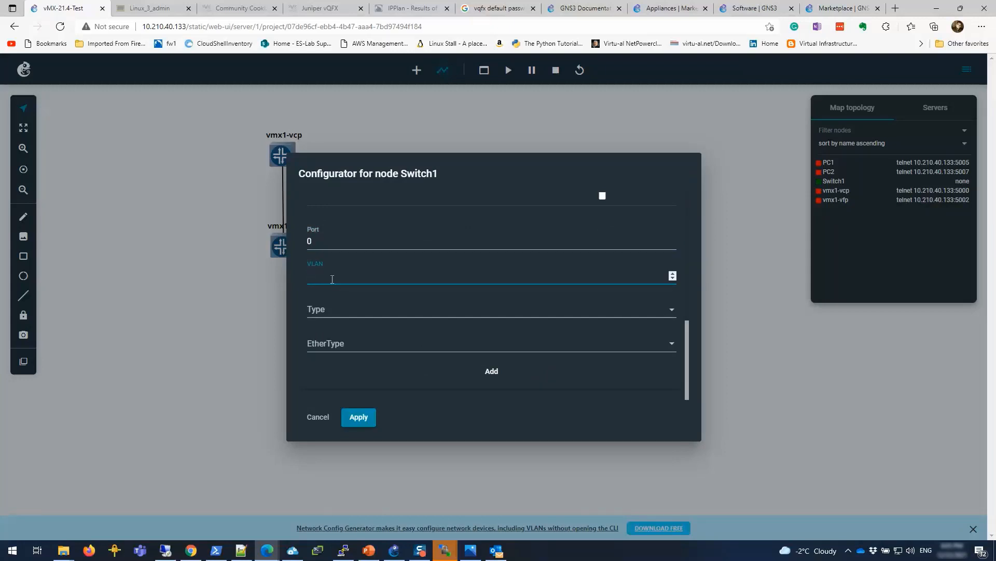
click(491, 309)
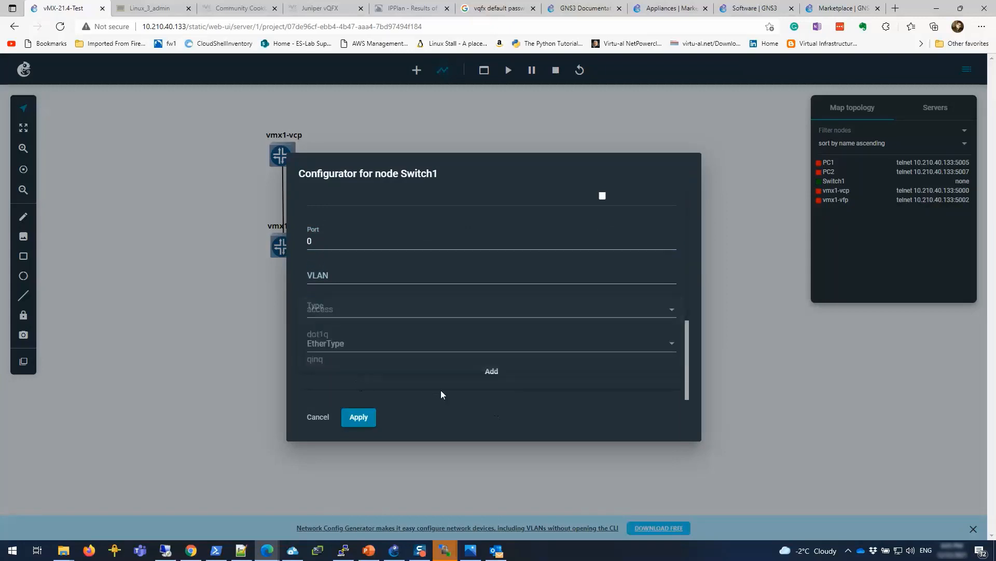
click(491, 343)
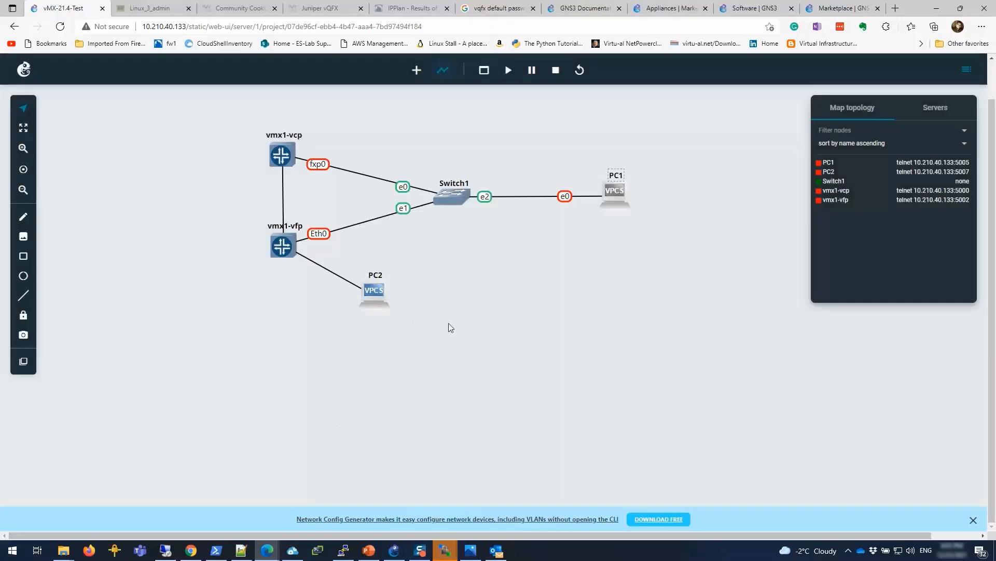
mouse_move(416, 70)
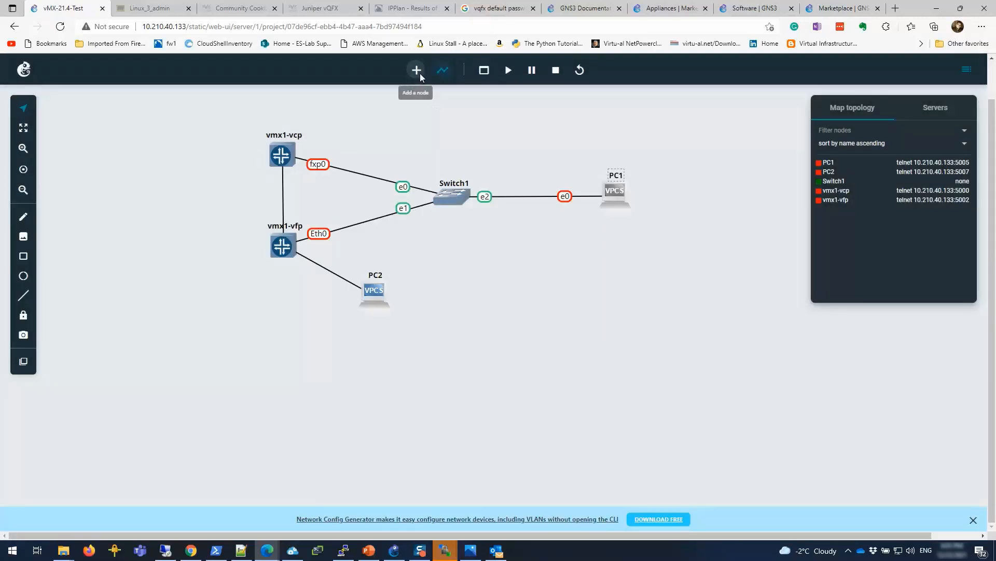
click(416, 69)
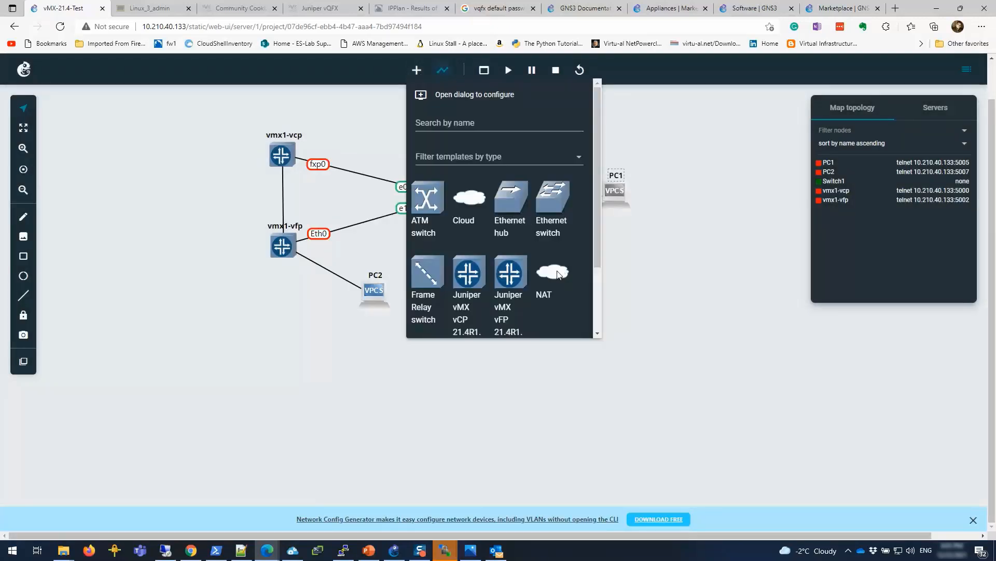
scroll(down, 3)
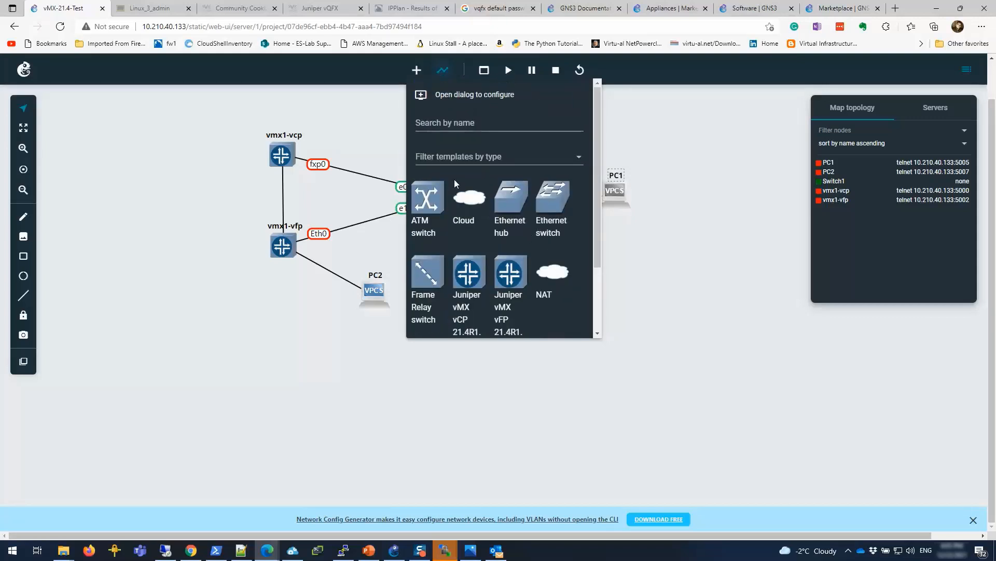
mouse_move(652, 275)
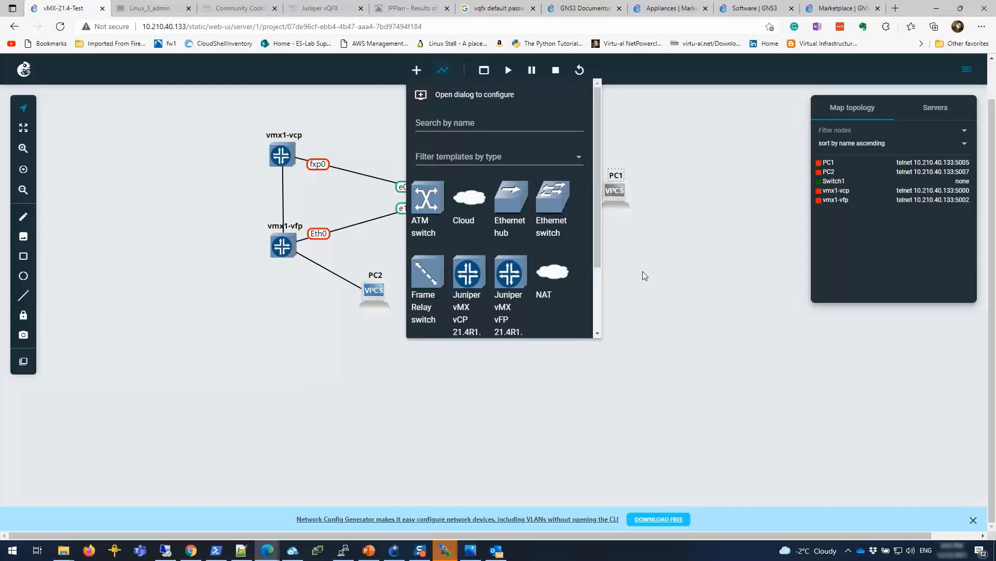
mouse_move(643, 273)
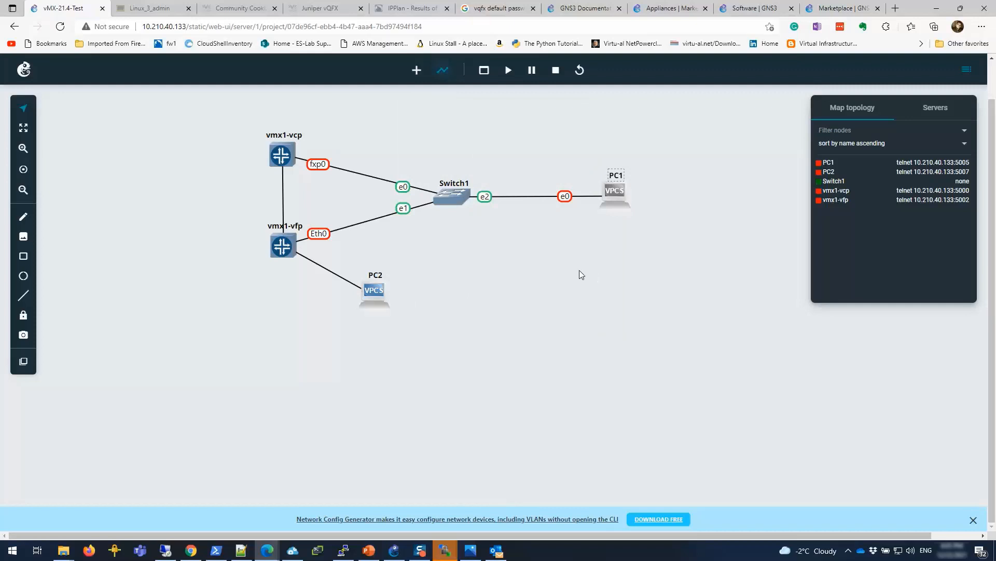
mouse_move(464, 290)
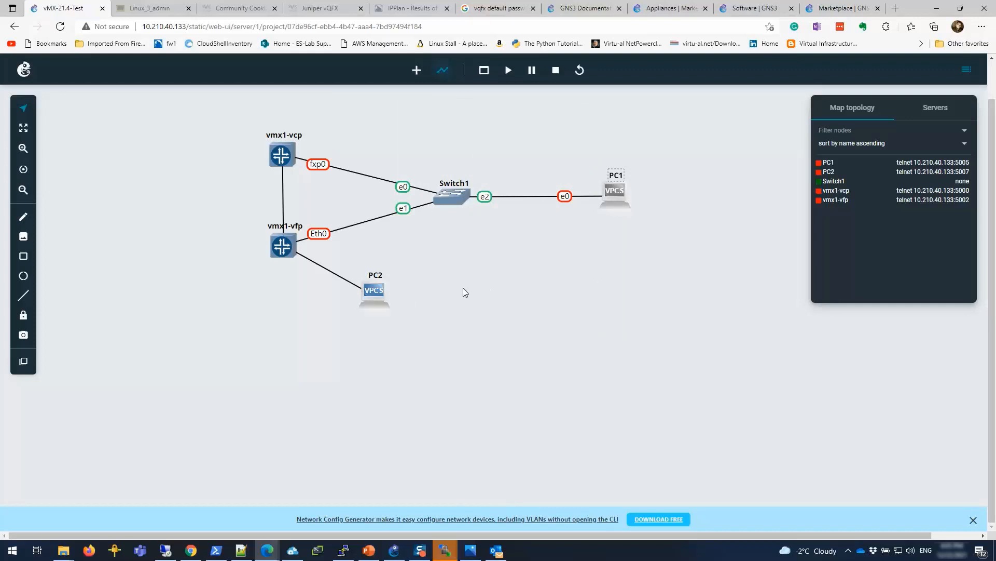
mouse_move(507, 70)
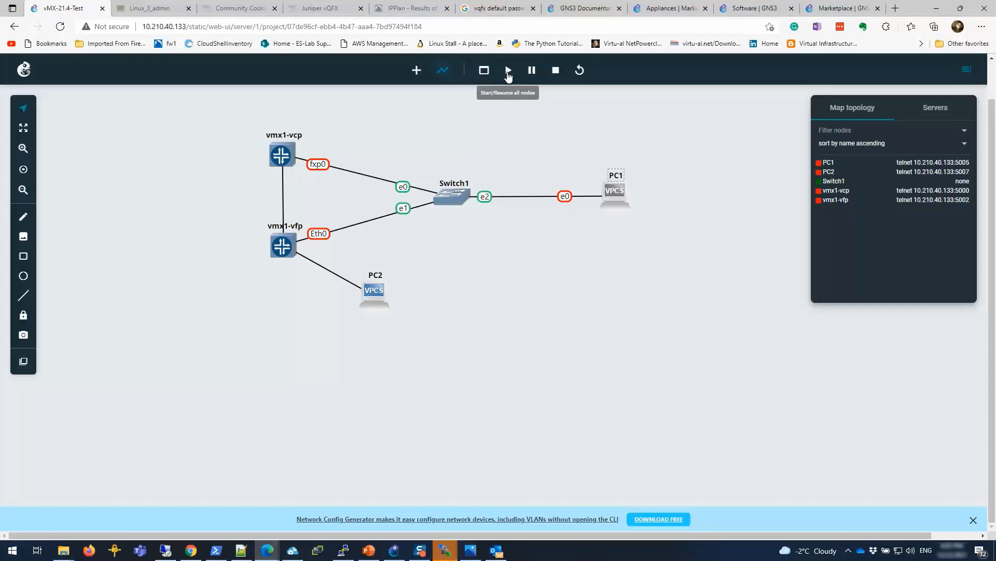
Start every node in the topology and open consoles to all devices.
click(507, 69)
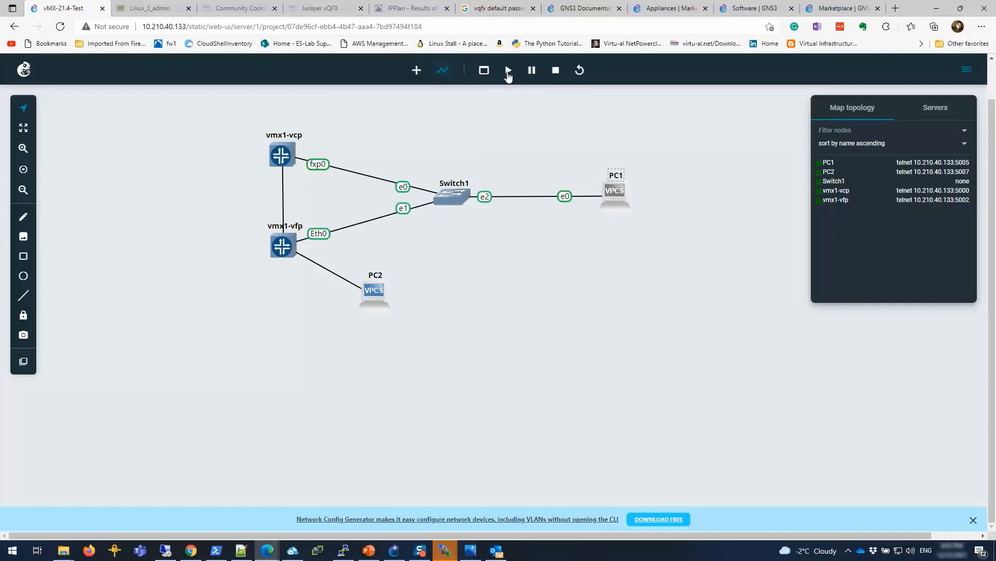
click(507, 70)
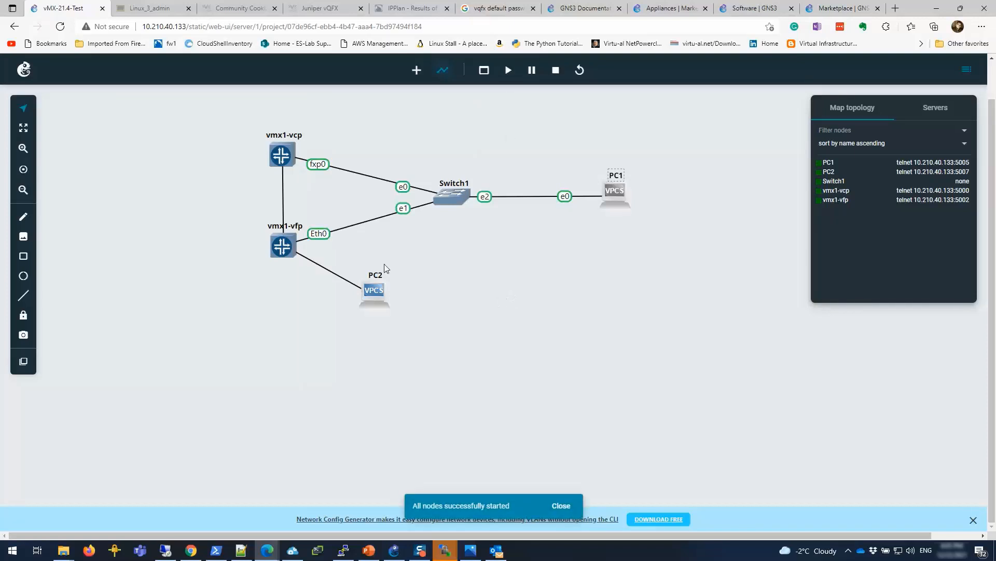
mouse_move(483, 70)
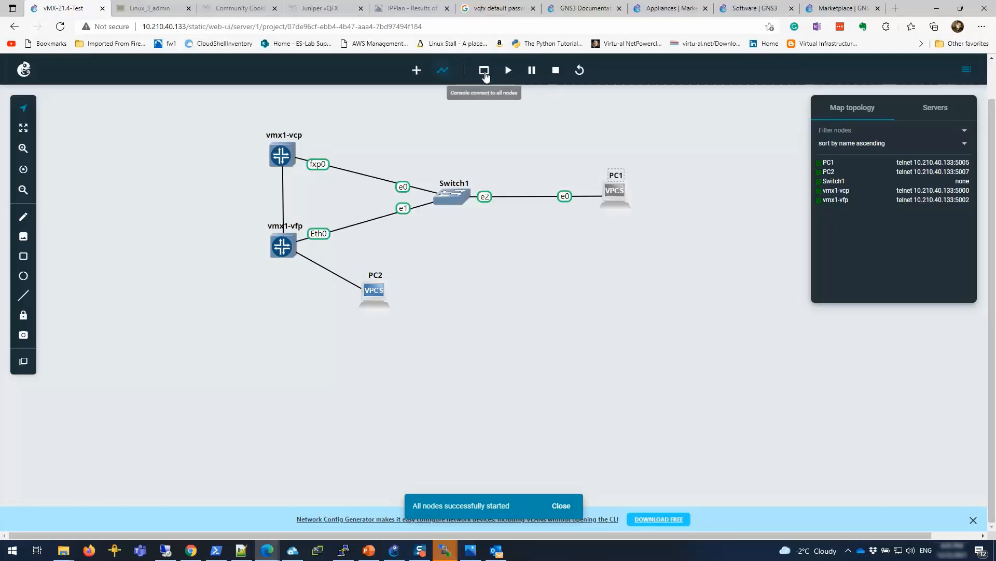
click(560, 506)
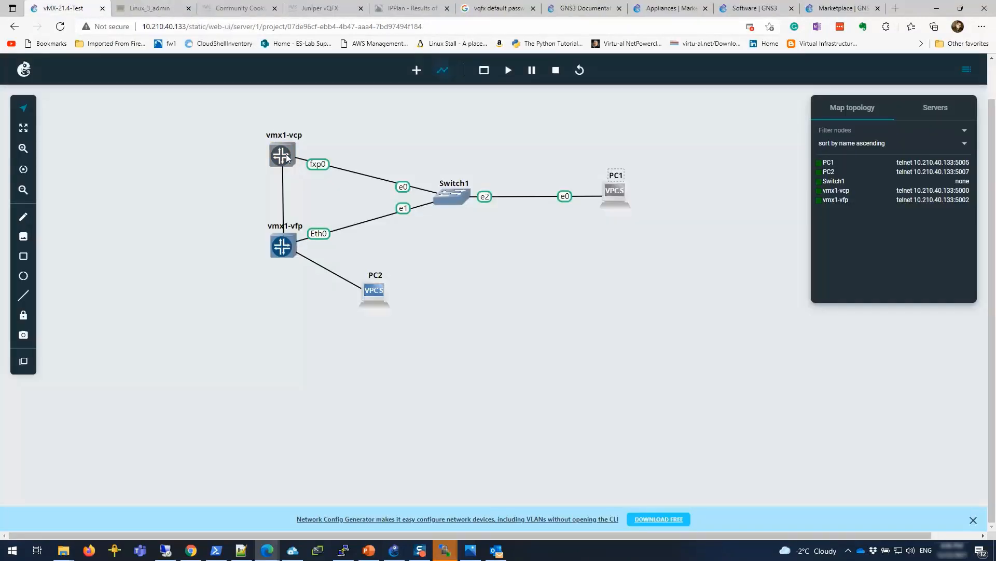
Bring up web consoles for the vMX nodes and PC1 via their node action menus.
right_click(280, 155)
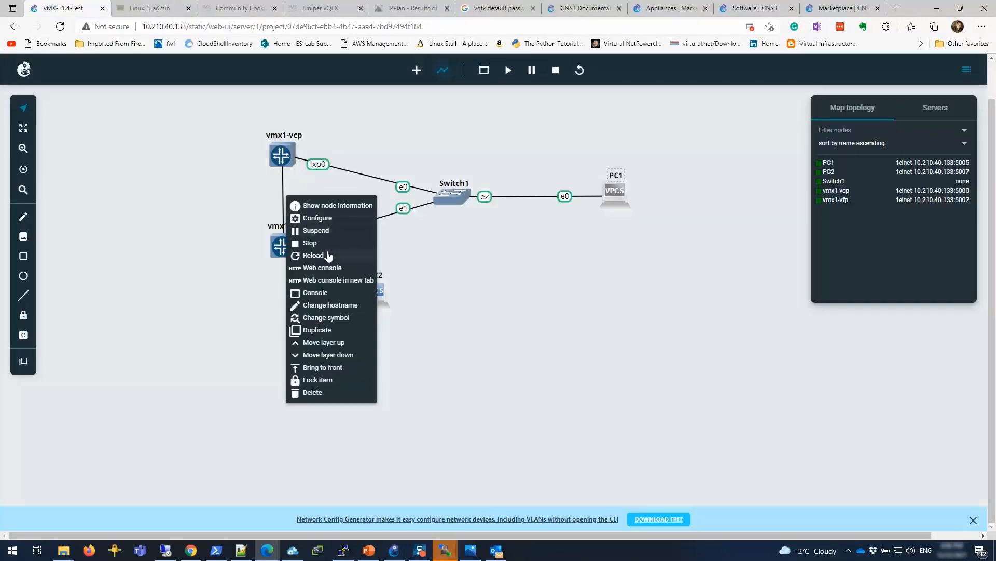
mouse_move(328, 267)
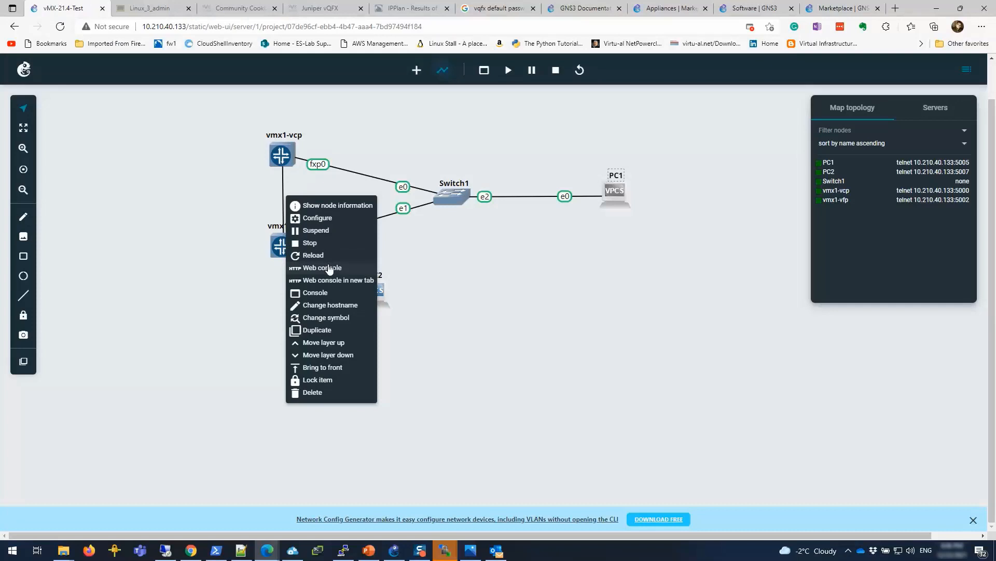
click(316, 292)
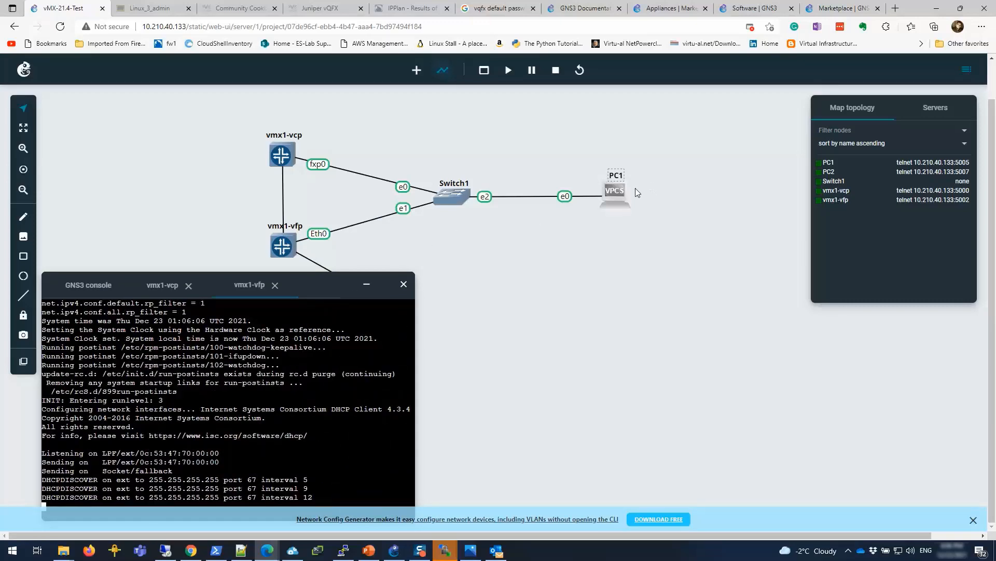
right_click(613, 188)
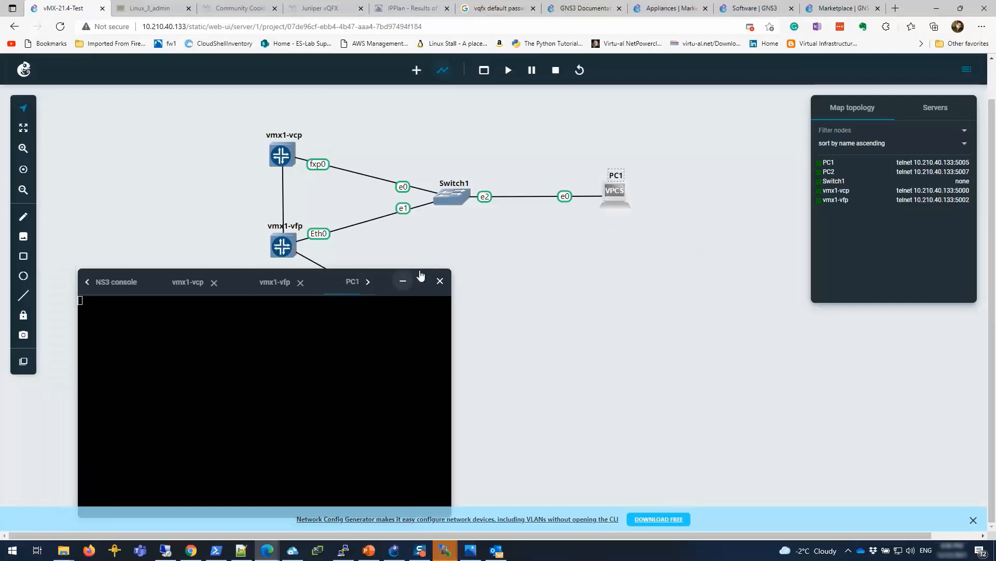
Restore the console panel and check the vmx1-vfp boot output, then the vmx1-vcp console.
click(402, 281)
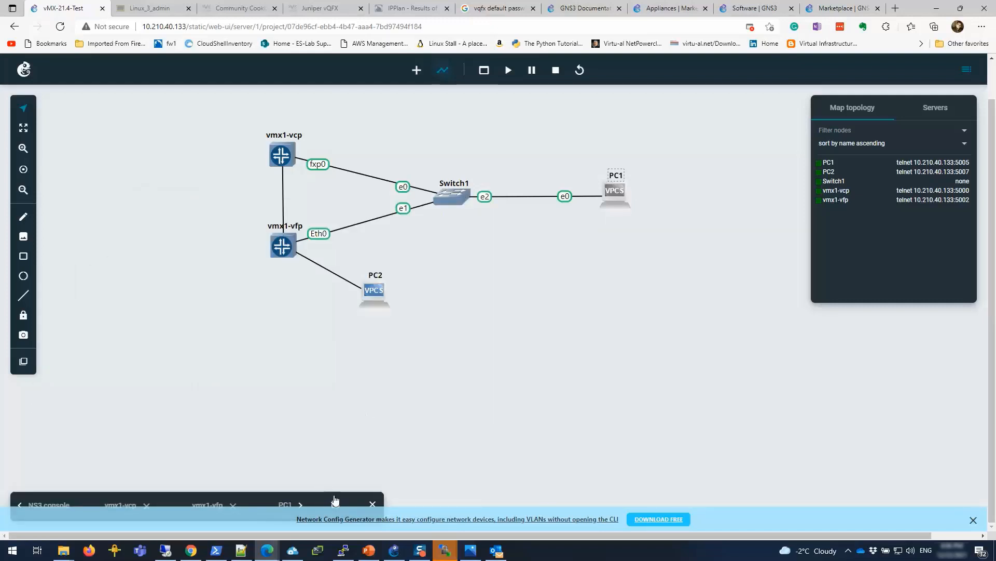
click(335, 500)
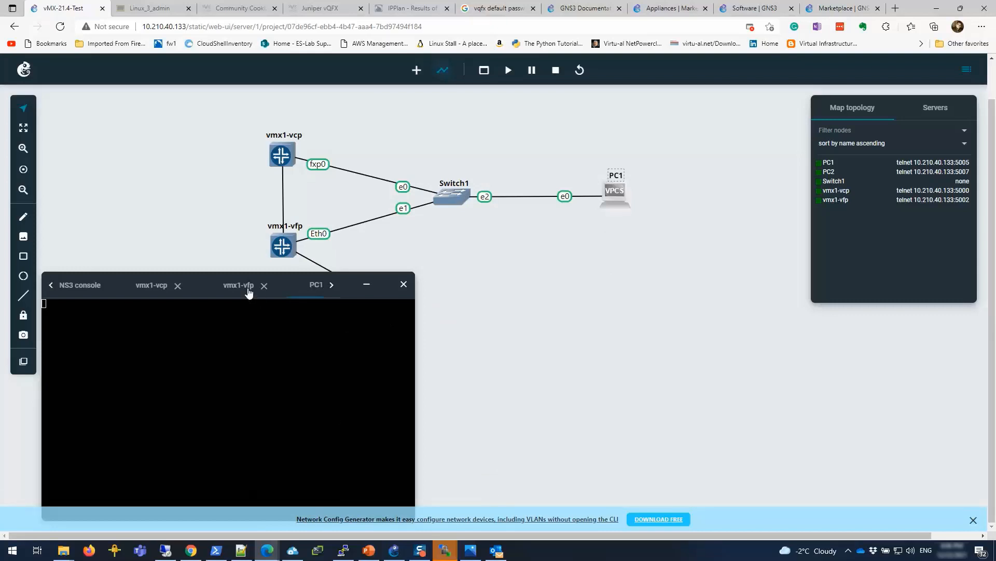
click(237, 284)
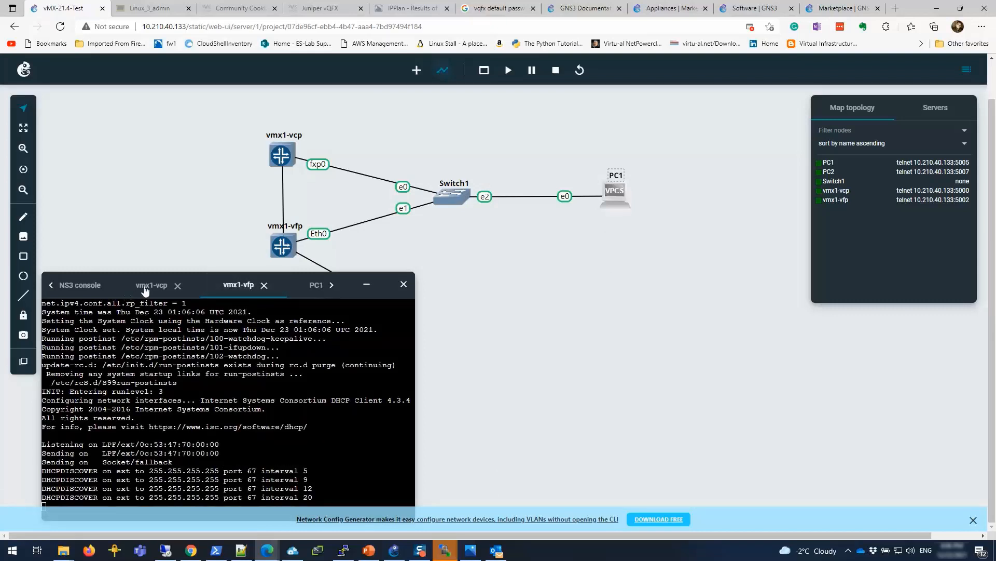
click(152, 285)
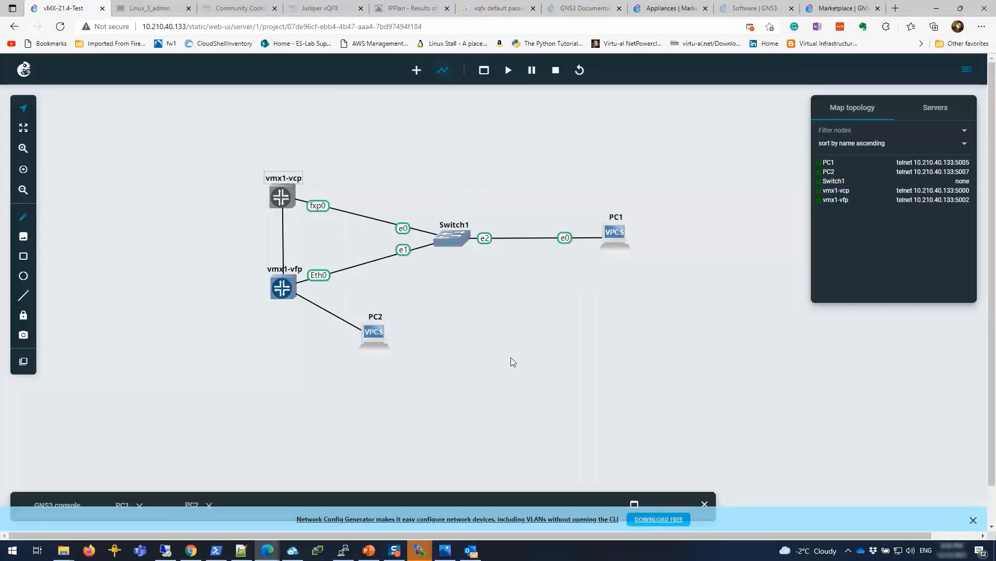
mouse_move(508, 354)
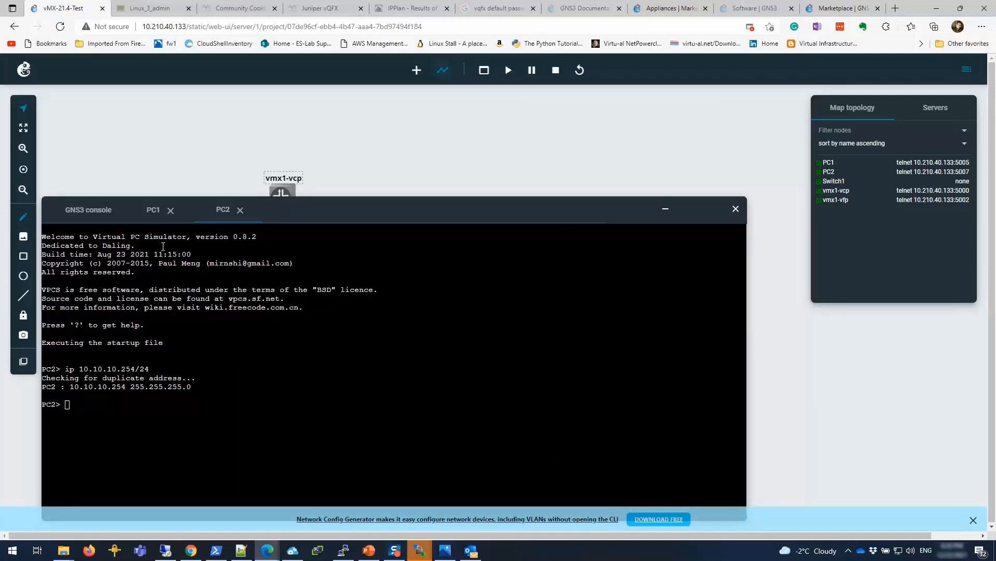
Review PC1's console showing 172.25.11.254/24, selecting the address, then PC2's 10.10.10.254/24.
click(153, 210)
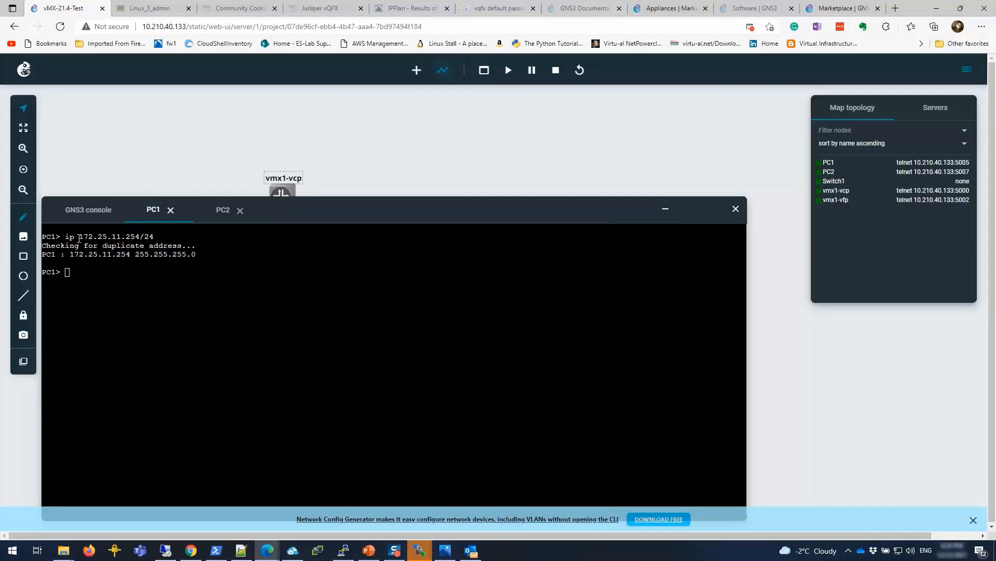
double_click(109, 236)
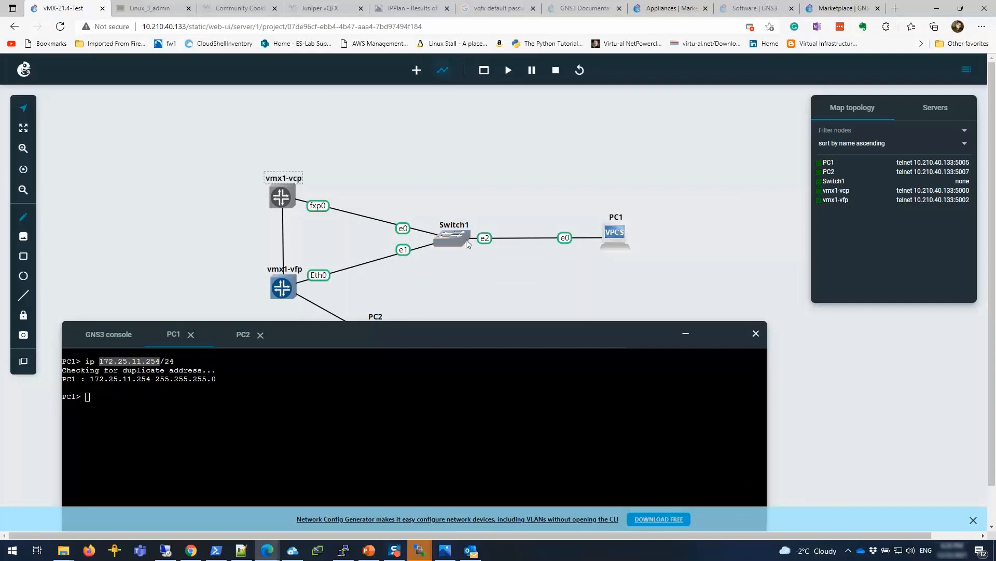
click(243, 333)
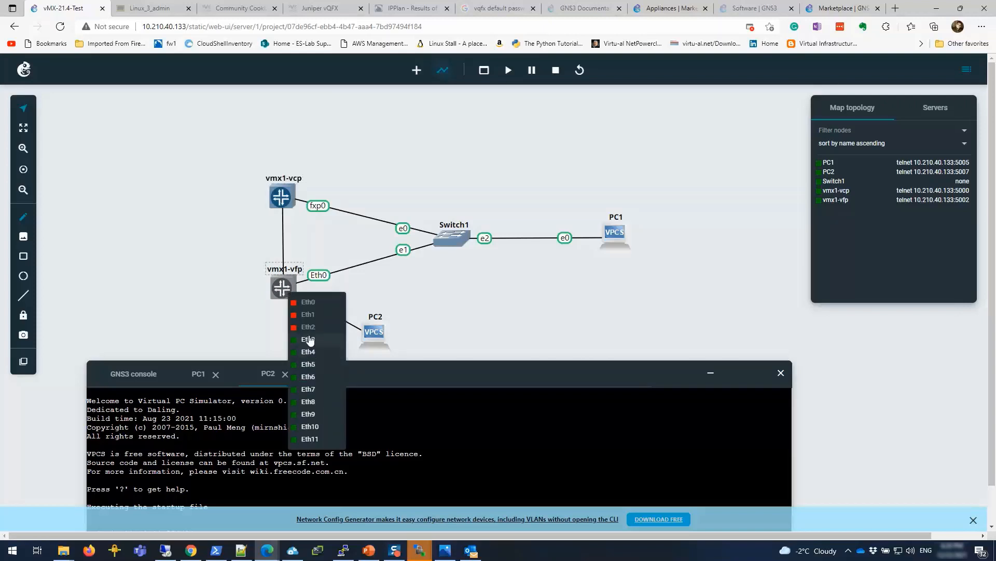
mouse_move(442, 371)
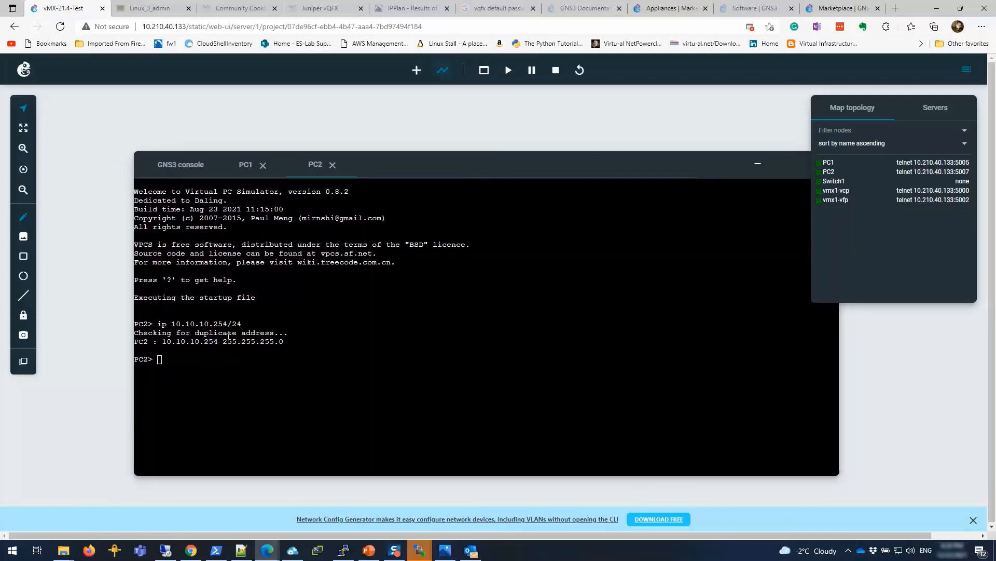
mouse_move(212, 323)
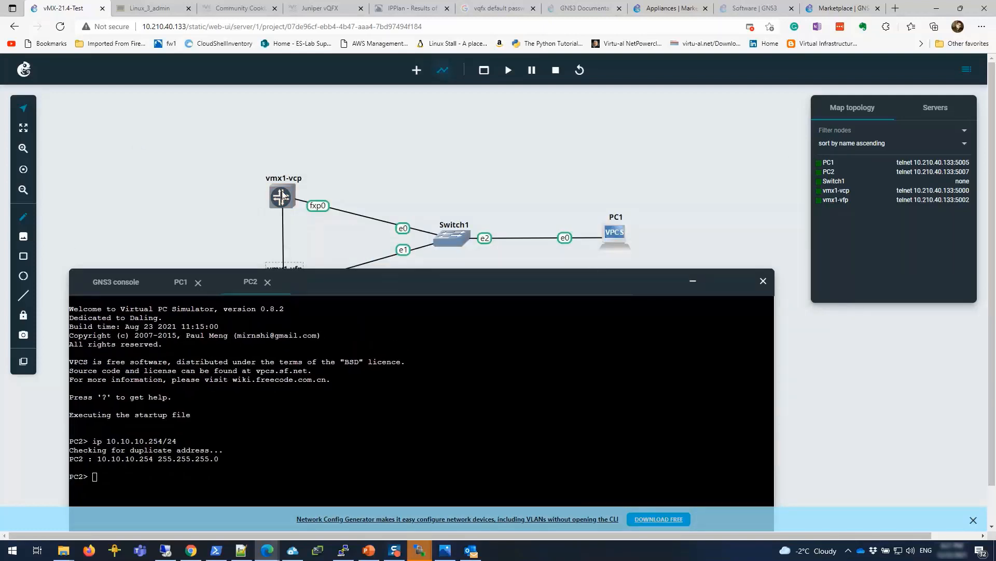
From vmx1-vcp's web console, run show configuration to check interface addresses.
right_click(281, 196)
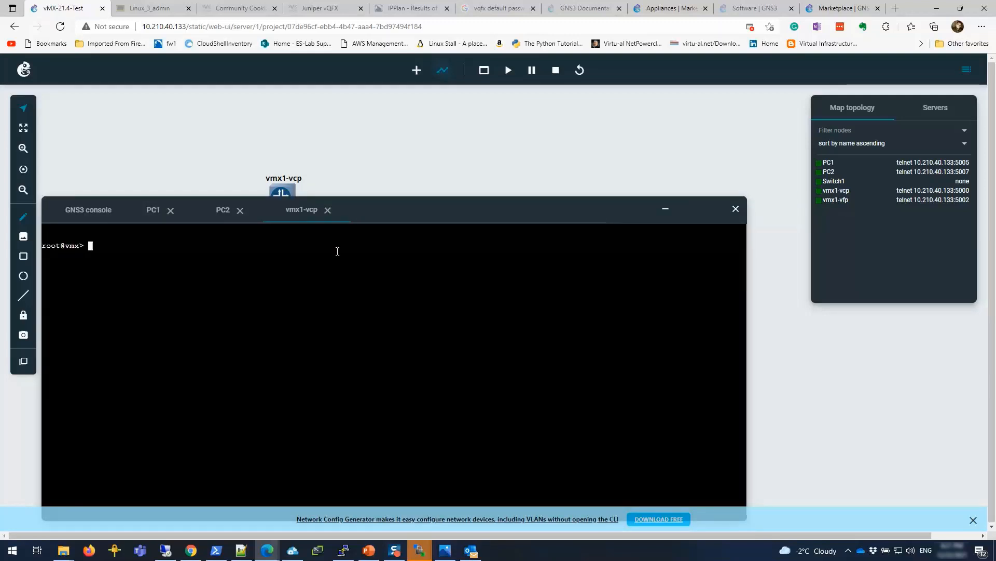
text(show)
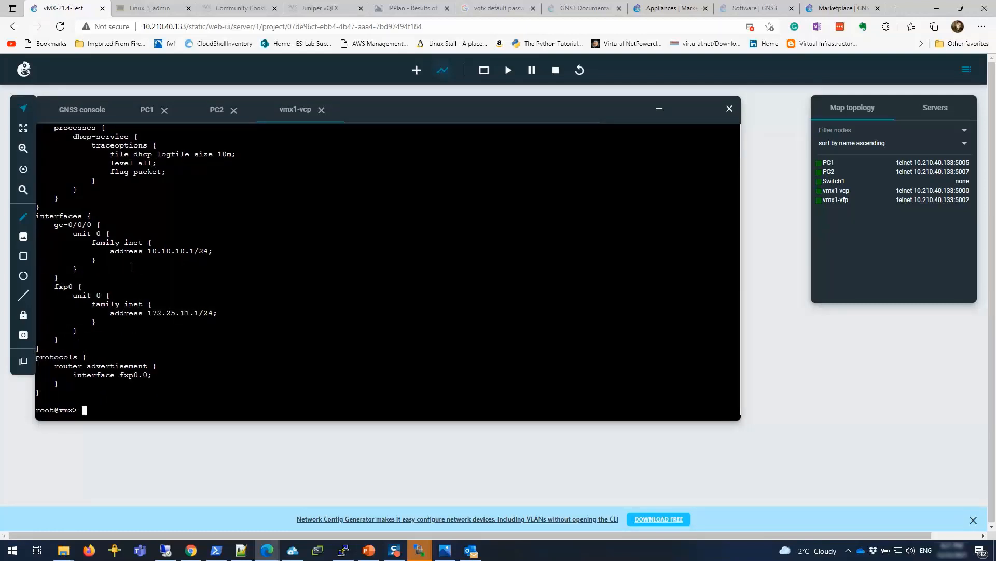
Ping PC1 at 172.25.11.254 and PC2 at 10.10.10.254 with 0% loss, then hide the console.
text(ping 1)
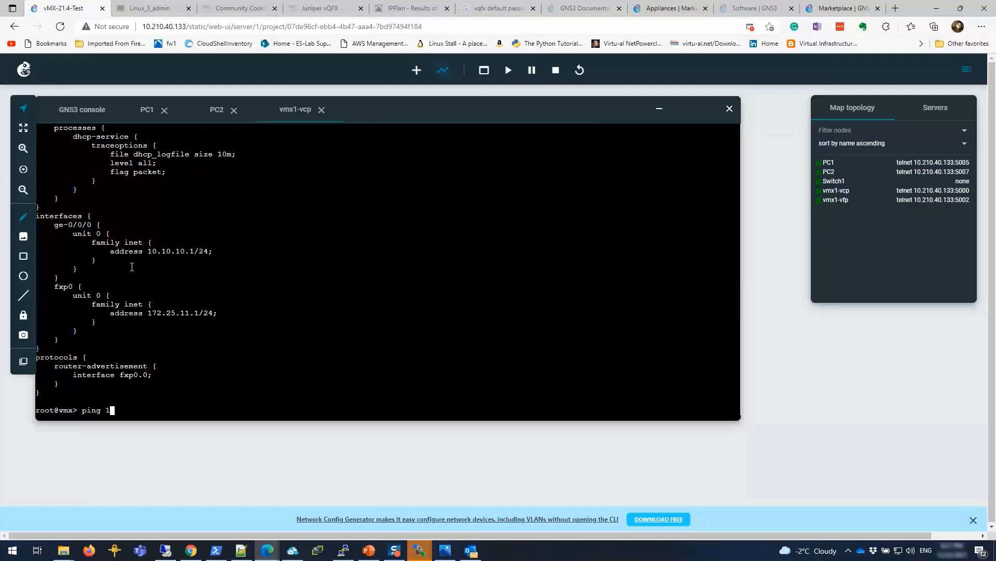
text(72.25.11.254)
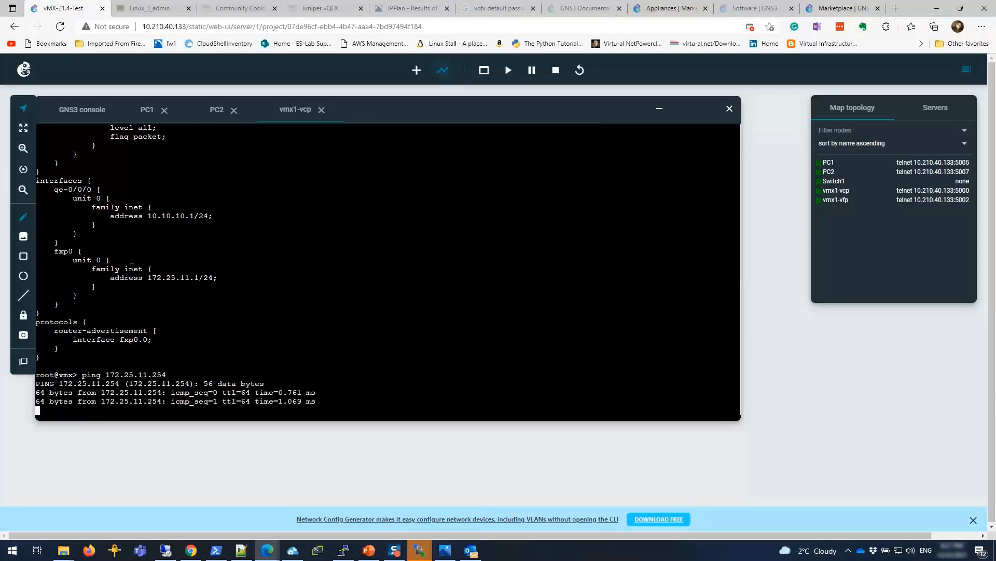
key(ctrl+c)
text(ping 10.10.10.254)
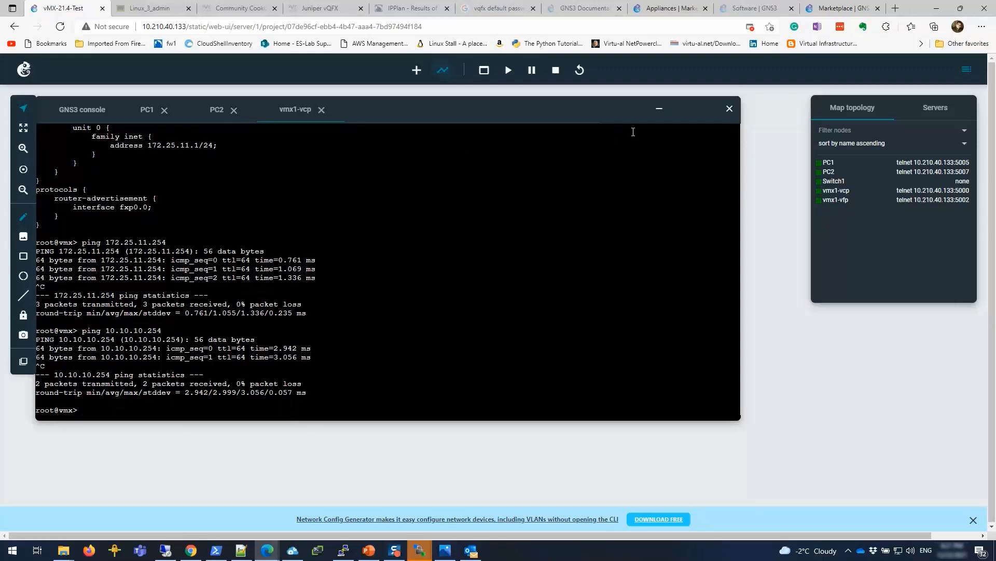
click(658, 108)
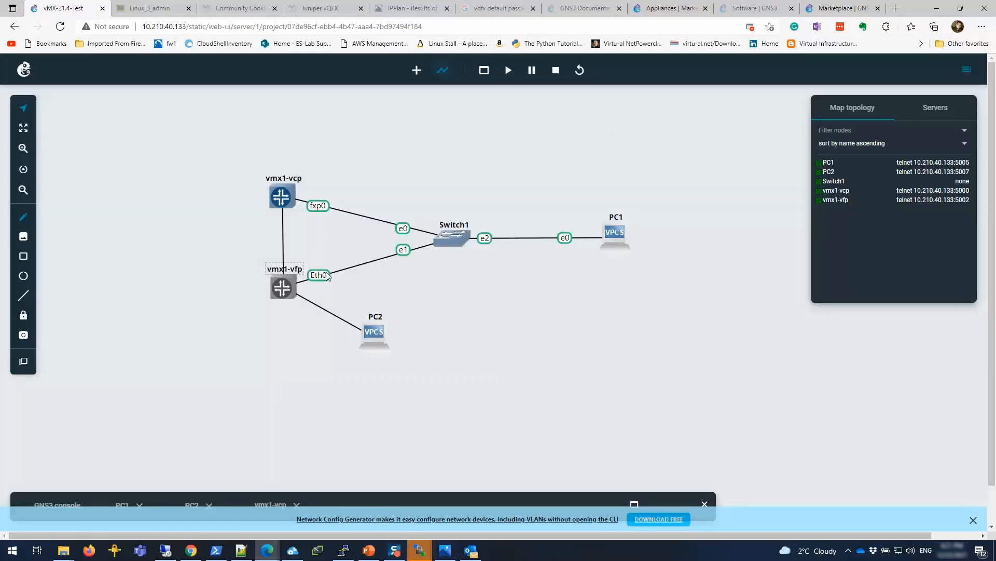
mouse_move(276, 214)
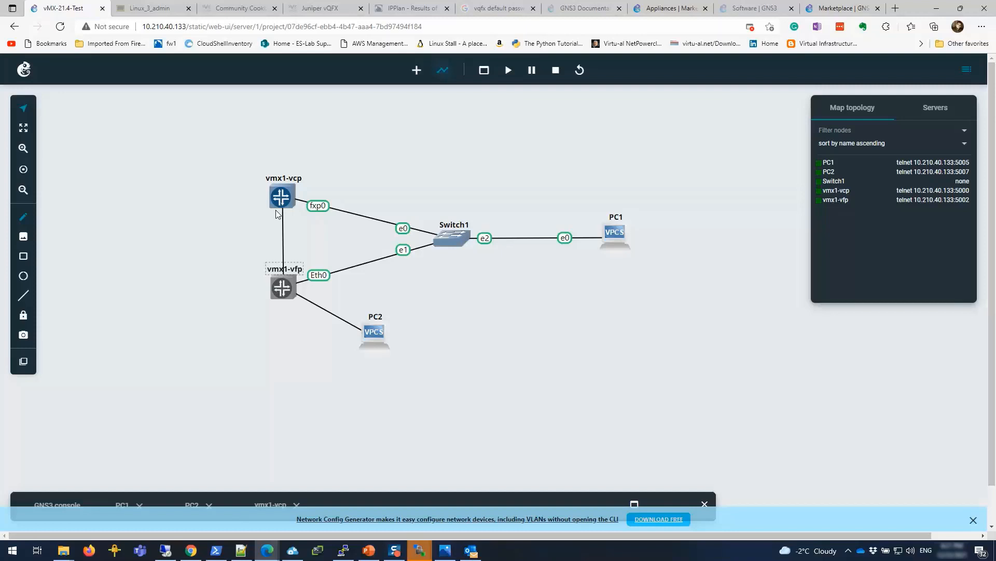
mouse_move(499, 343)
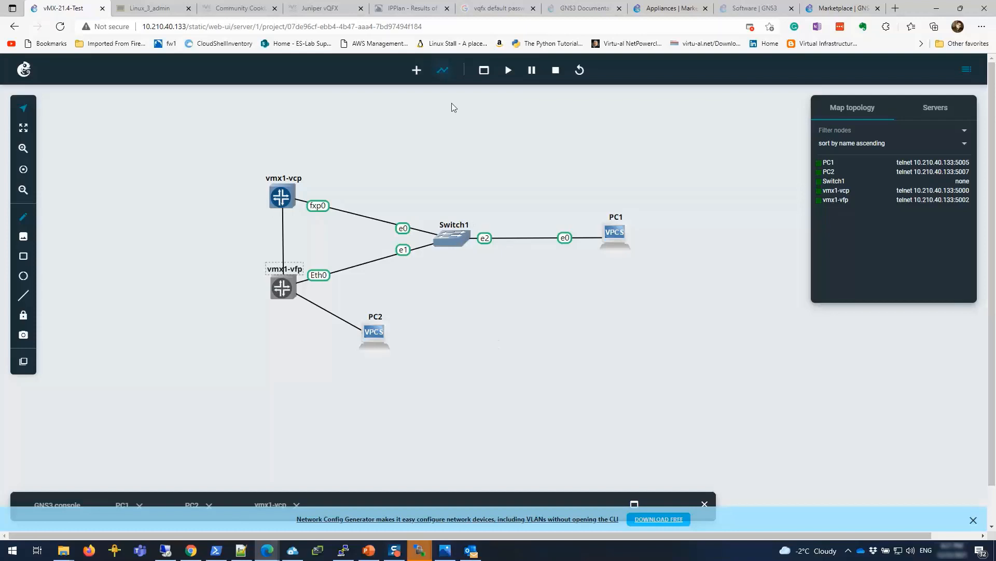
mouse_move(75, 327)
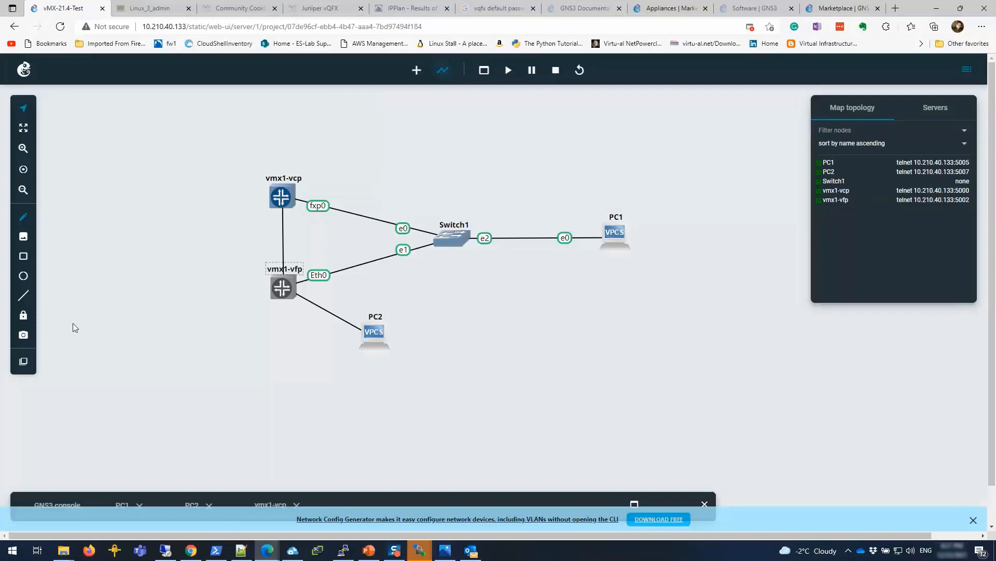
mouse_move(206, 220)
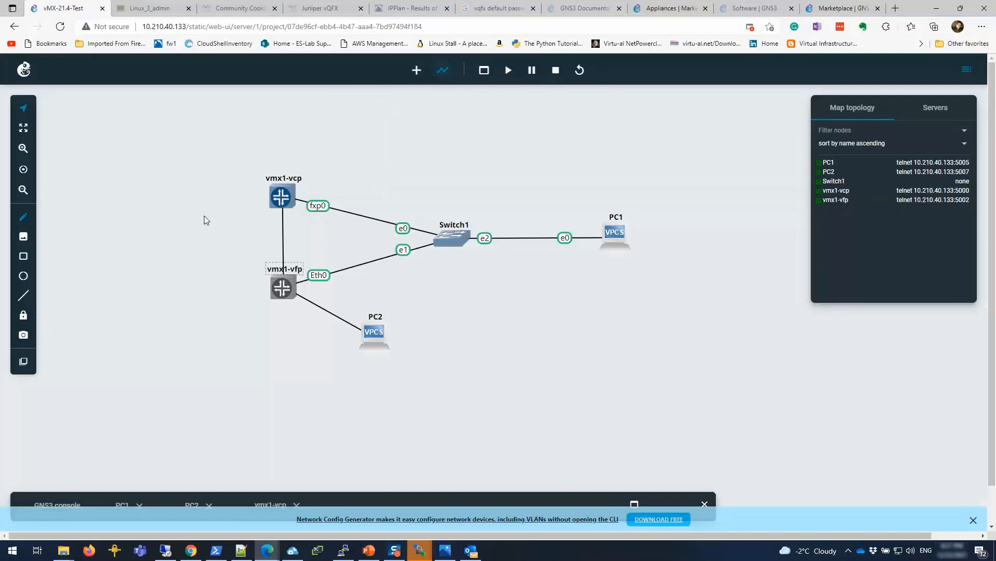
mouse_move(500, 128)
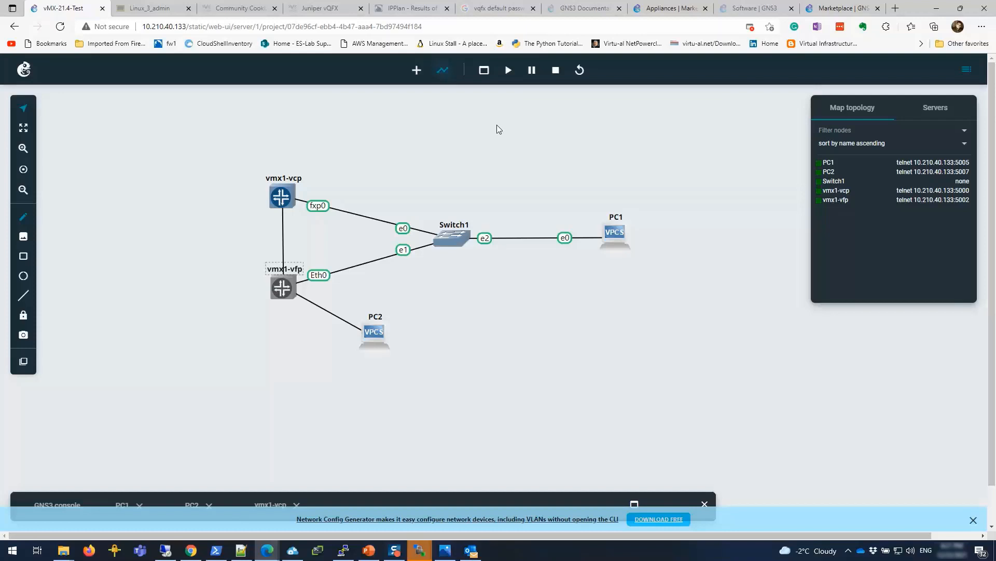